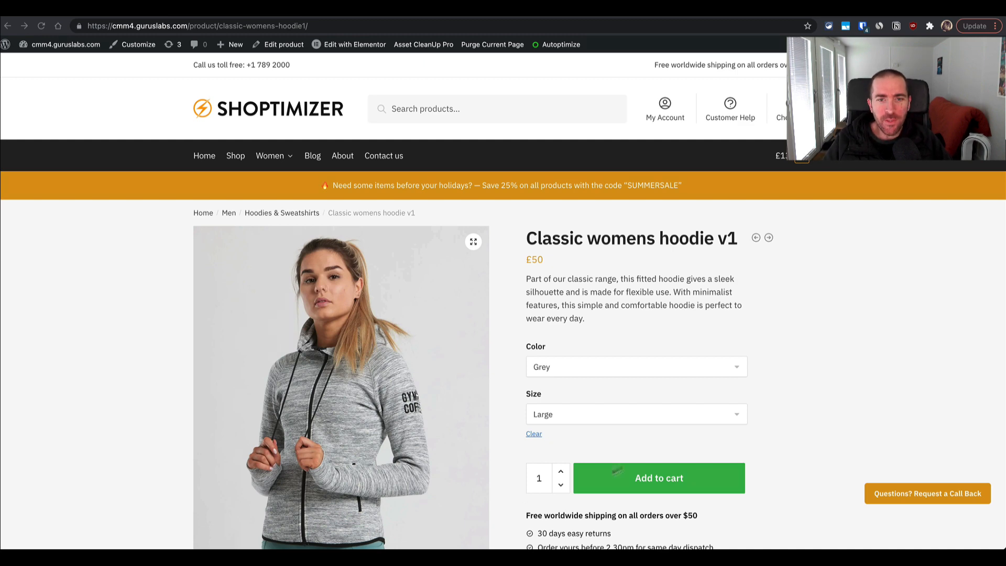
# Step: Scroll through the hoodie product page and its image gallery
pyautogui.scroll(-3)
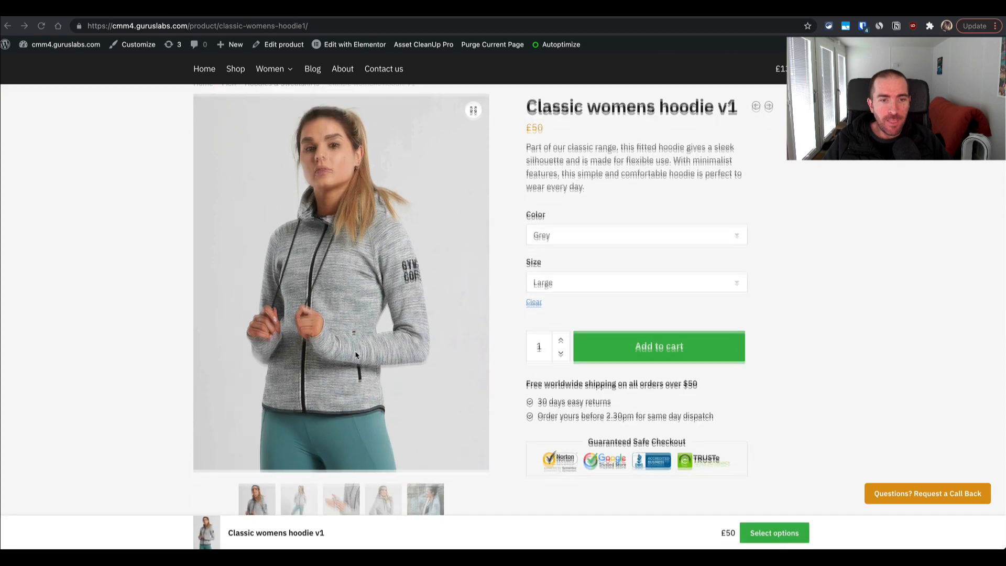
pyautogui.scroll(-3)
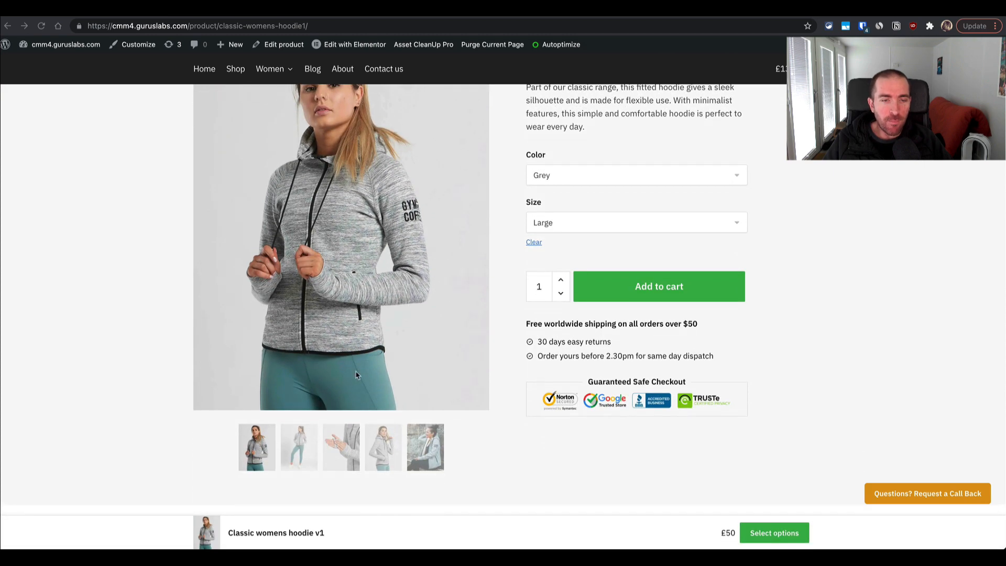
pyautogui.scroll(-3)
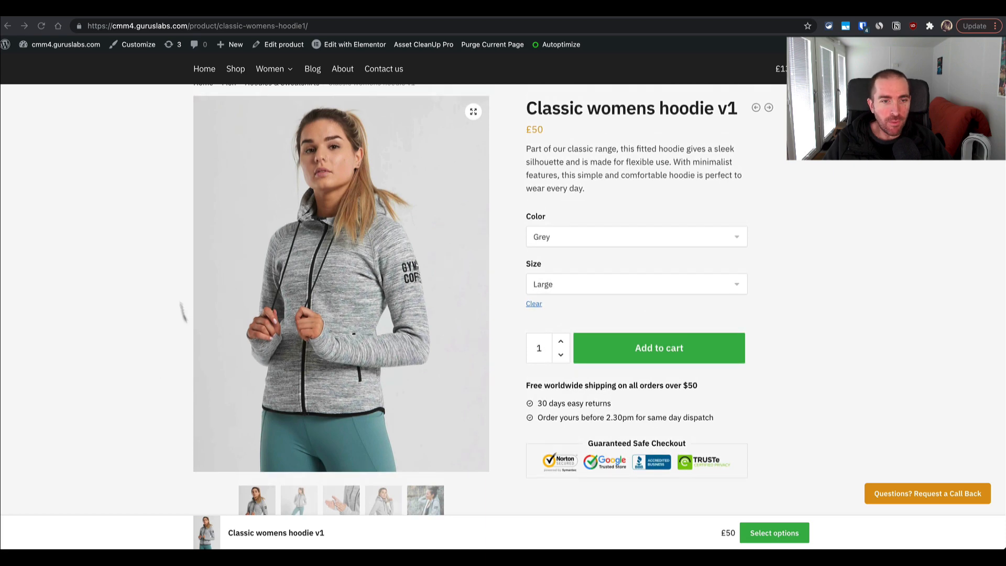
pyautogui.scroll(-3)
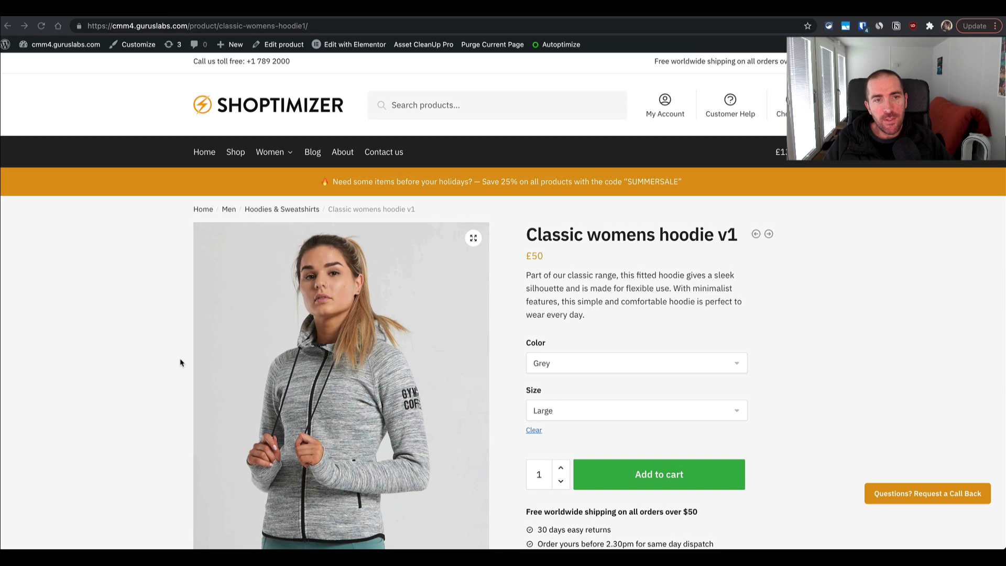
pyautogui.scroll(-3)
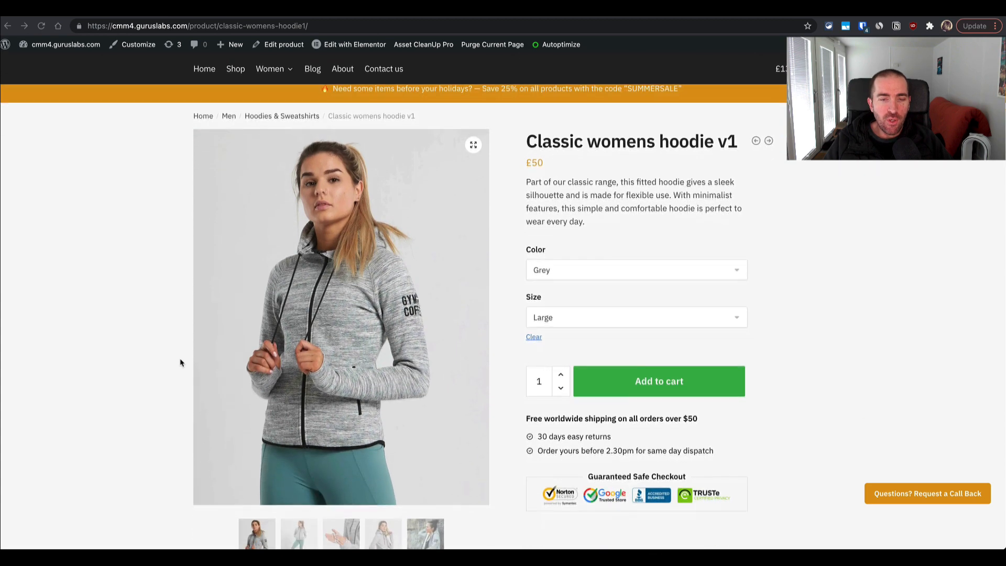
pyautogui.scroll(-3)
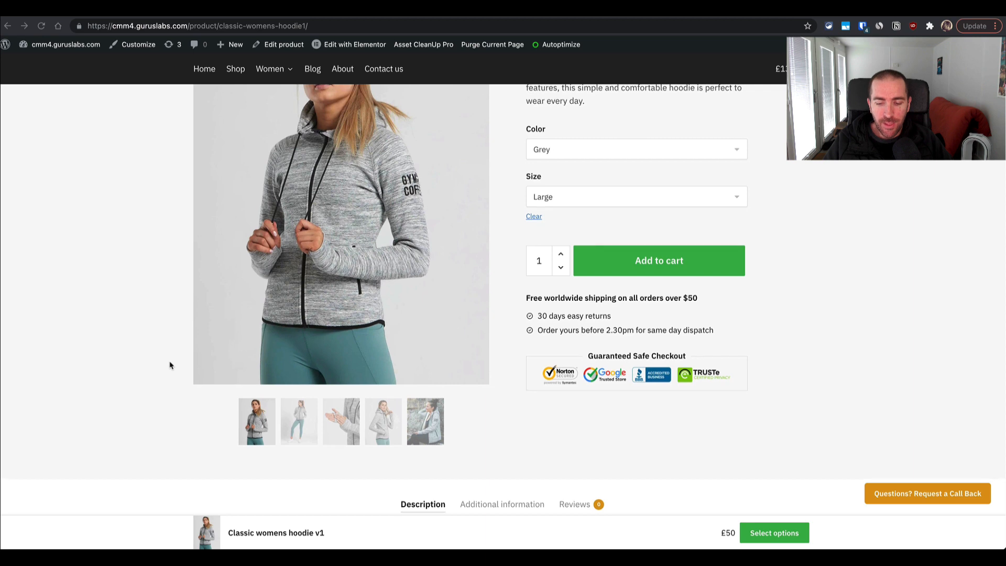
pyautogui.scroll(-3)
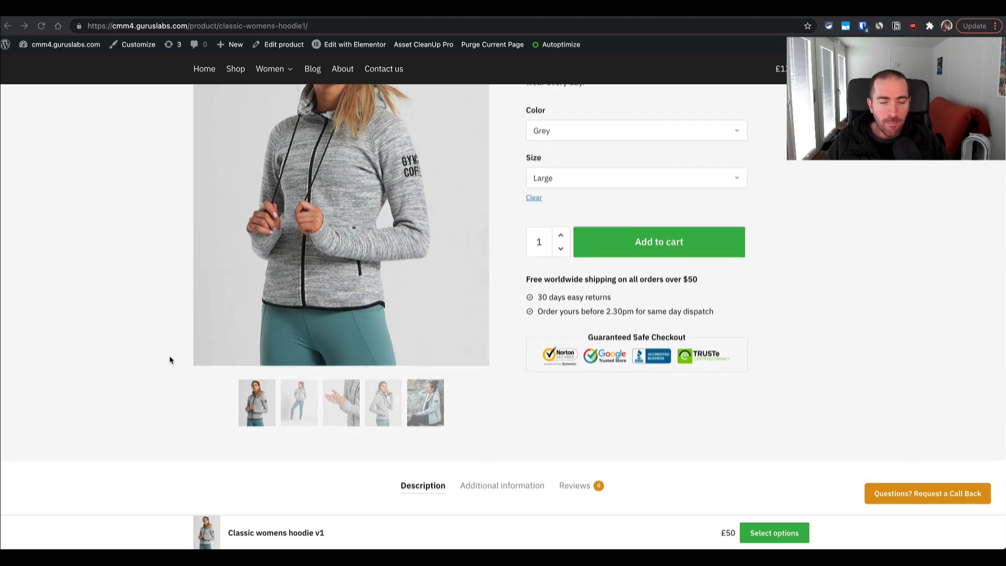
pyautogui.scroll(-3)
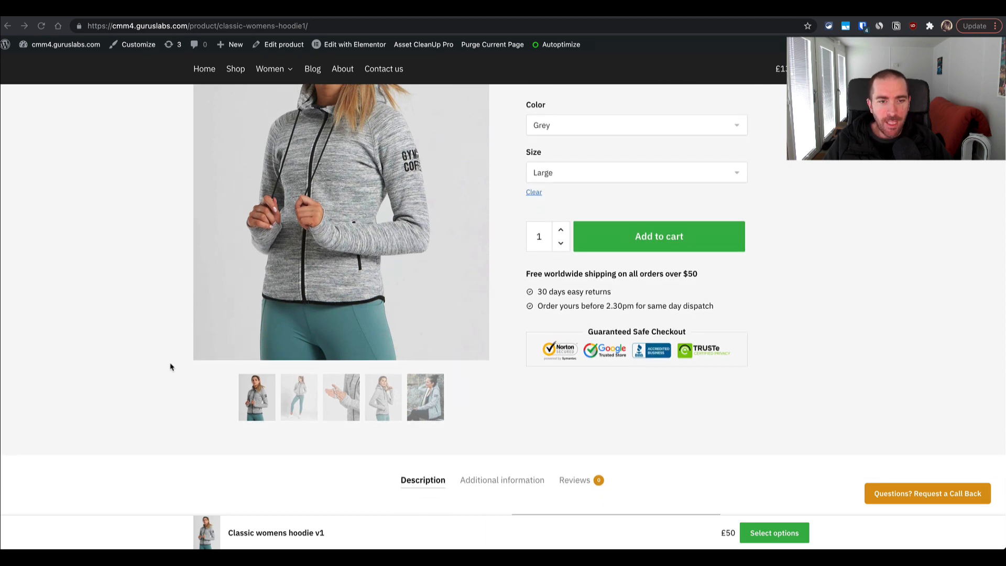
pyautogui.scroll(3)
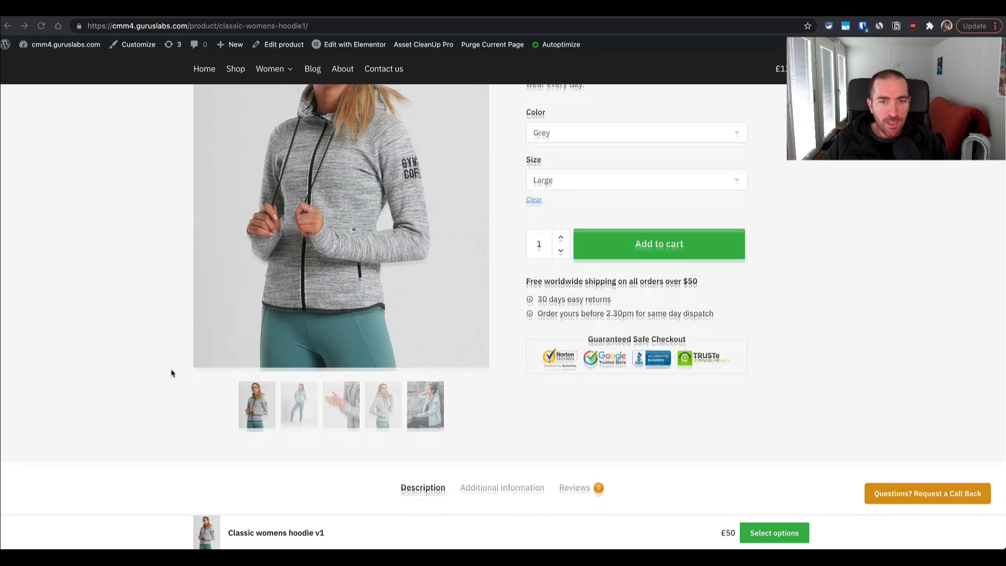
pyautogui.scroll(-3)
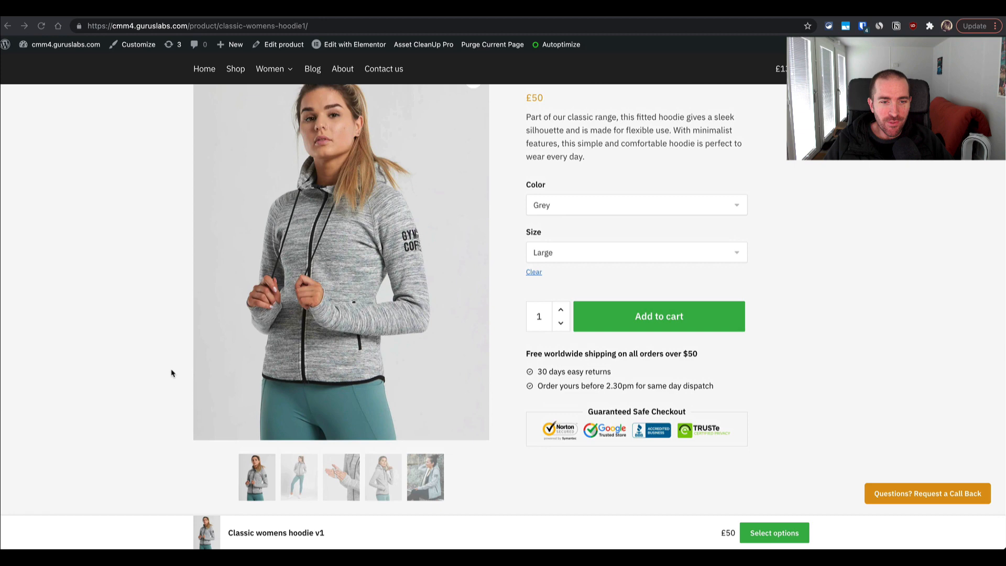
pyautogui.scroll(-3)
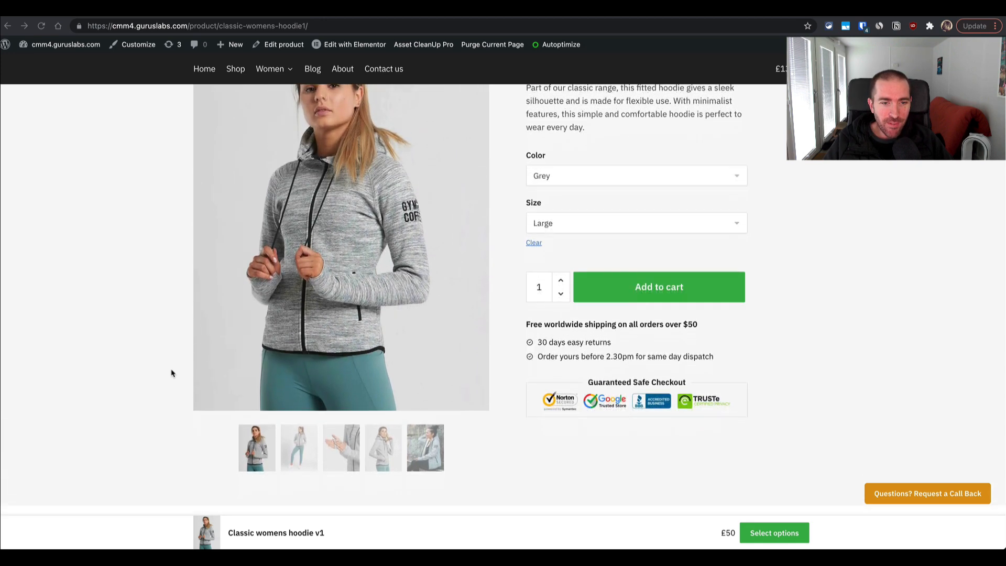
pyautogui.scroll(-3)
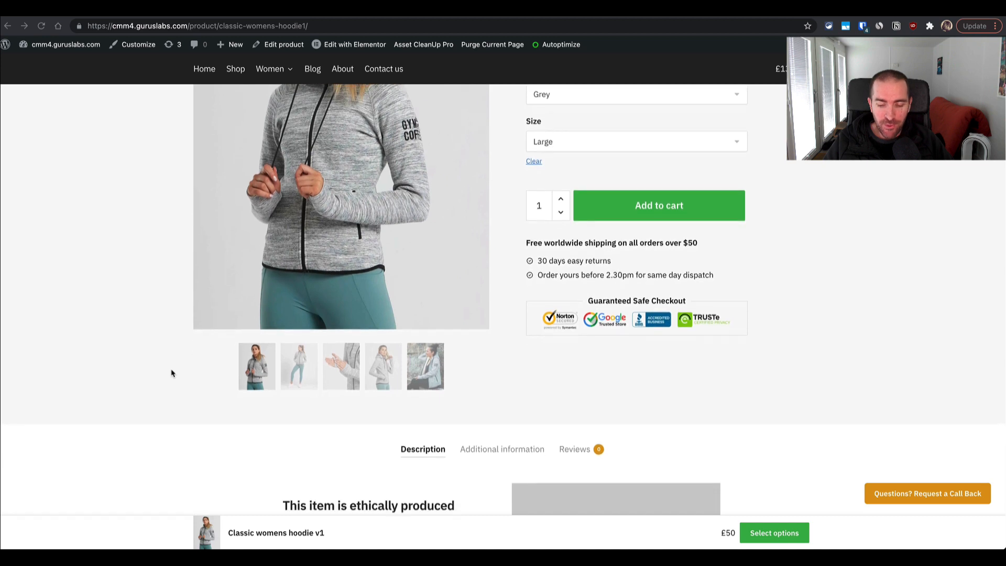
pyautogui.scroll(-3)
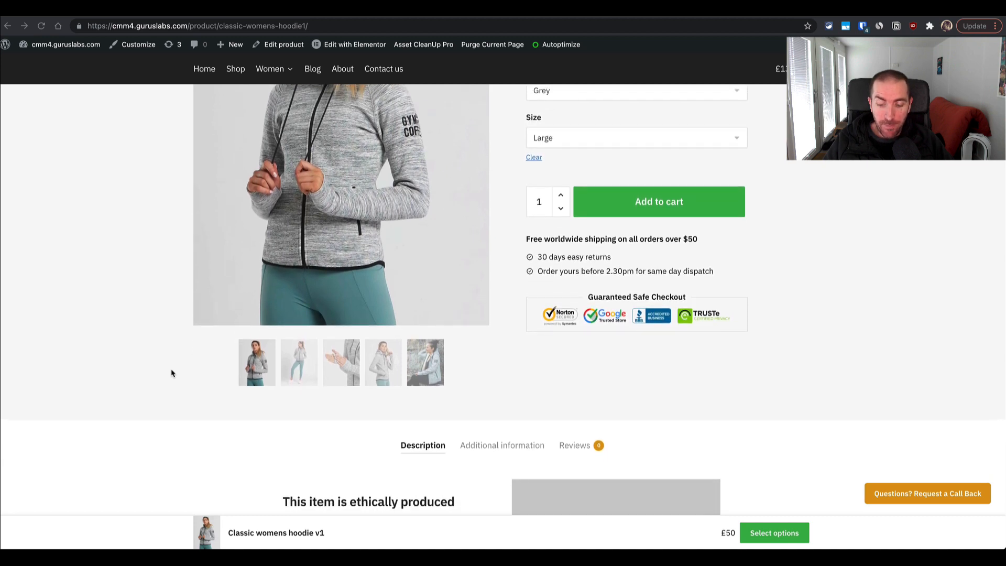
pyautogui.scroll(-3)
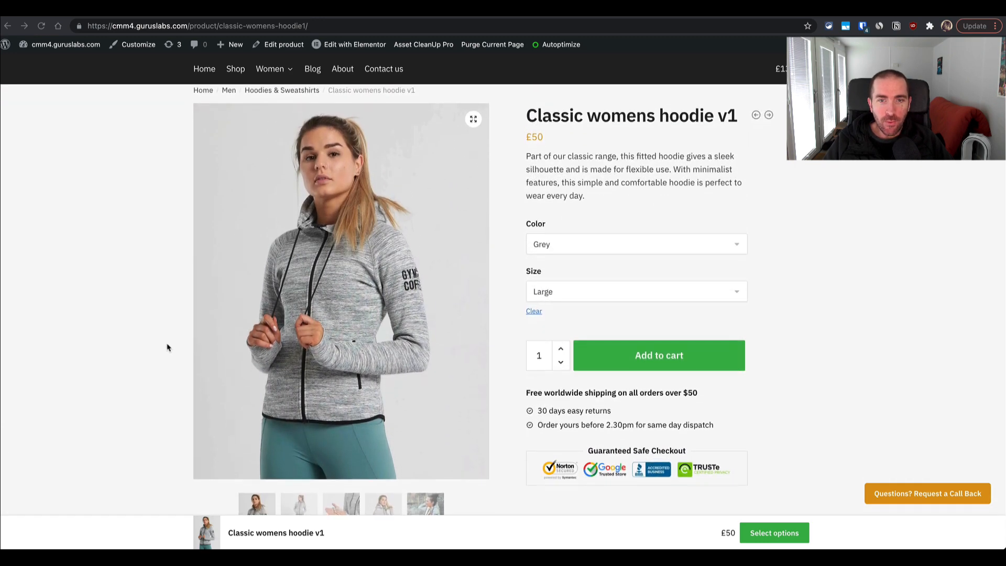
pyautogui.scroll(-3)
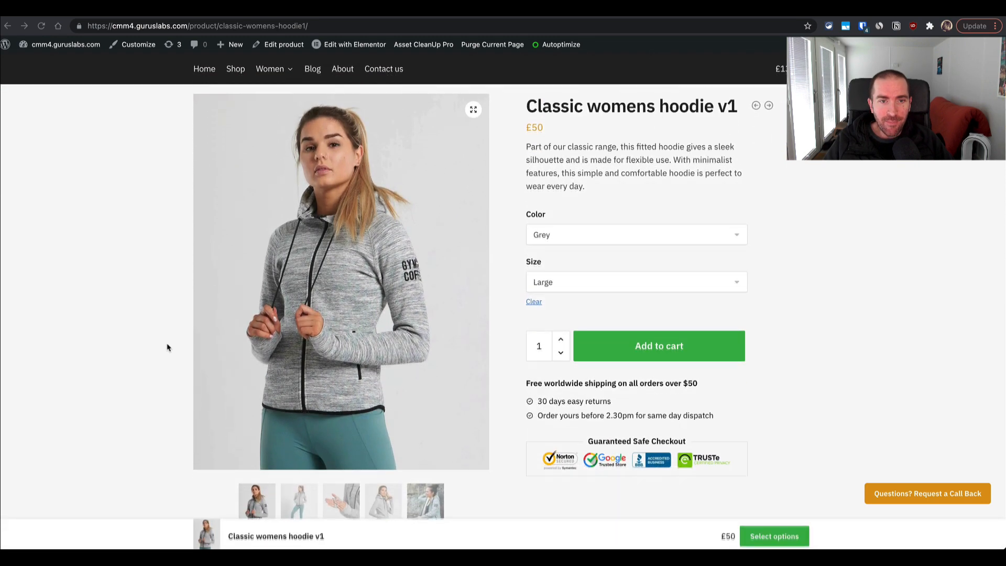
pyautogui.scroll(-3)
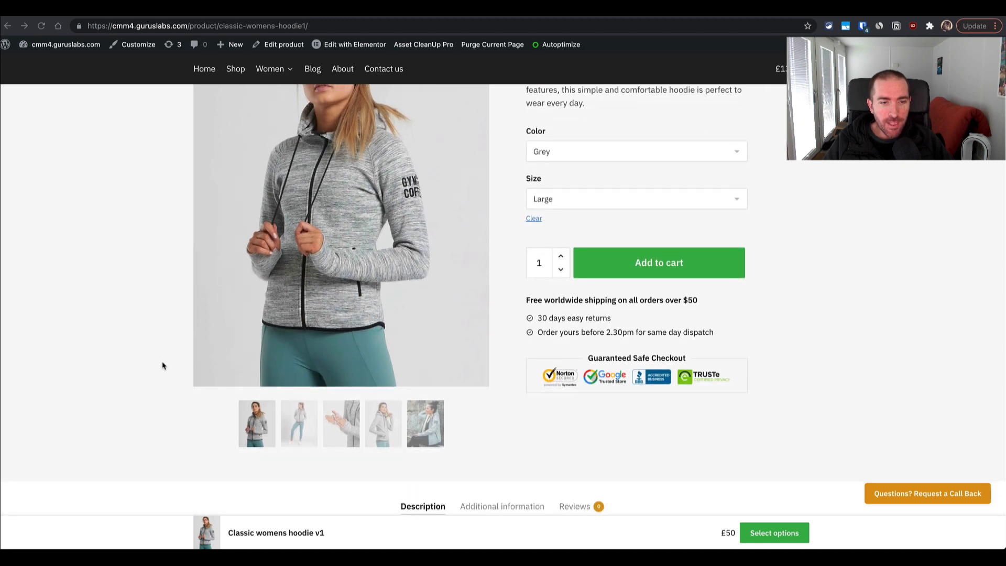
pyautogui.scroll(-3)
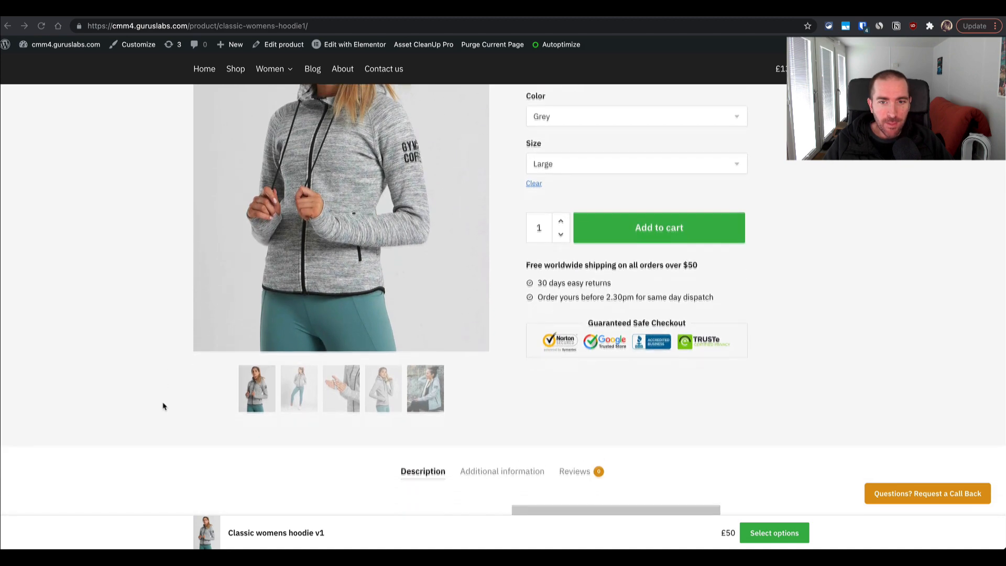
pyautogui.scroll(-3)
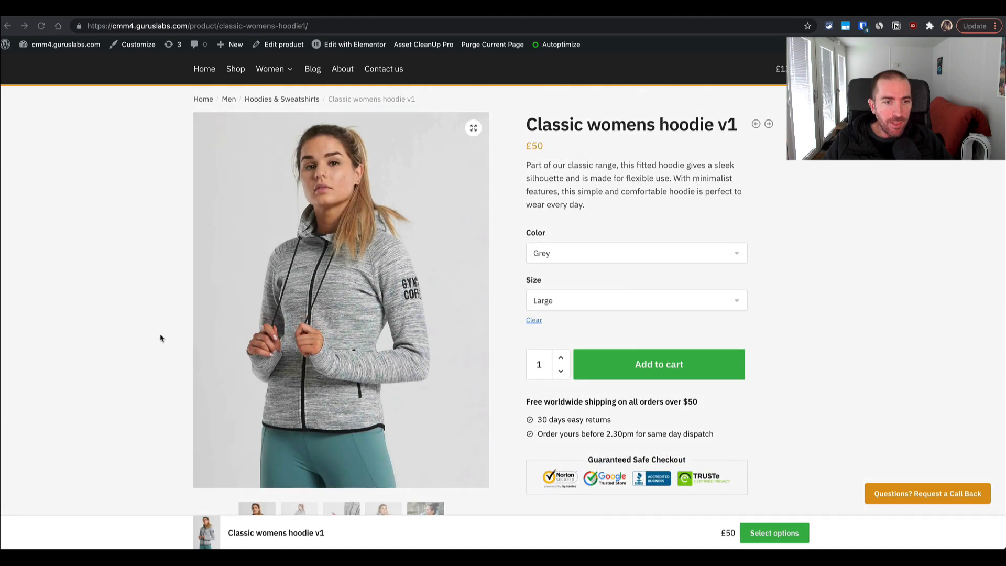
pyautogui.scroll(-3)
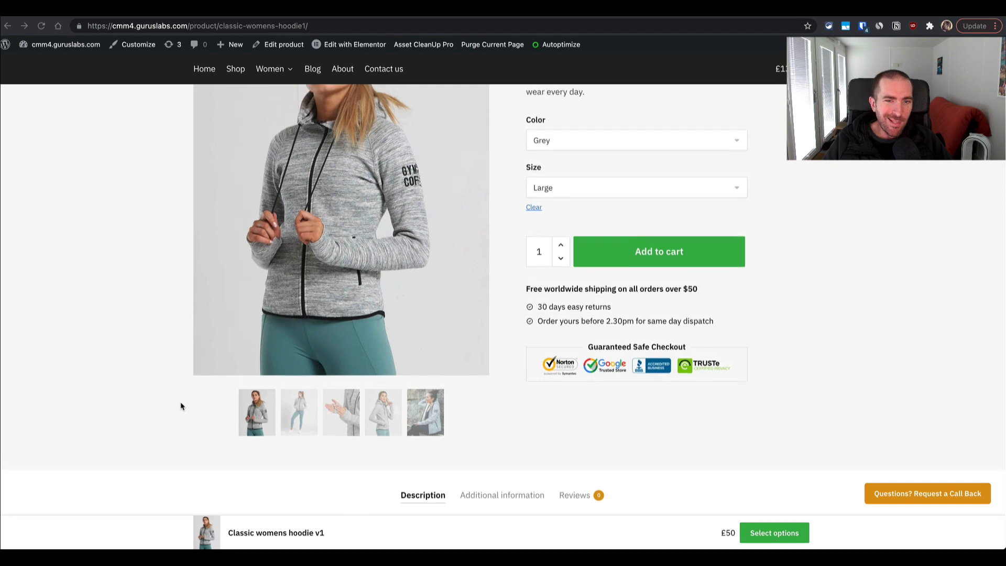
pyautogui.scroll(-3)
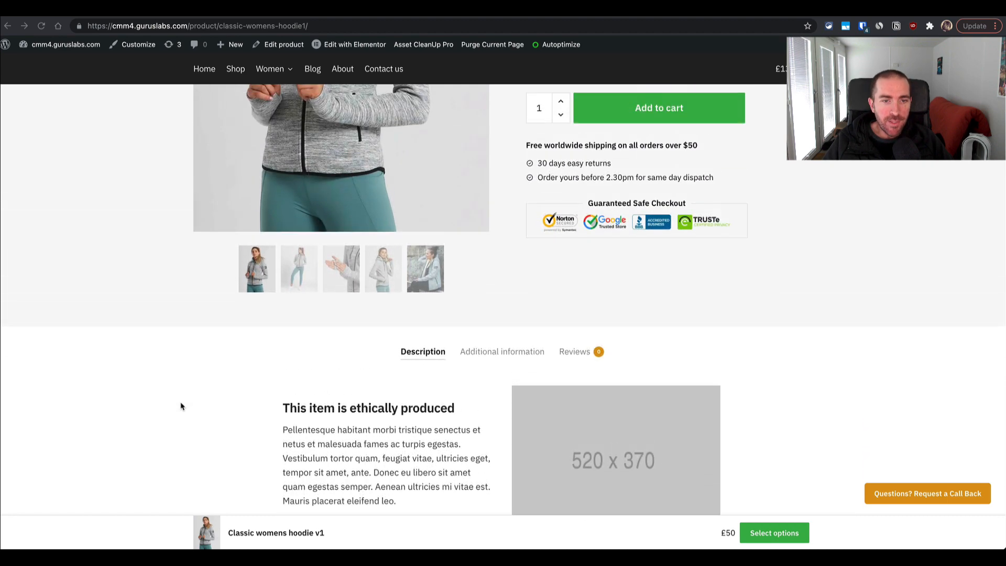
pyautogui.scroll(-3)
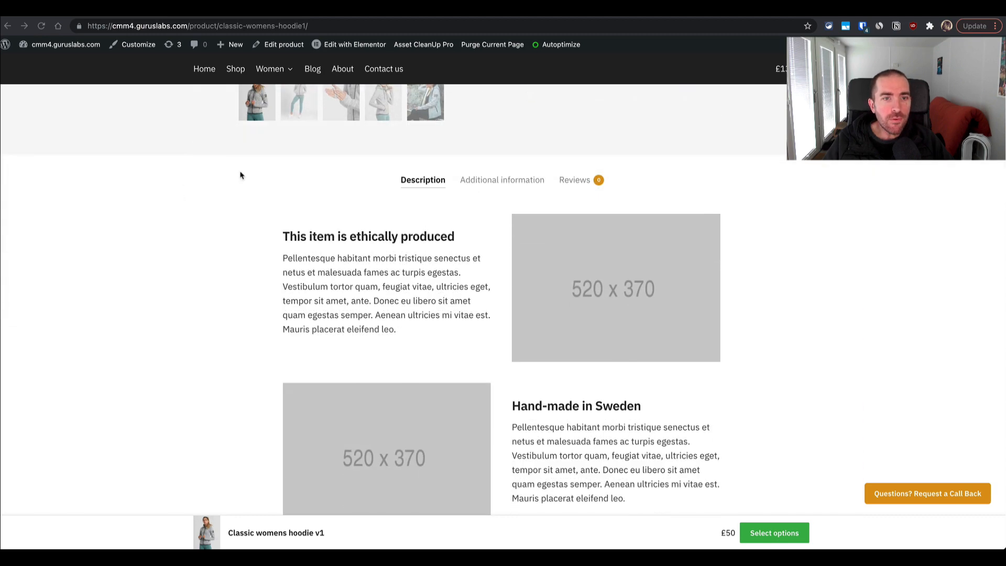
pyautogui.scroll(3)
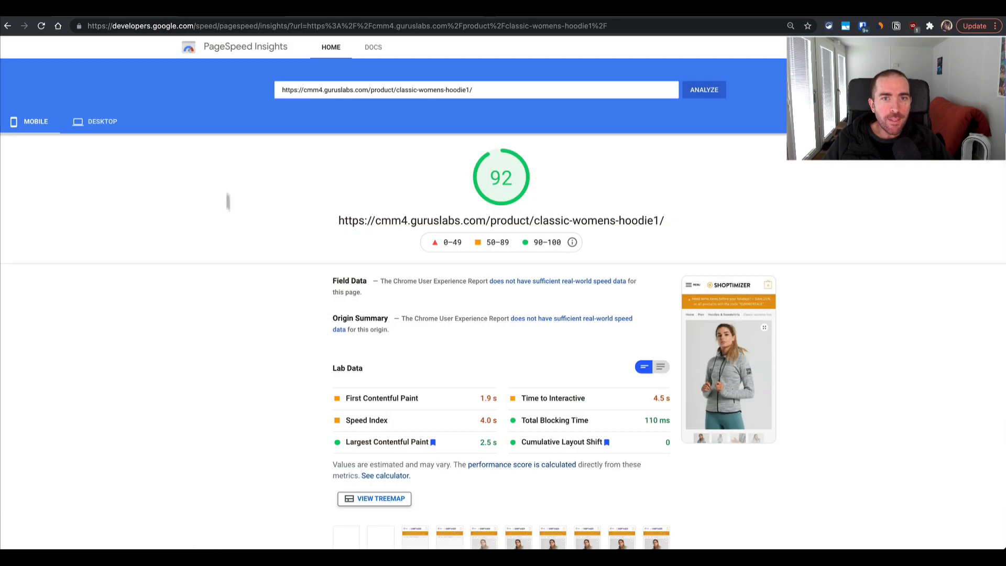
pyautogui.moveTo(231, 274)
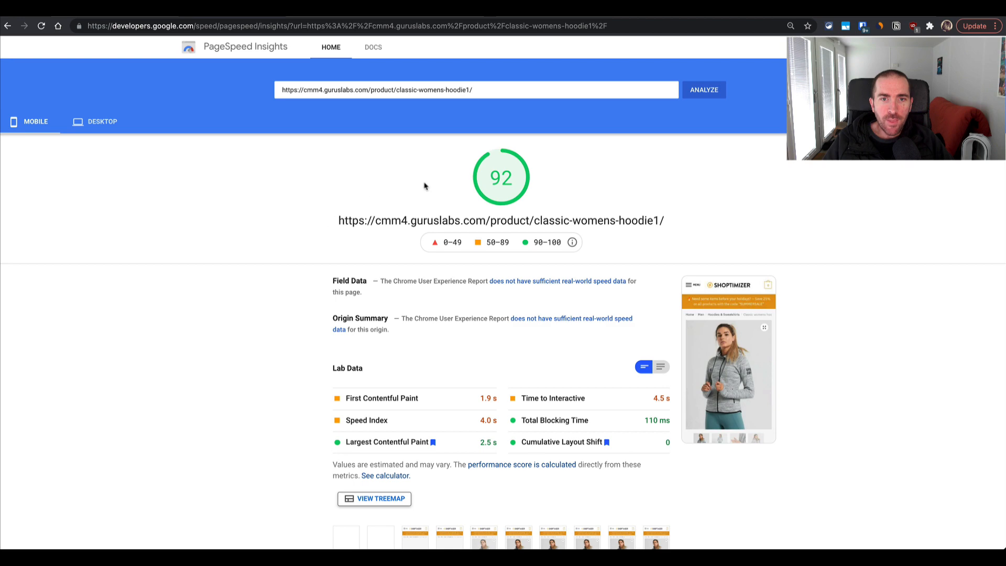
pyautogui.moveTo(313, 225)
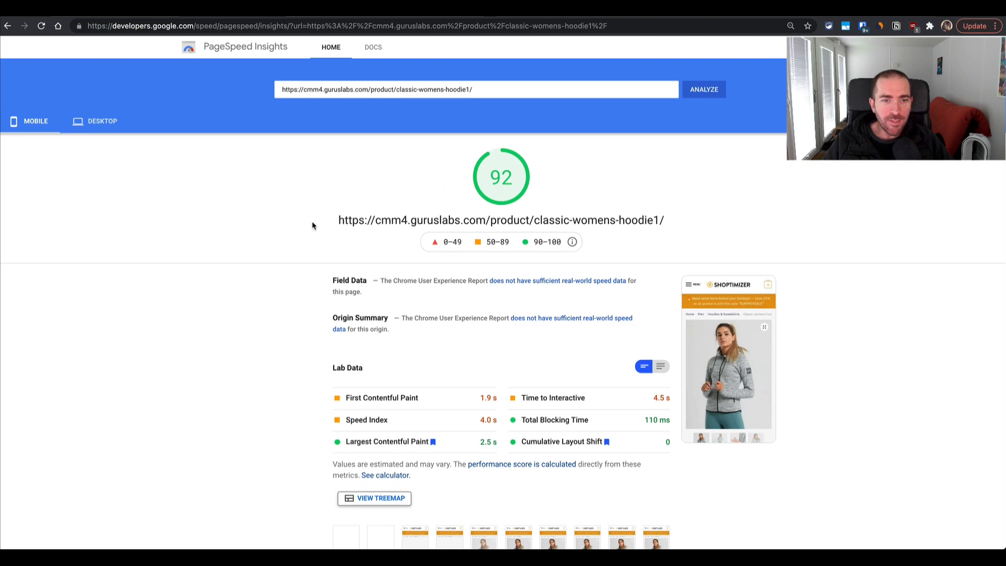
pyautogui.scroll(-3)
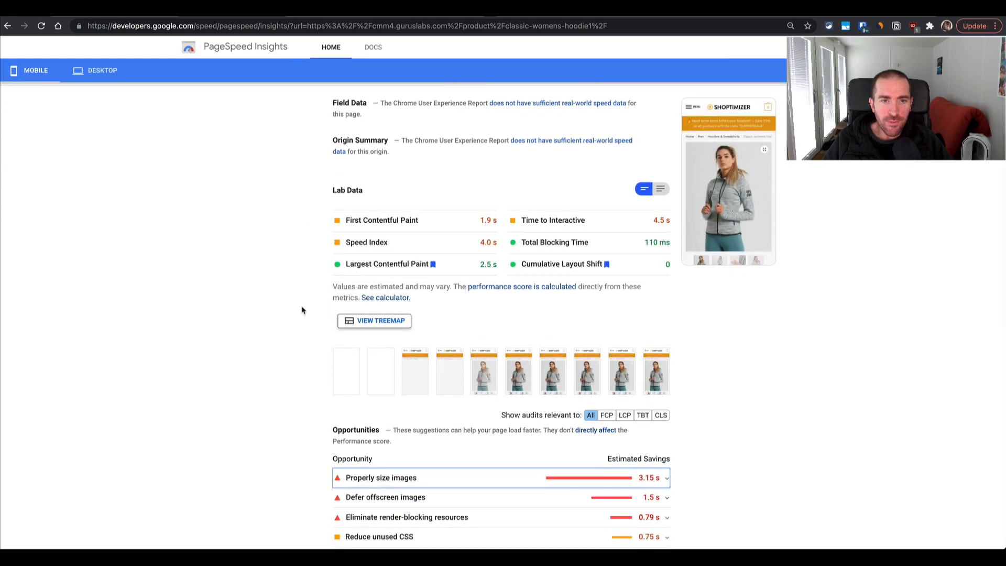
pyautogui.scroll(-3)
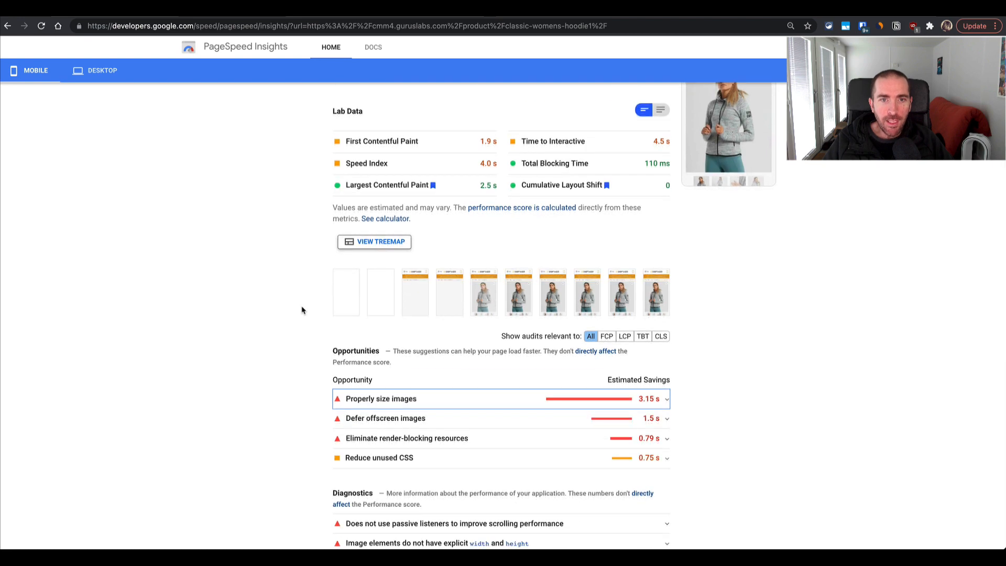
pyautogui.scroll(-3)
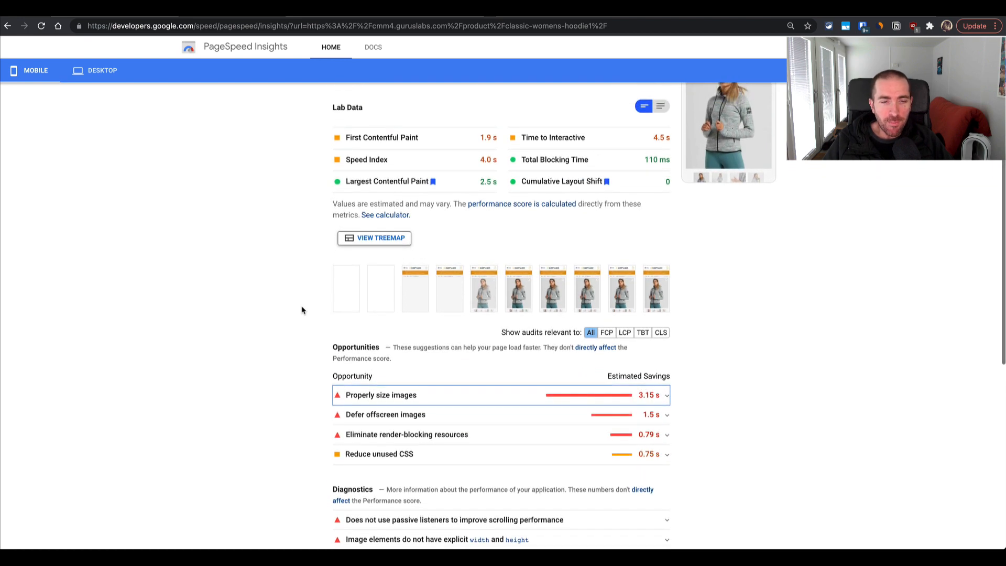
pyautogui.scroll(-3)
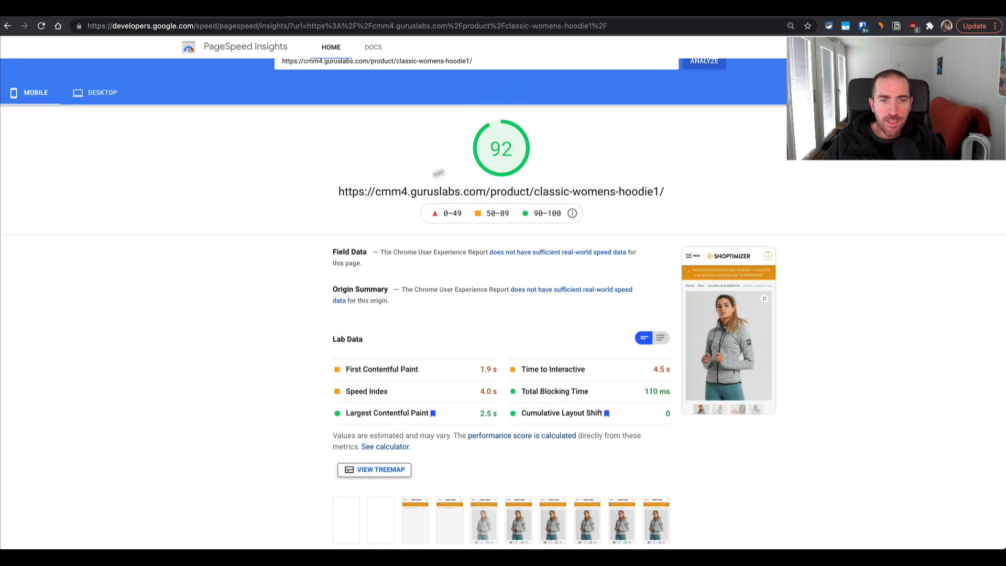
pyautogui.scroll(-3)
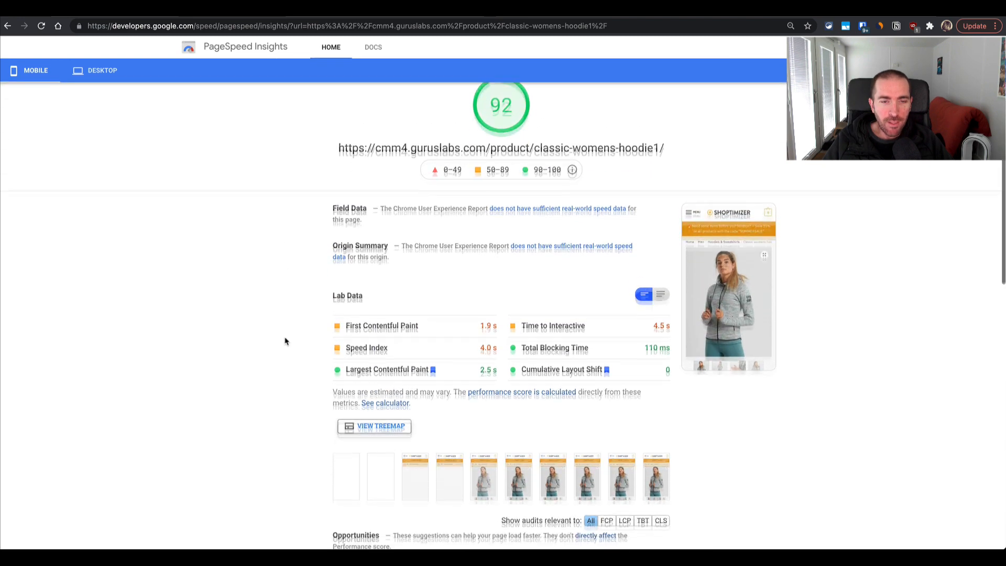
pyautogui.scroll(-3)
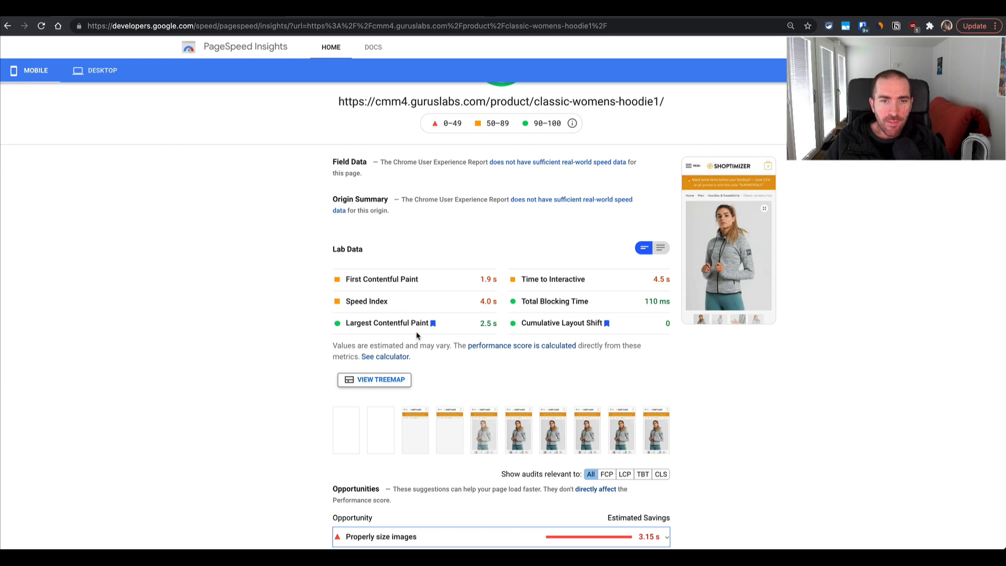
pyautogui.moveTo(286, 304)
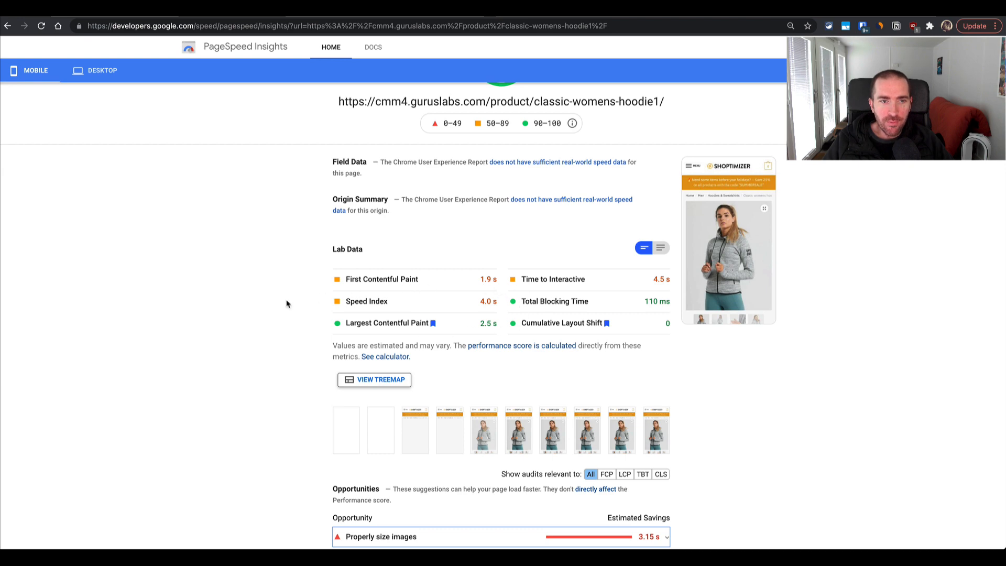
pyautogui.scroll(-3)
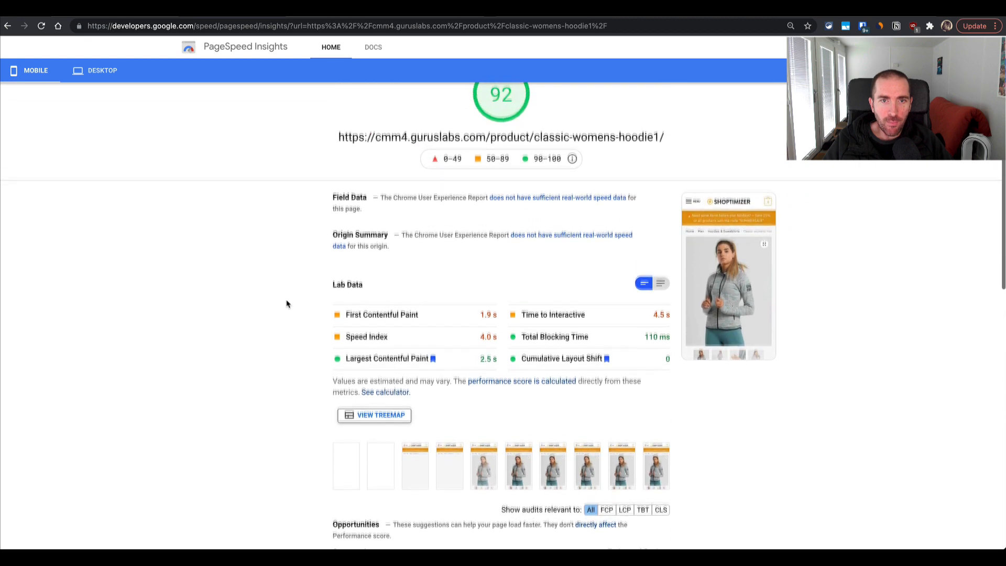
pyautogui.scroll(-3)
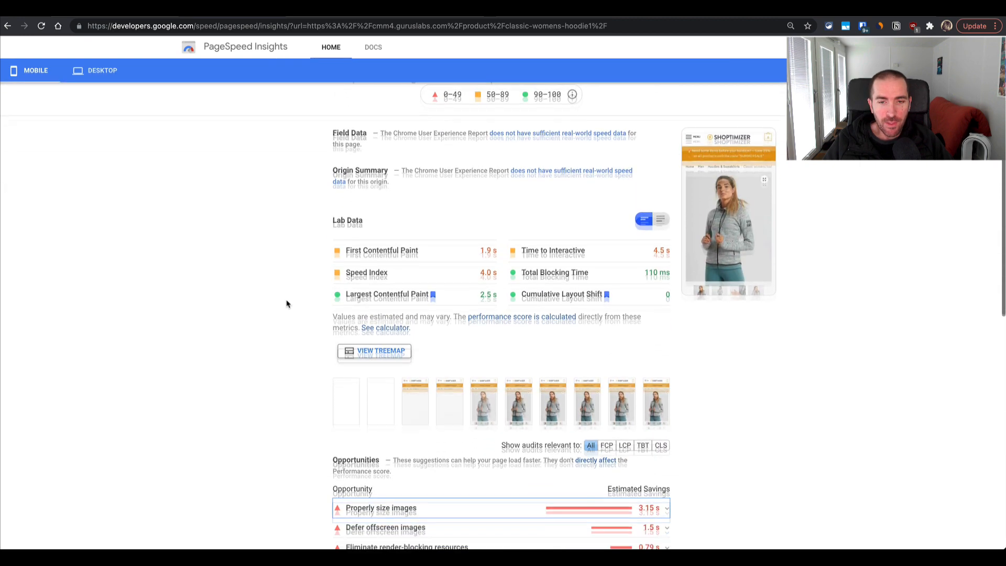
pyautogui.scroll(-3)
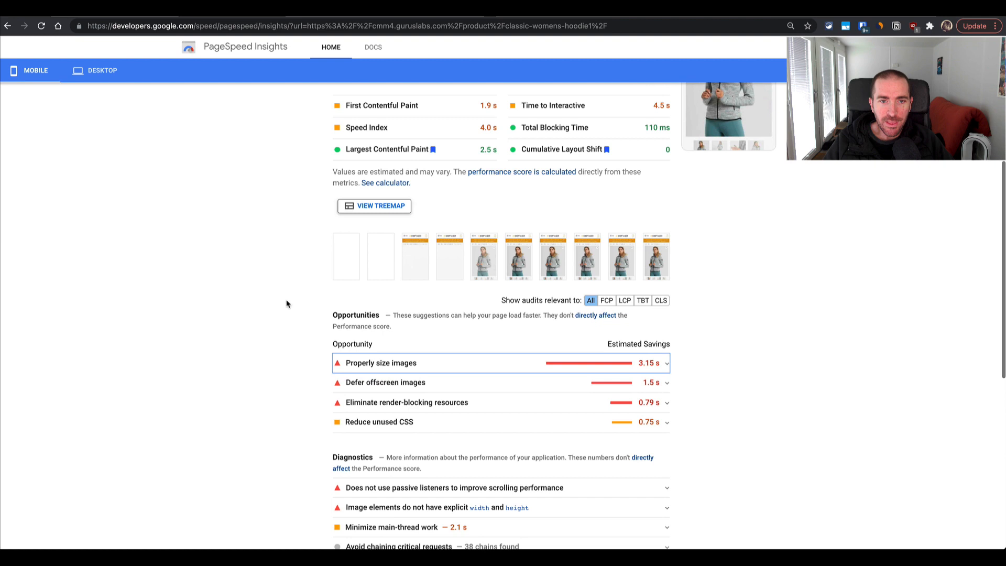
pyautogui.moveTo(295, 284)
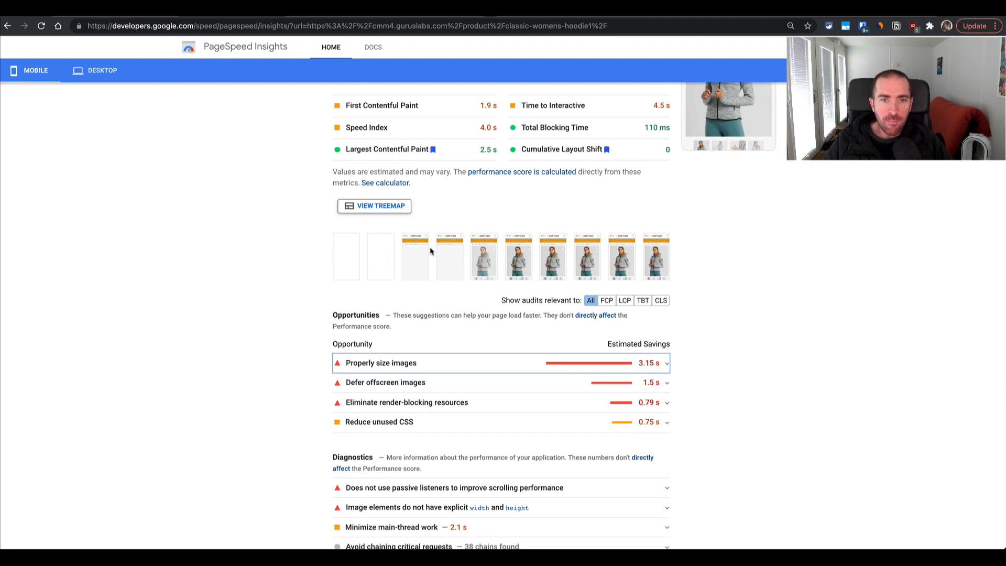
pyautogui.moveTo(483, 291)
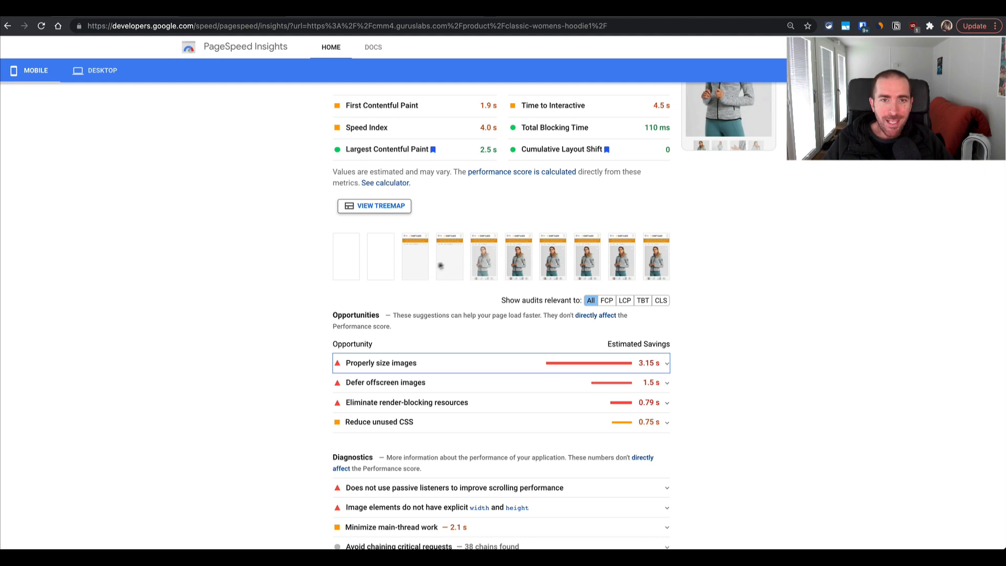
pyautogui.moveTo(487, 265)
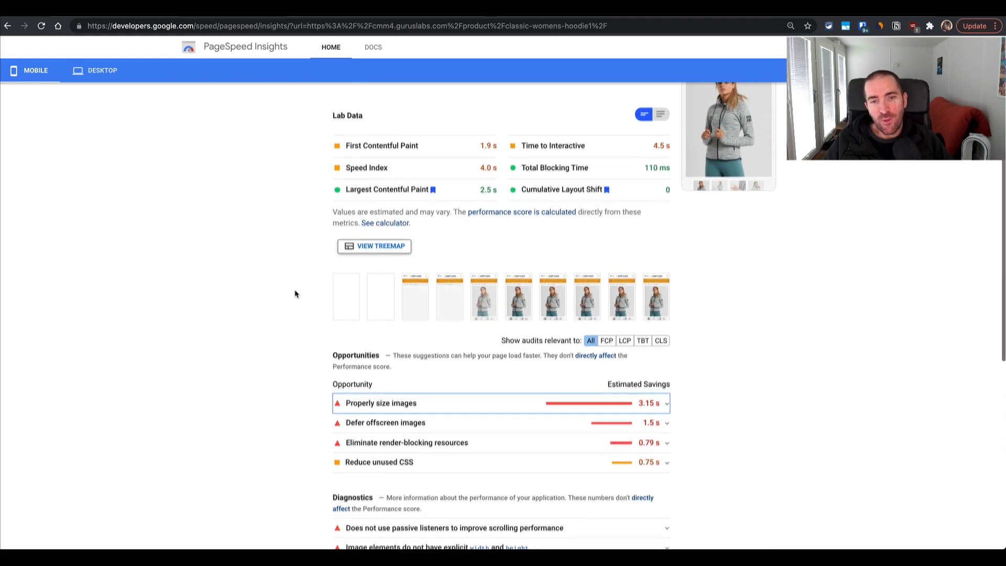
pyautogui.scroll(-3)
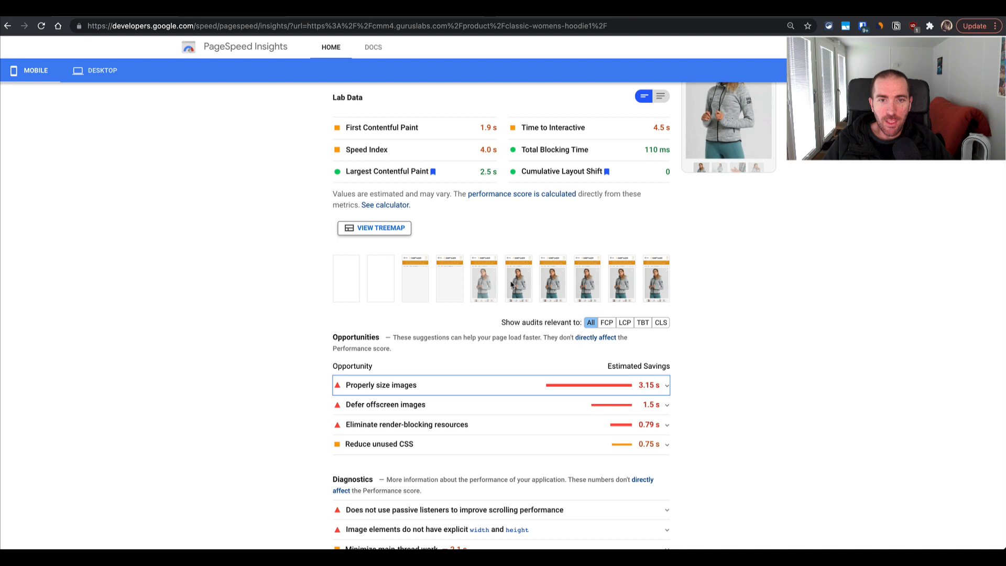
pyautogui.moveTo(532, 283)
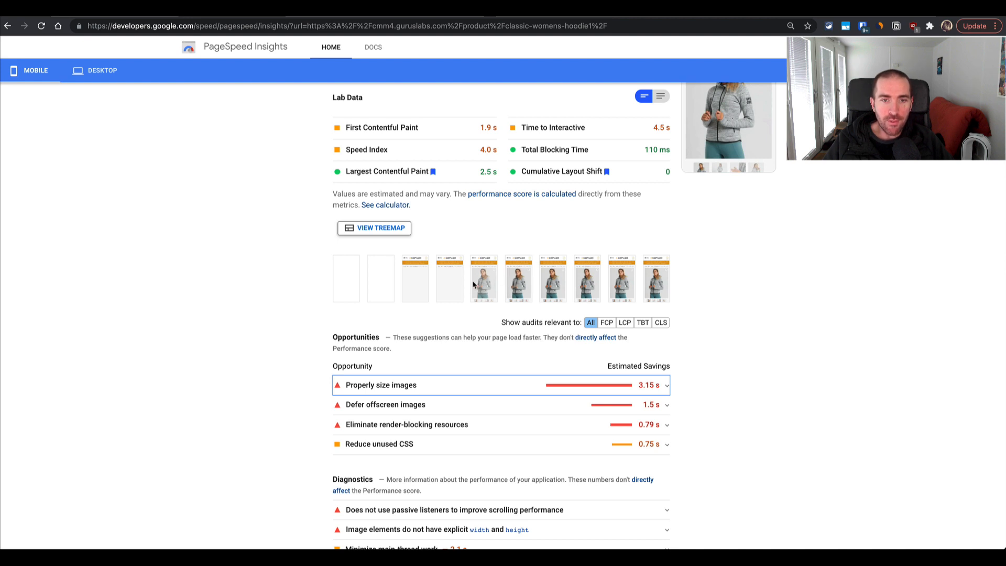
pyautogui.scroll(-3)
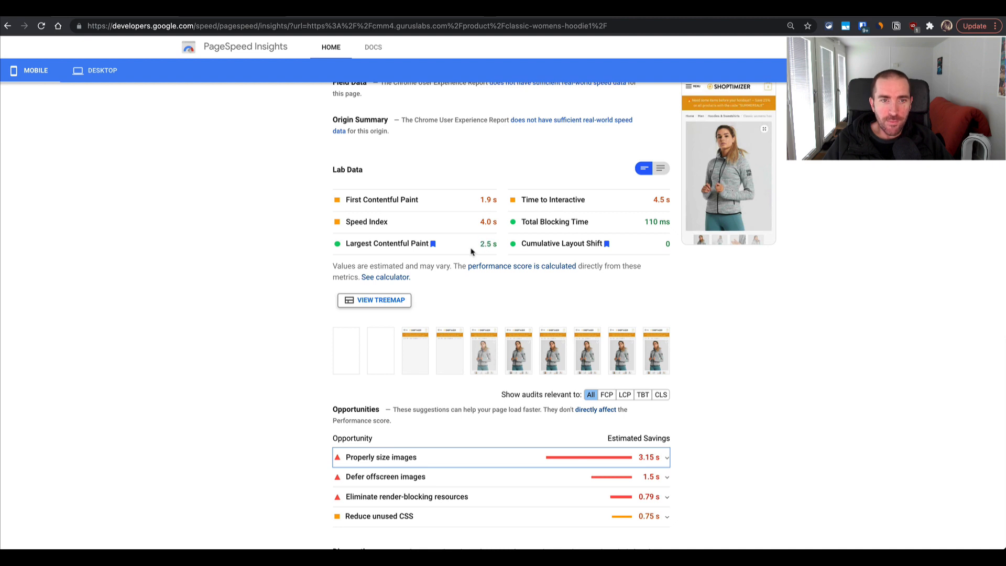
pyautogui.moveTo(471, 251)
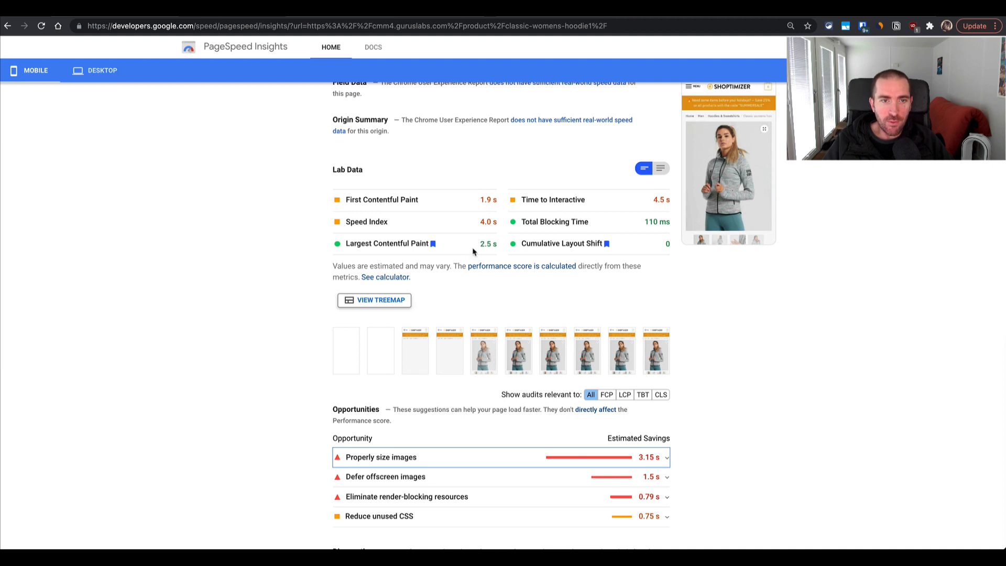
pyautogui.moveTo(470, 293)
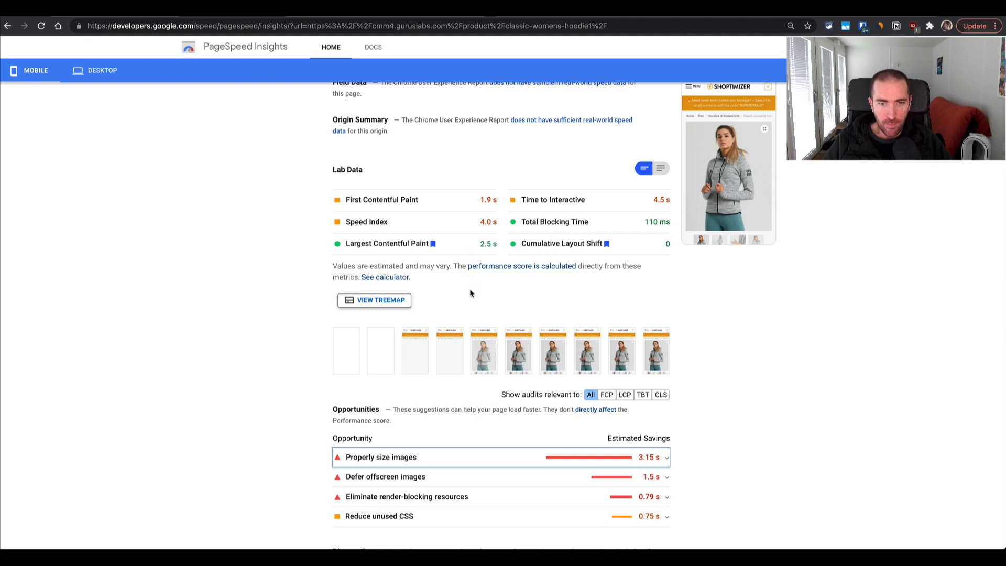
pyautogui.scroll(-3)
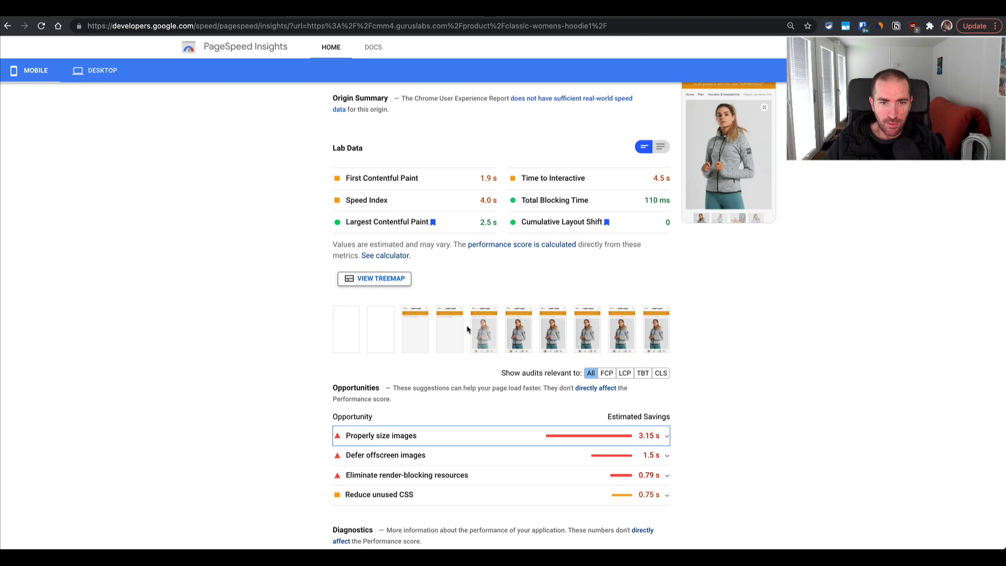
pyautogui.scroll(-3)
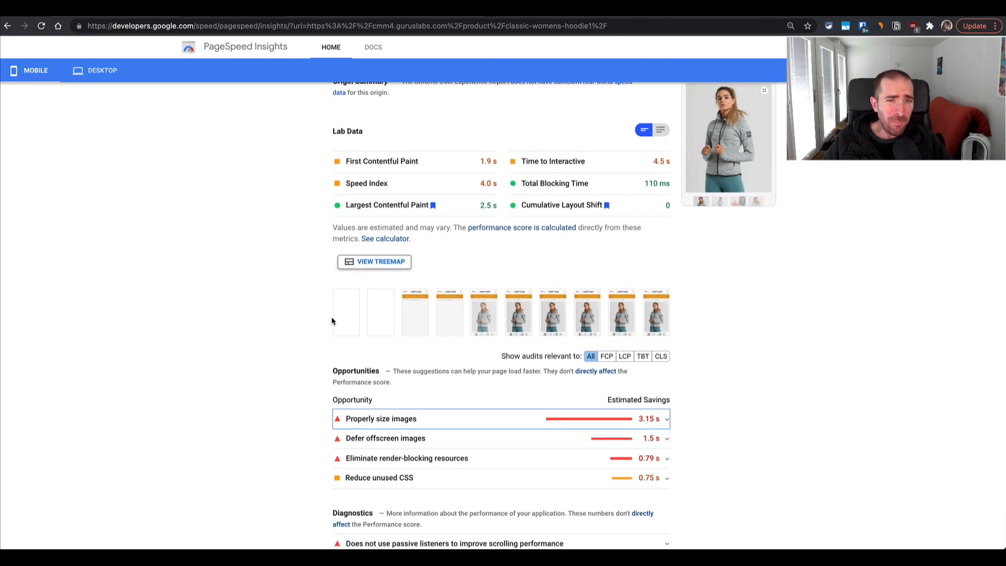
pyautogui.scroll(-3)
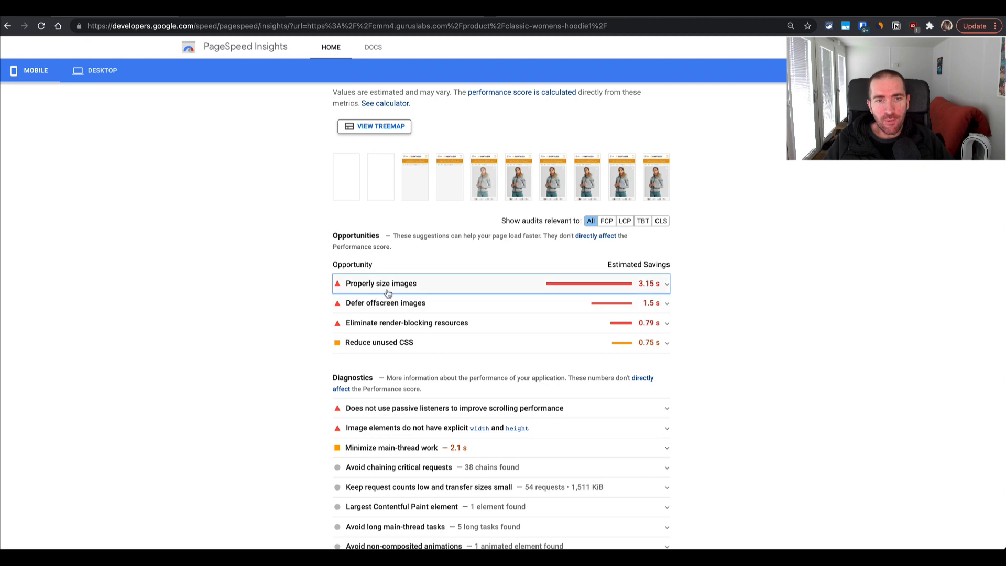
# Step: Expand the 'Properly size images', 'Defer offscreen images' and unsized-image-elements opportunity details
pyautogui.click(380, 283)
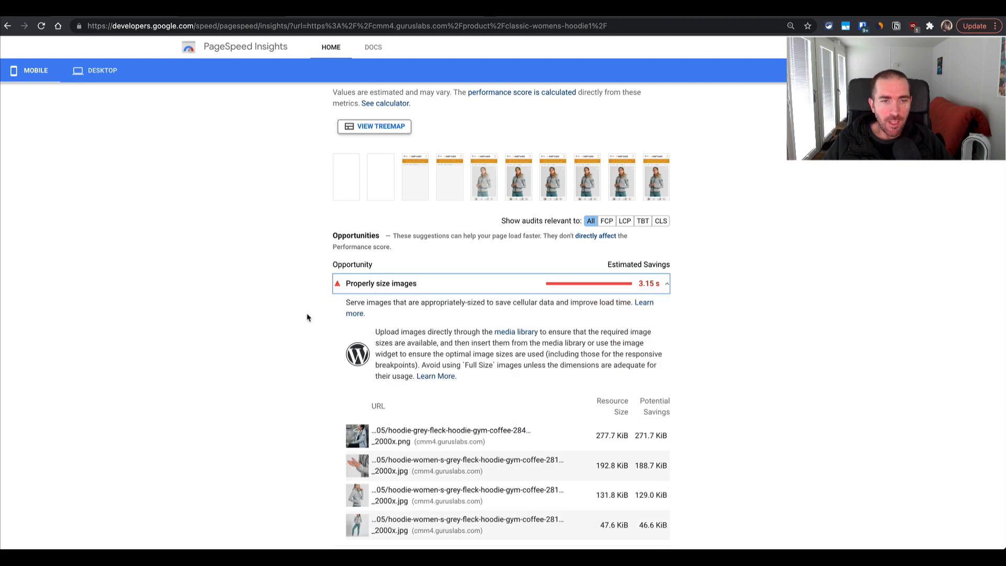
pyautogui.scroll(-3)
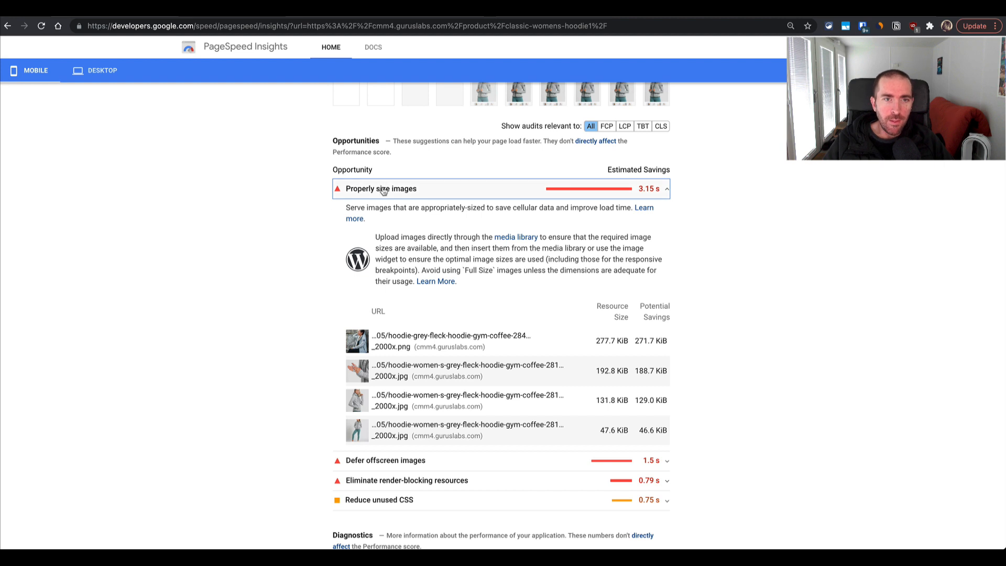
pyautogui.click(385, 208)
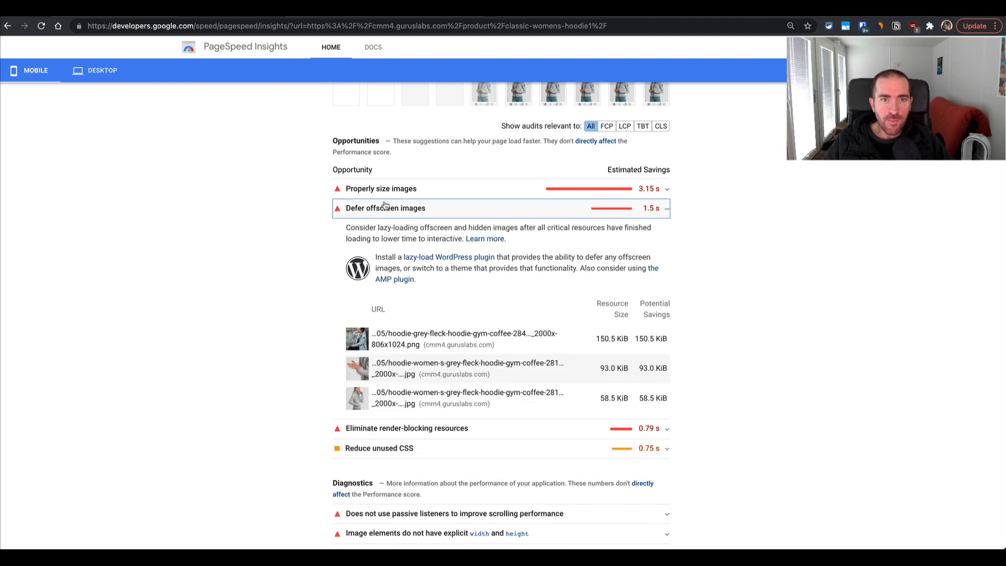
pyautogui.click(385, 208)
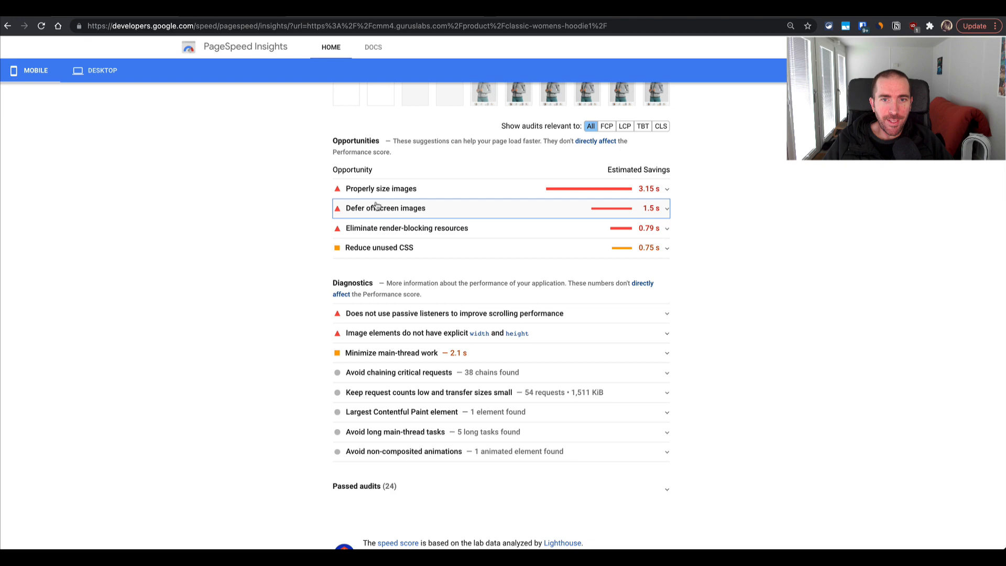
pyautogui.scroll(-3)
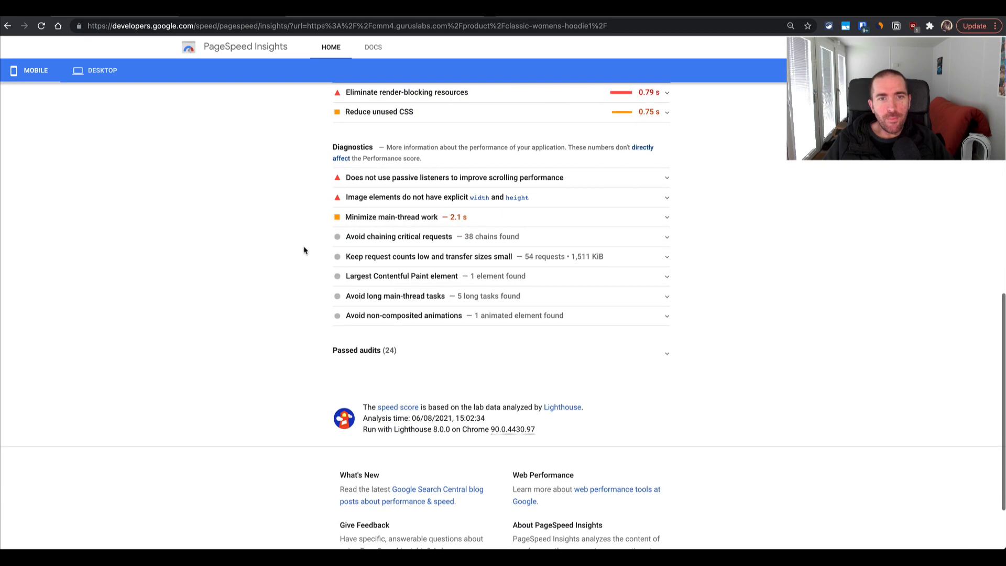
pyautogui.click(439, 197)
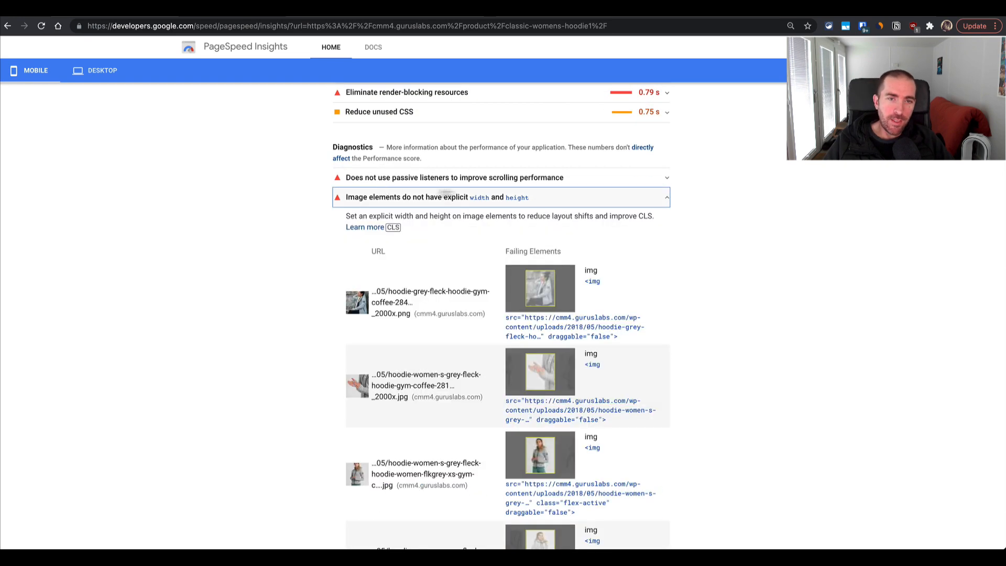
pyautogui.scroll(-3)
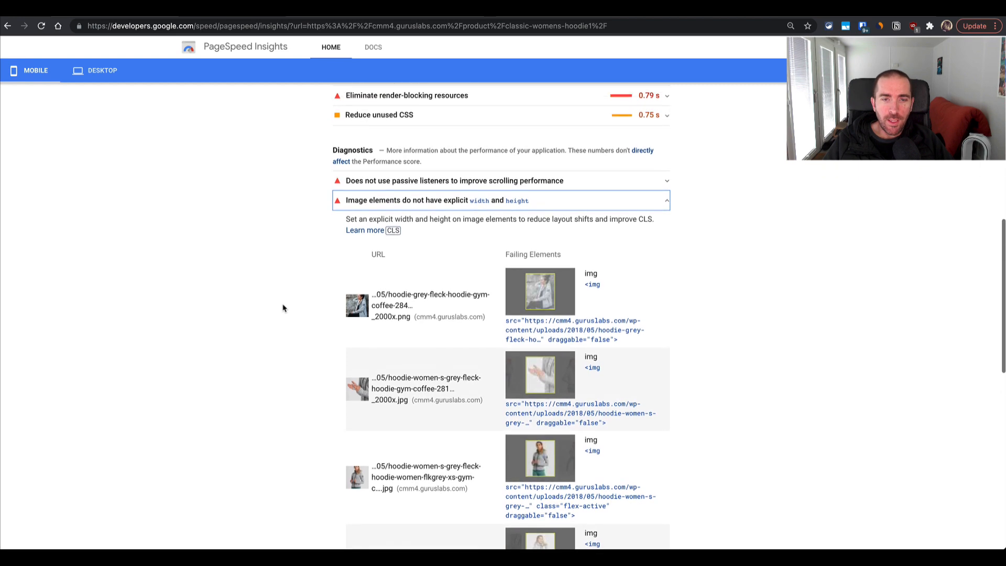
# Step: Scroll onward until the CommerceKit Product Gallery tab shows gallery and lightbox disabled
pyautogui.scroll(3)
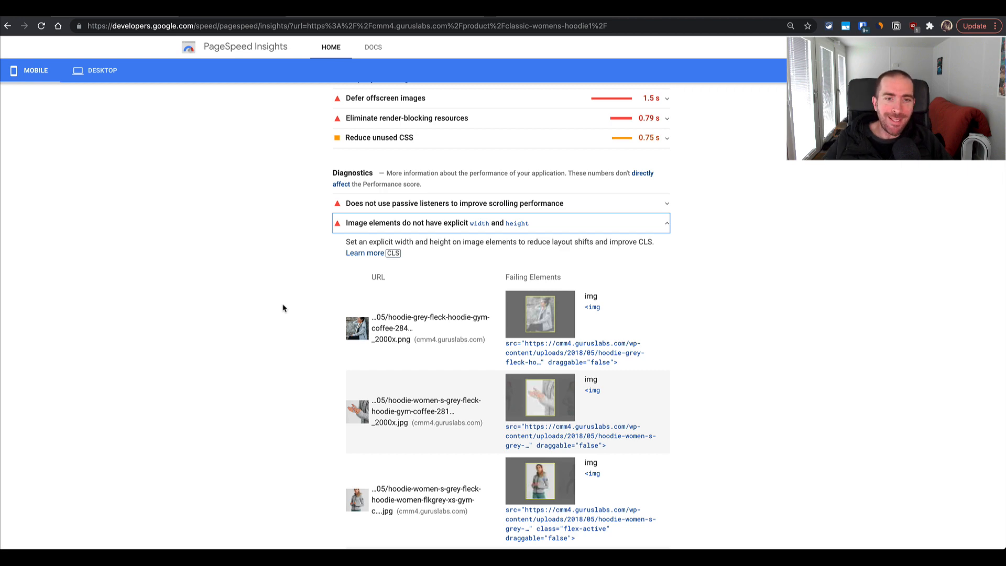
pyautogui.scroll(-3)
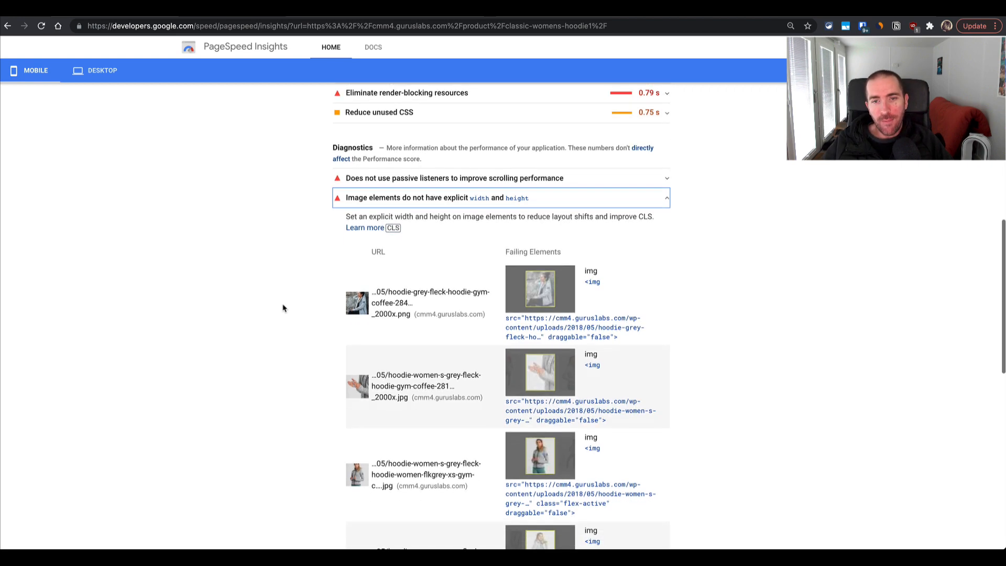
pyautogui.scroll(-3)
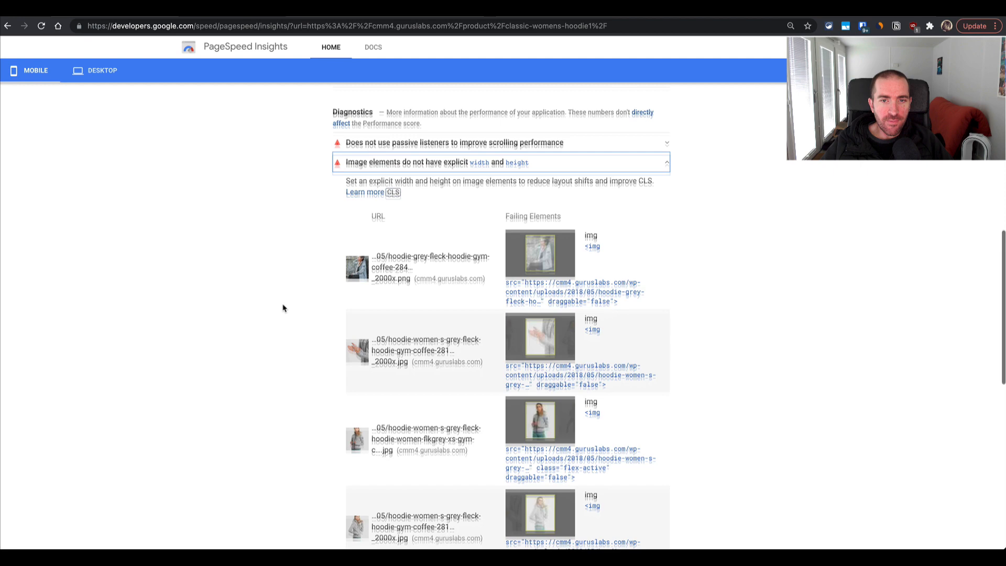
pyautogui.scroll(-3)
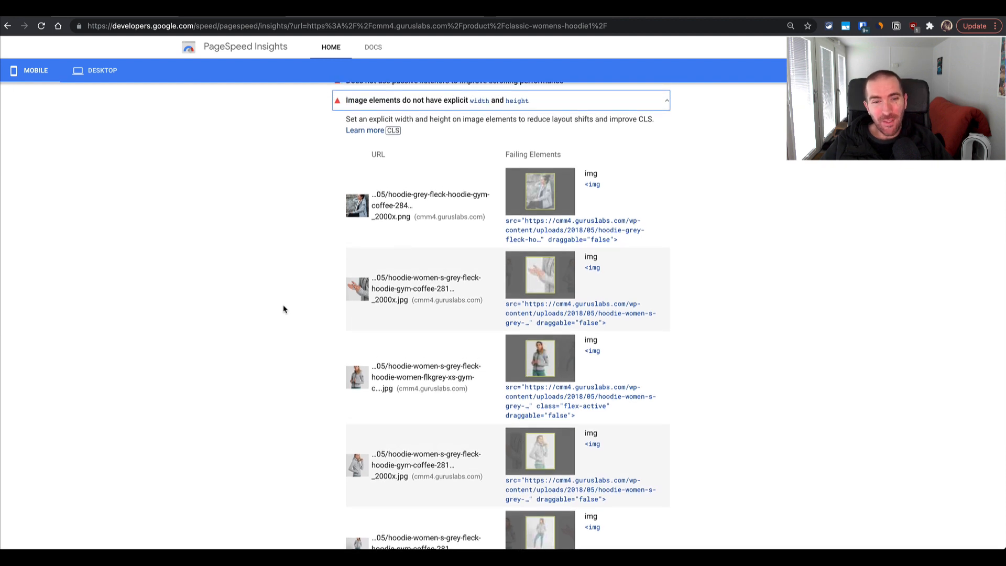
pyautogui.scroll(-3)
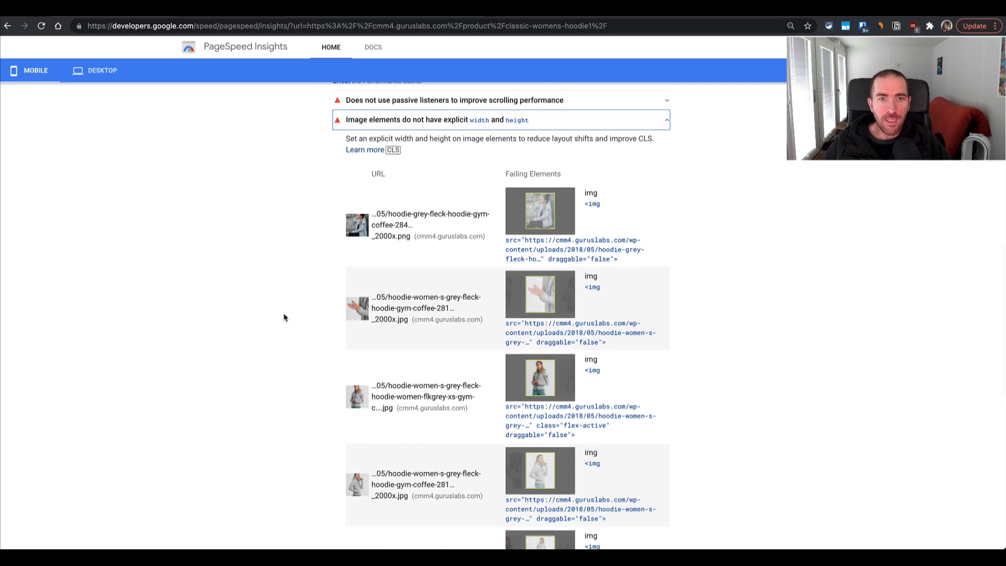
pyautogui.scroll(3)
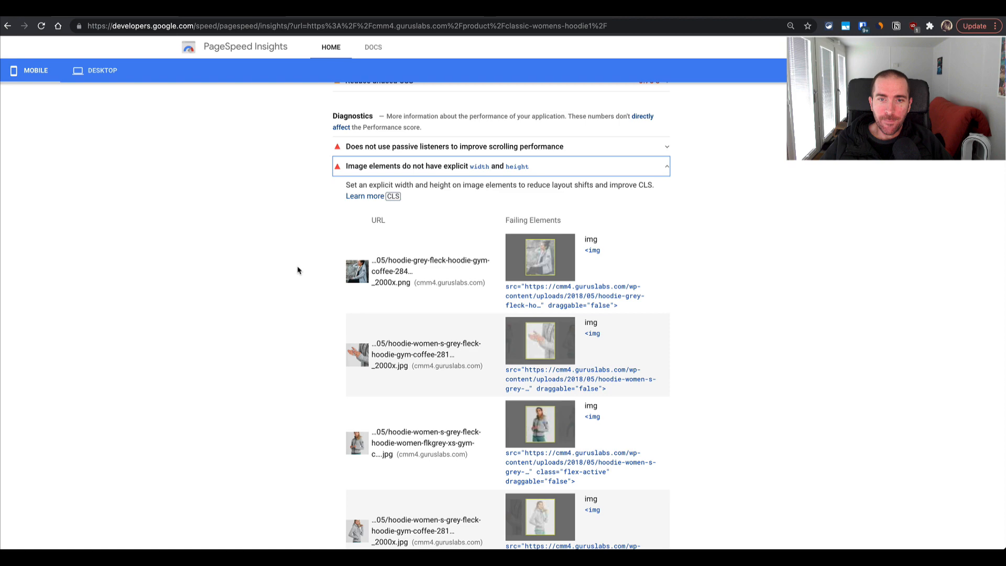
pyautogui.scroll(-3)
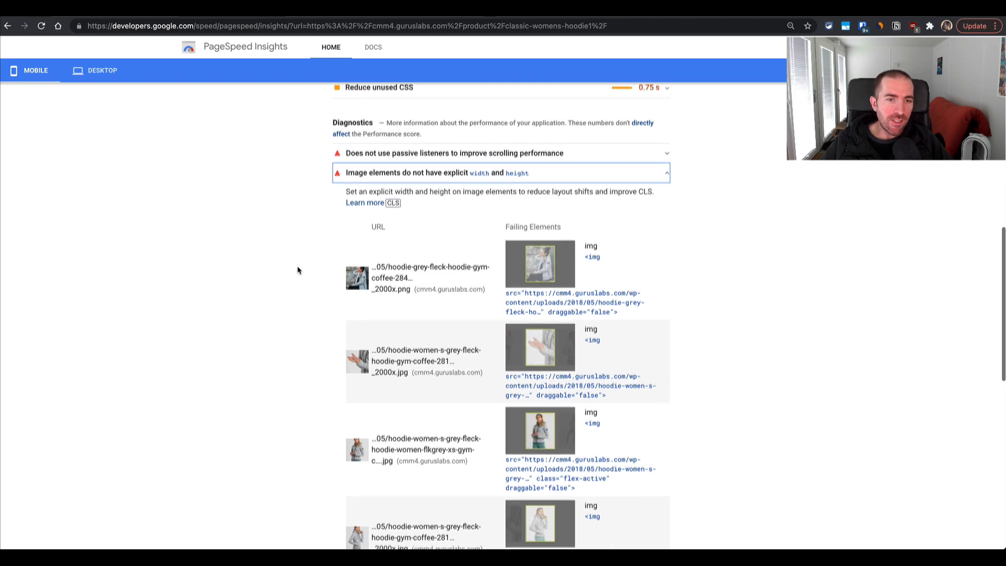
pyautogui.scroll(3)
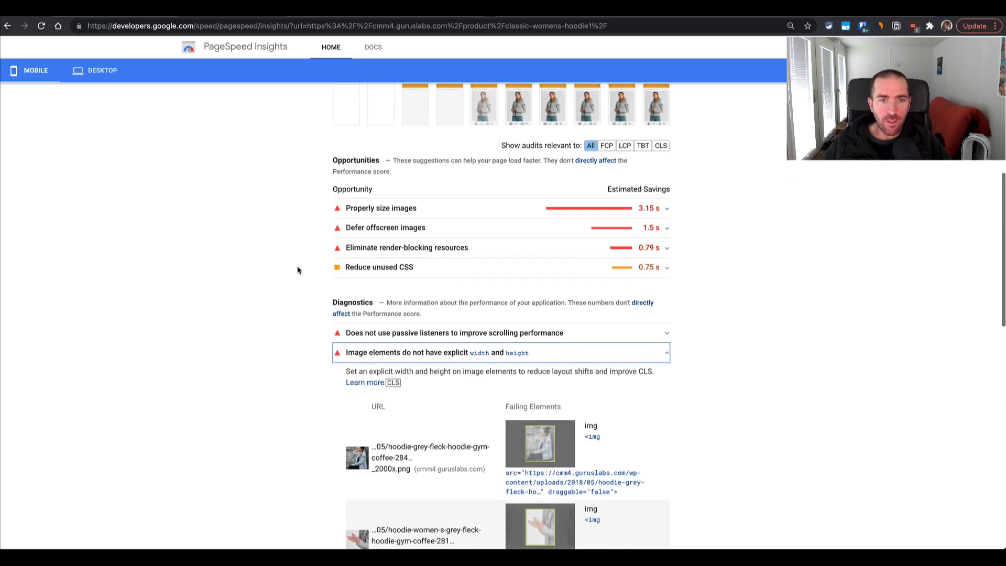
pyautogui.scroll(-3)
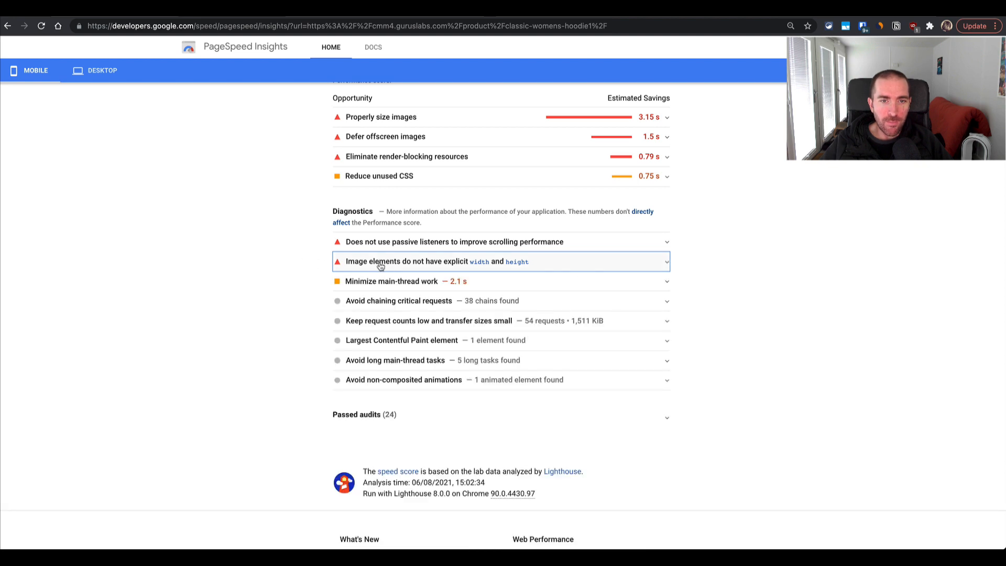
pyautogui.moveTo(311, 280)
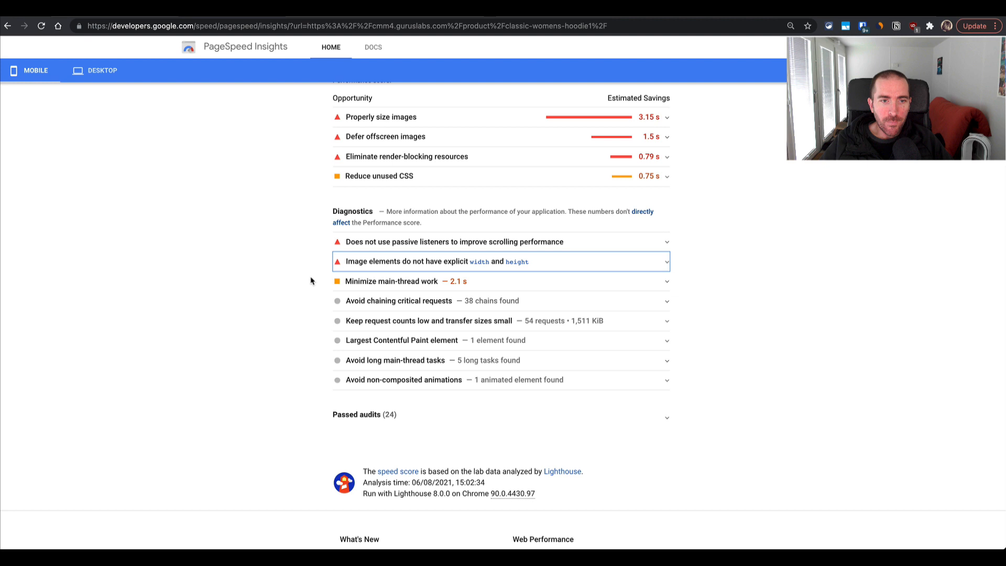
pyautogui.scroll(-3)
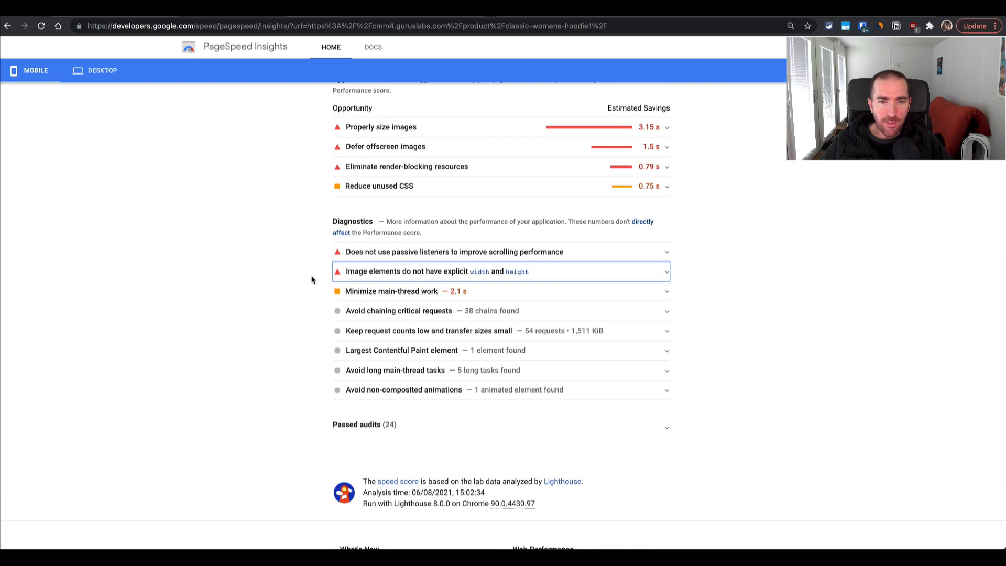
pyautogui.moveTo(592, 333)
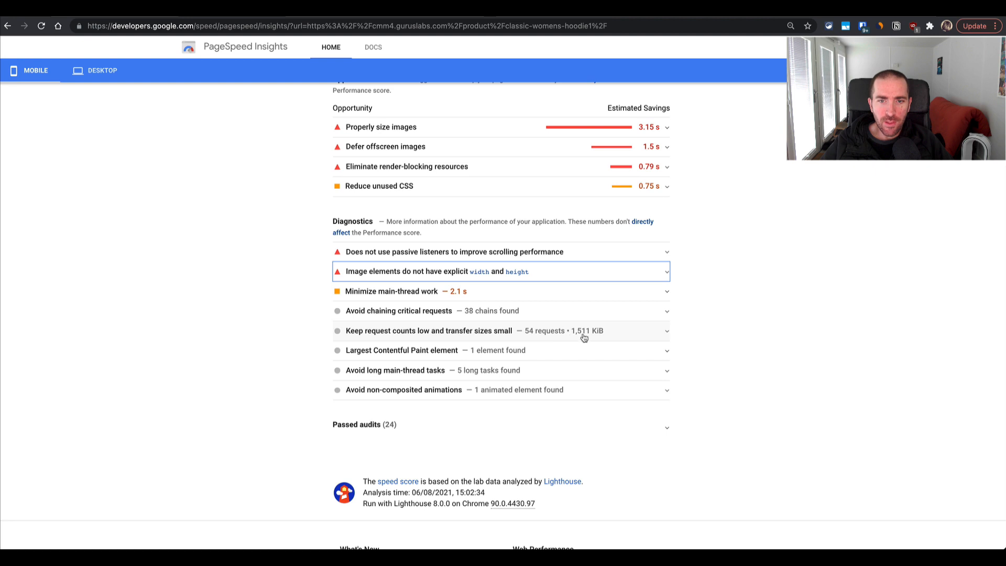
pyautogui.moveTo(539, 338)
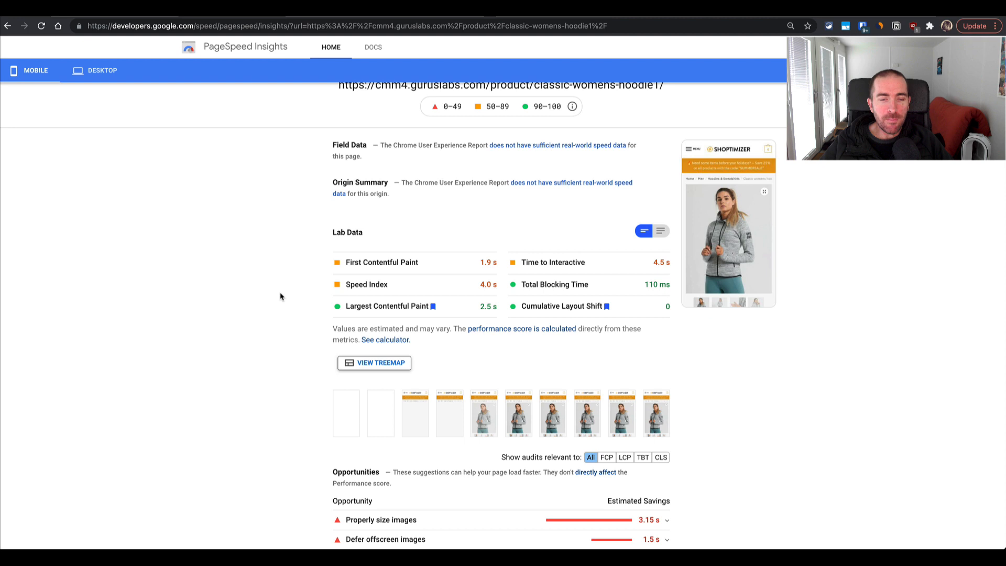
pyautogui.scroll(-3)
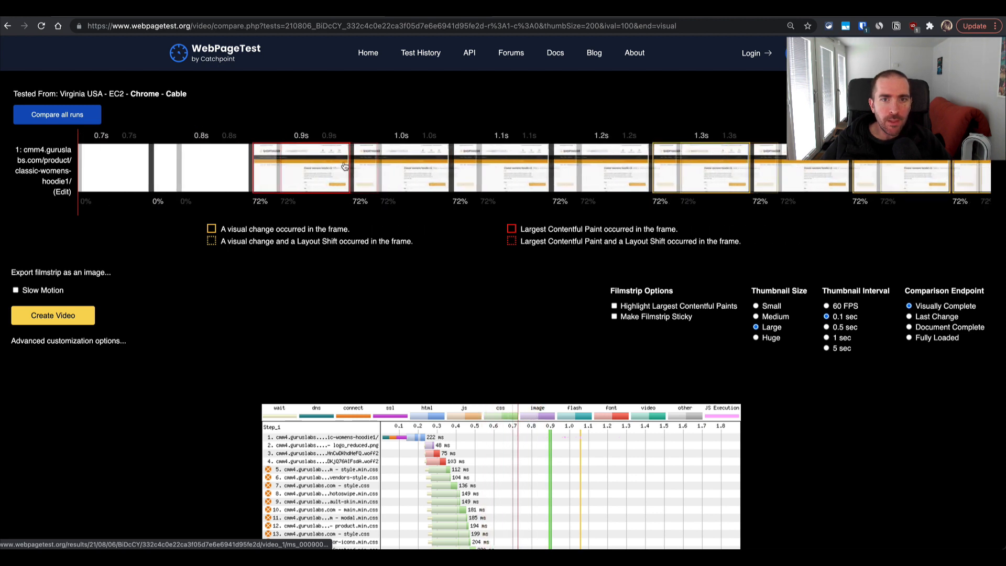
pyautogui.hscroll(3)
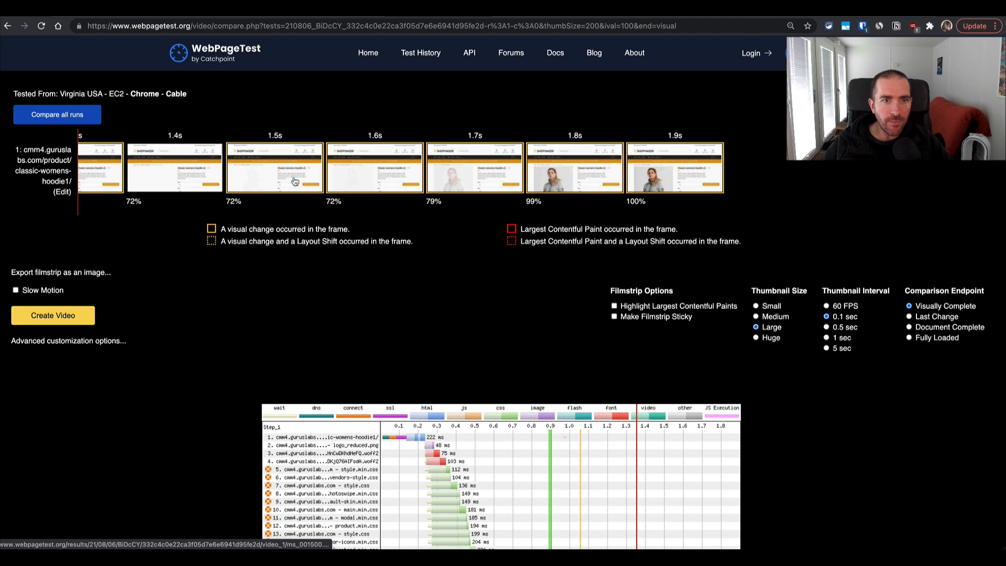
pyautogui.moveTo(305, 169)
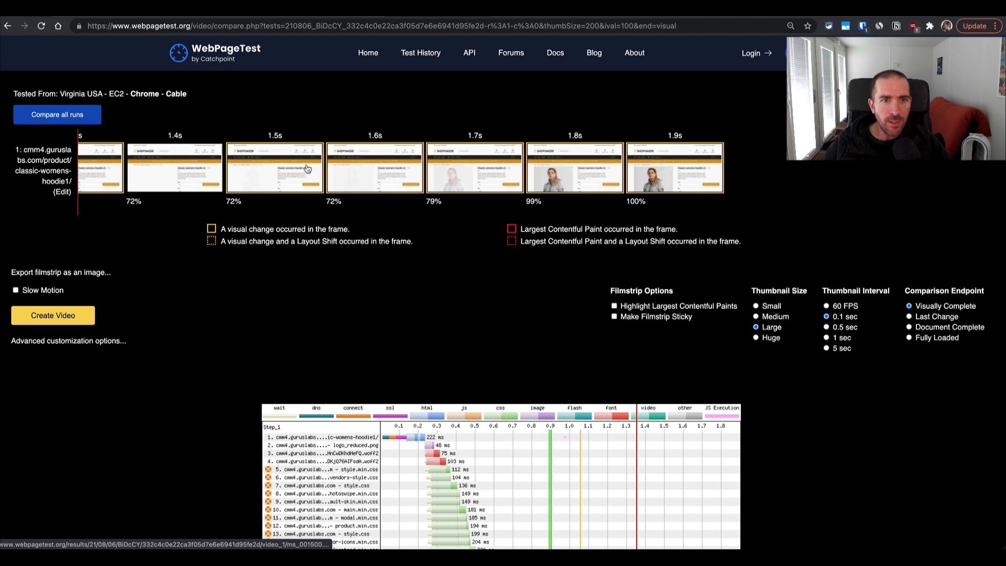
pyautogui.moveTo(379, 165)
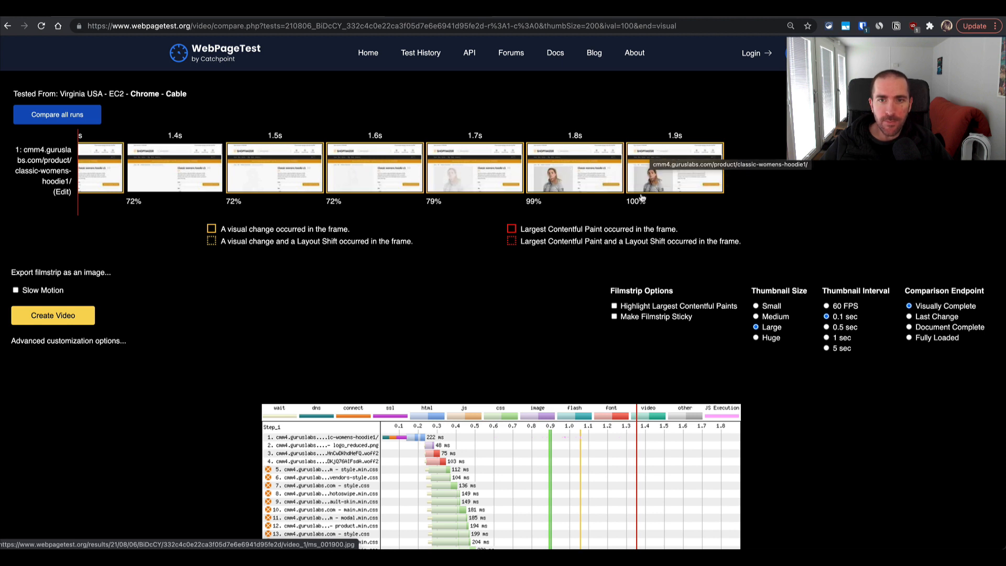
pyautogui.moveTo(635, 183)
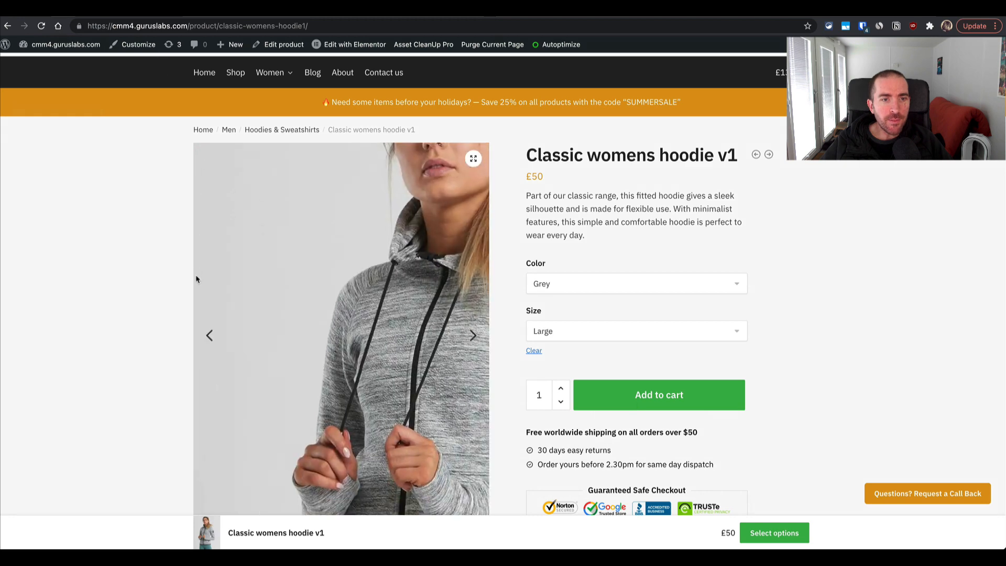
pyautogui.scroll(-3)
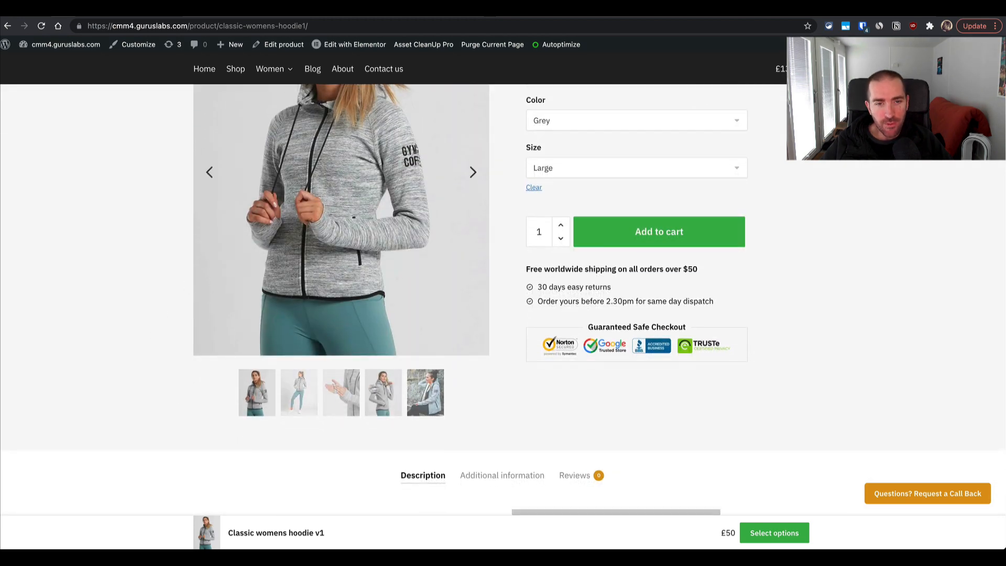
pyautogui.moveTo(218, 396)
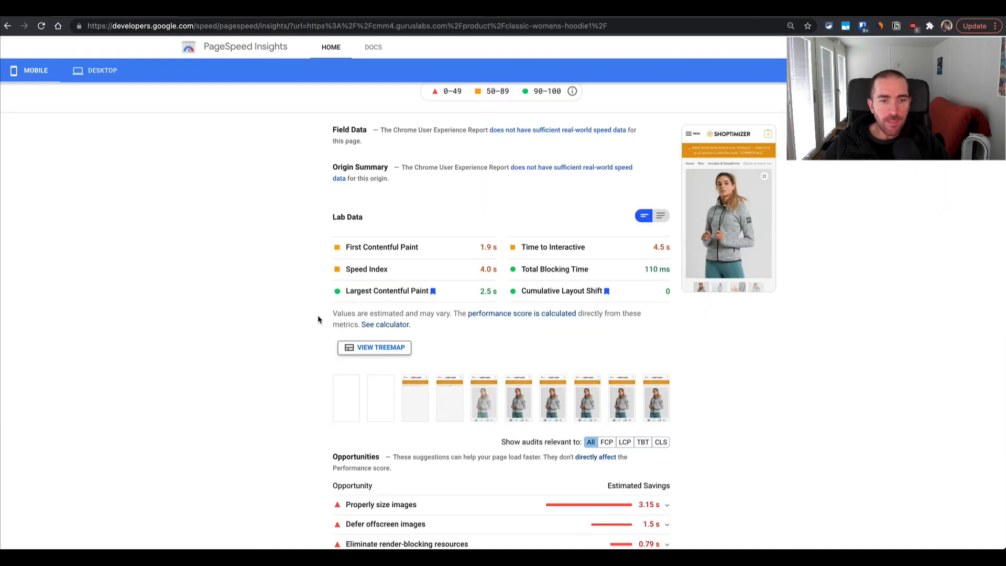
pyautogui.scroll(-3)
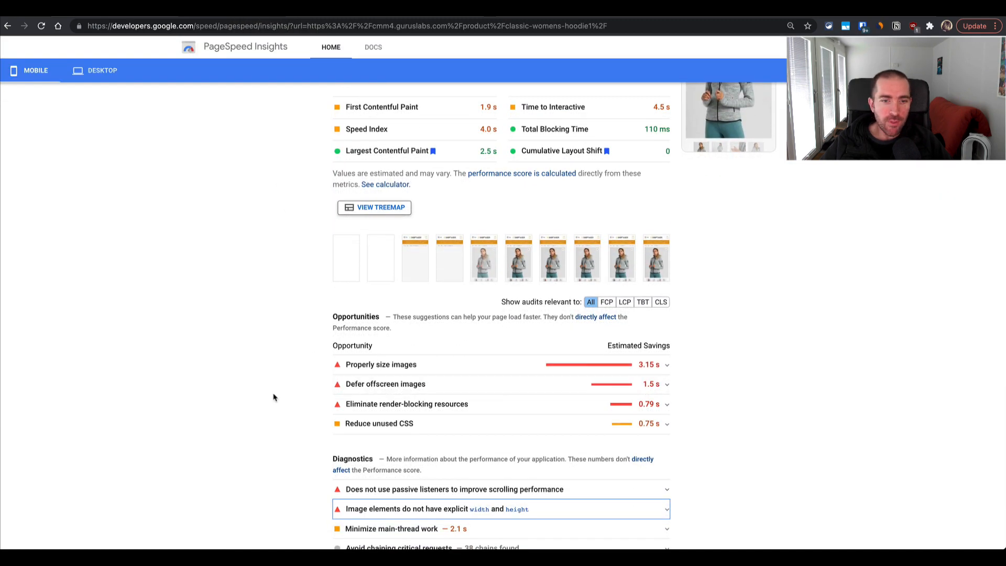
pyautogui.scroll(-3)
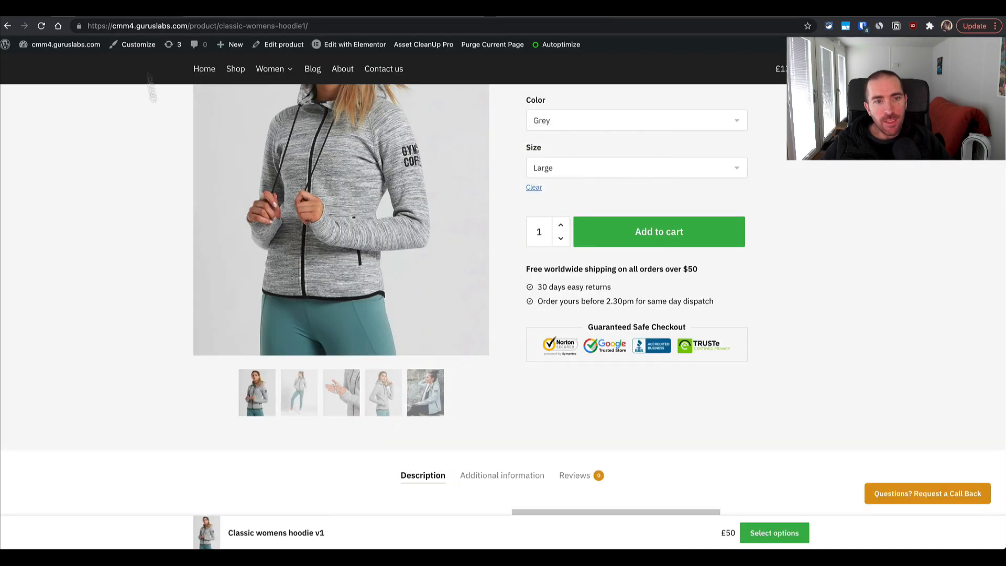
pyautogui.scroll(-3)
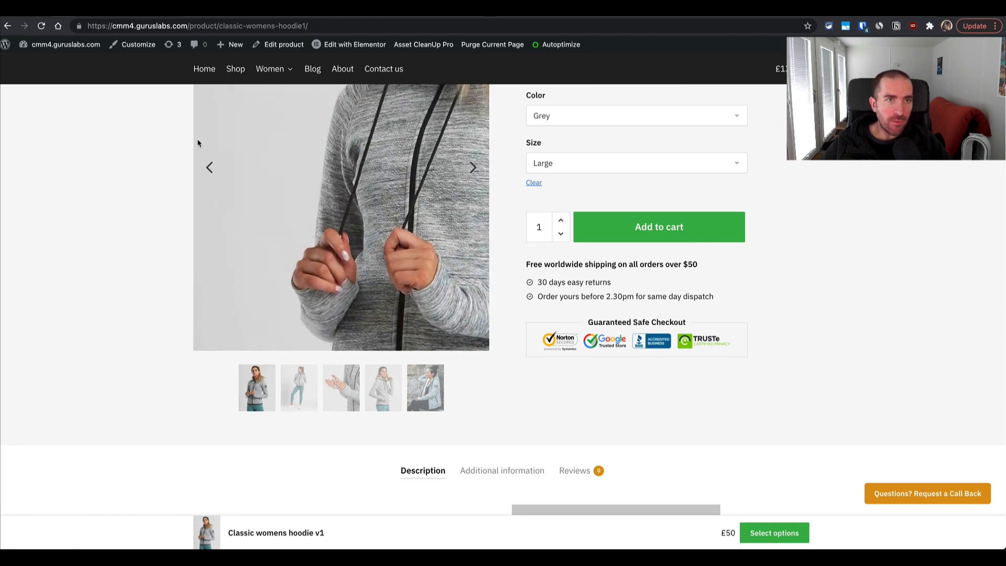
pyautogui.scroll(-3)
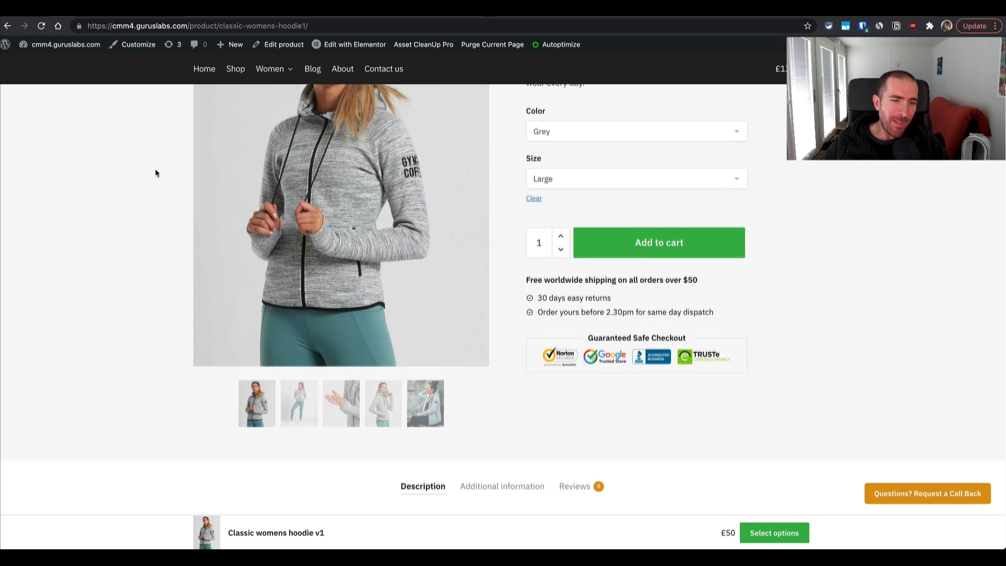
pyautogui.scroll(-3)
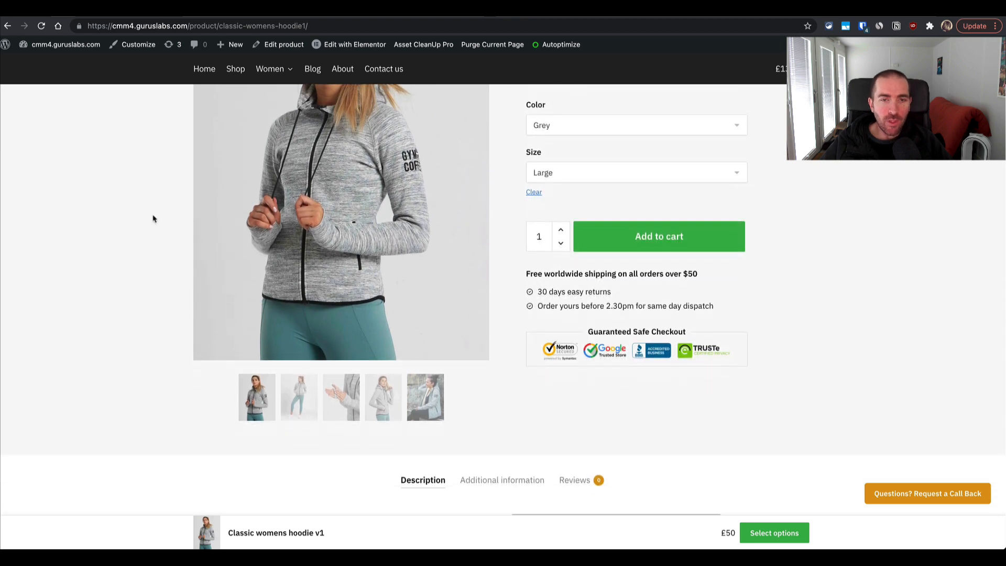
pyautogui.scroll(-3)
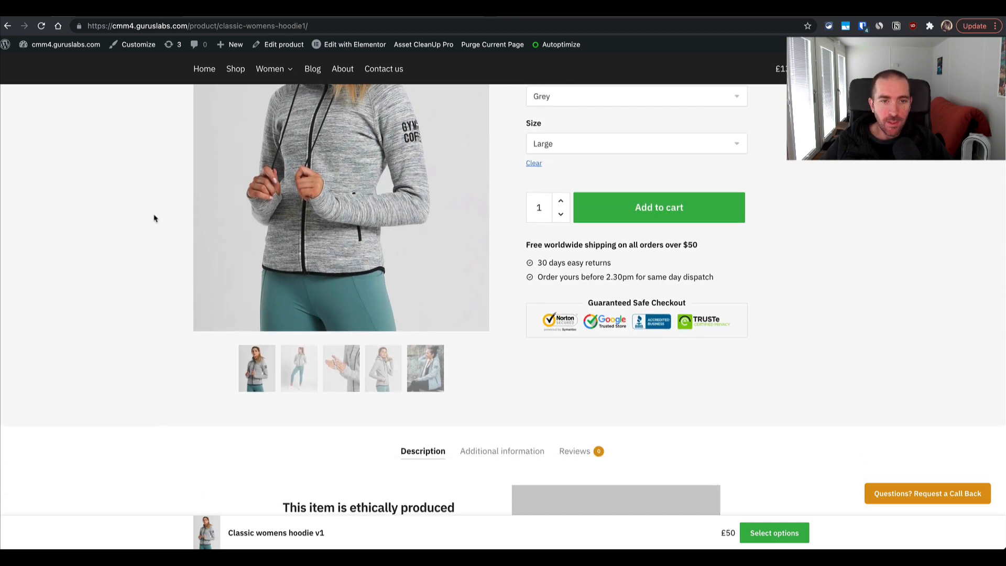
pyautogui.scroll(-3)
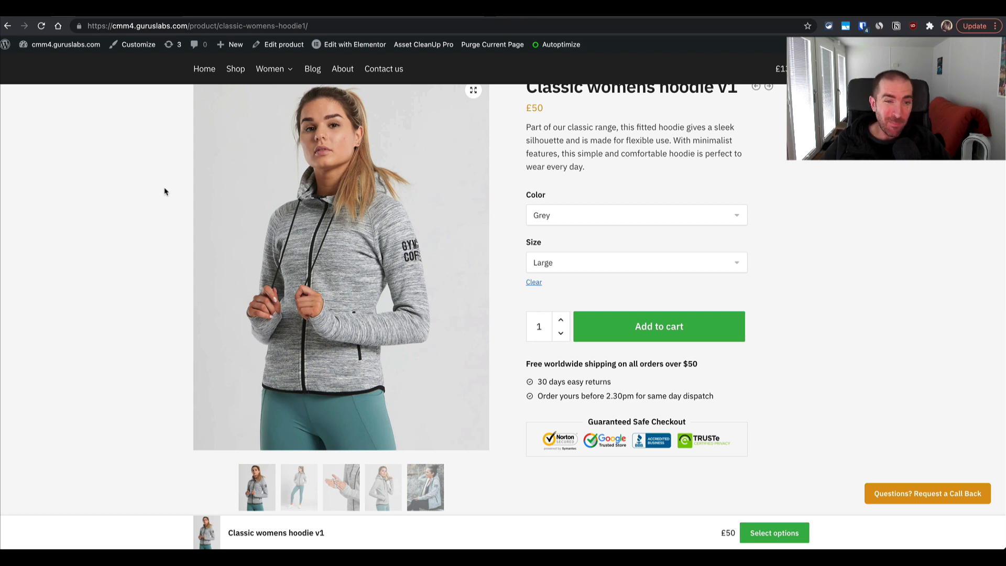
pyautogui.scroll(-3)
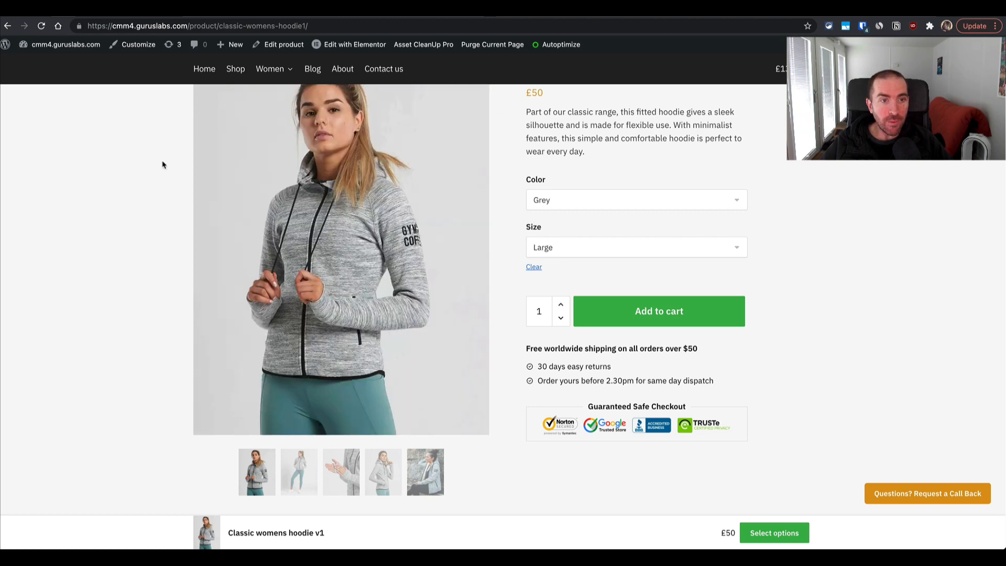
pyautogui.scroll(-3)
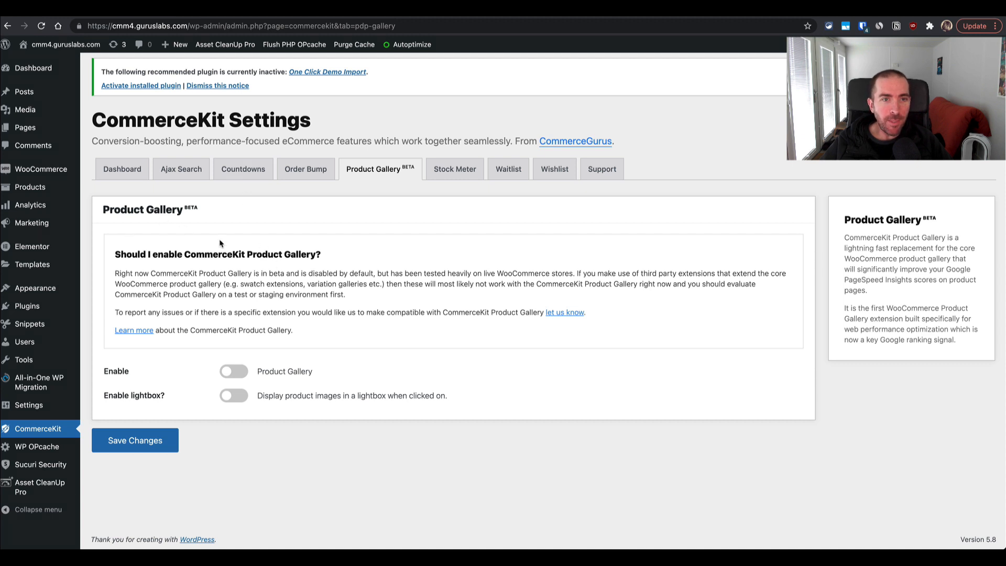
pyautogui.moveTo(170, 308)
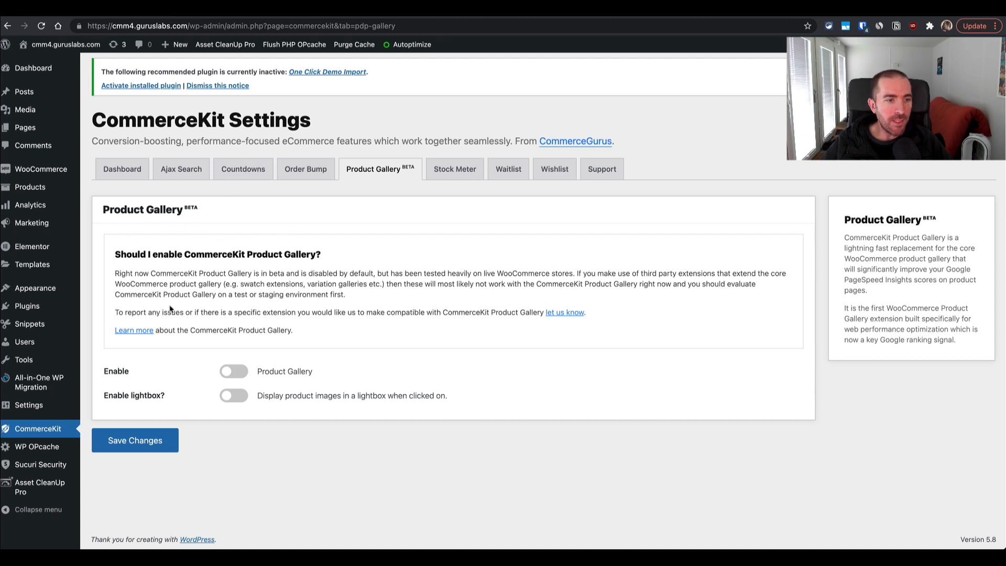
pyautogui.moveTo(173, 265)
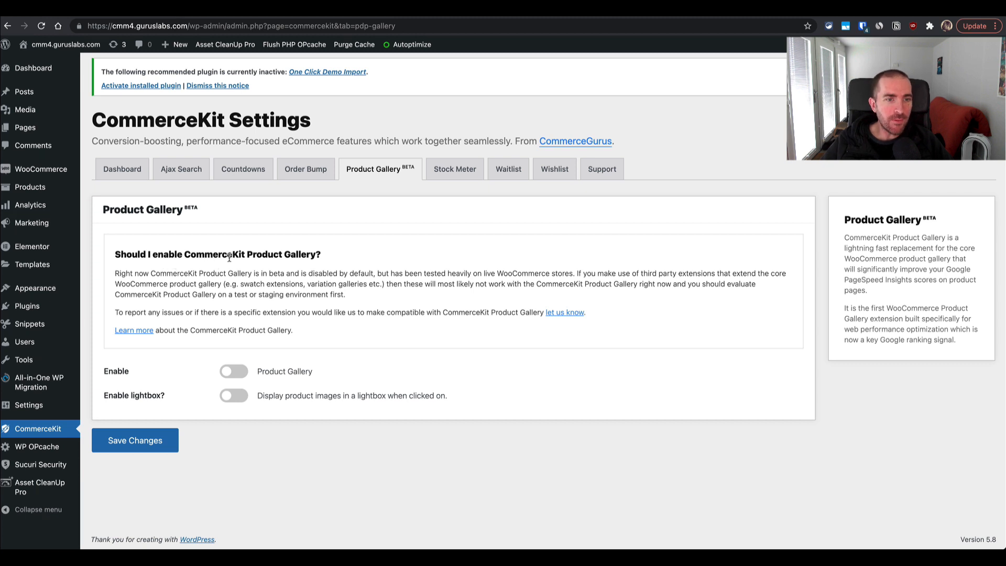
pyautogui.moveTo(268, 281)
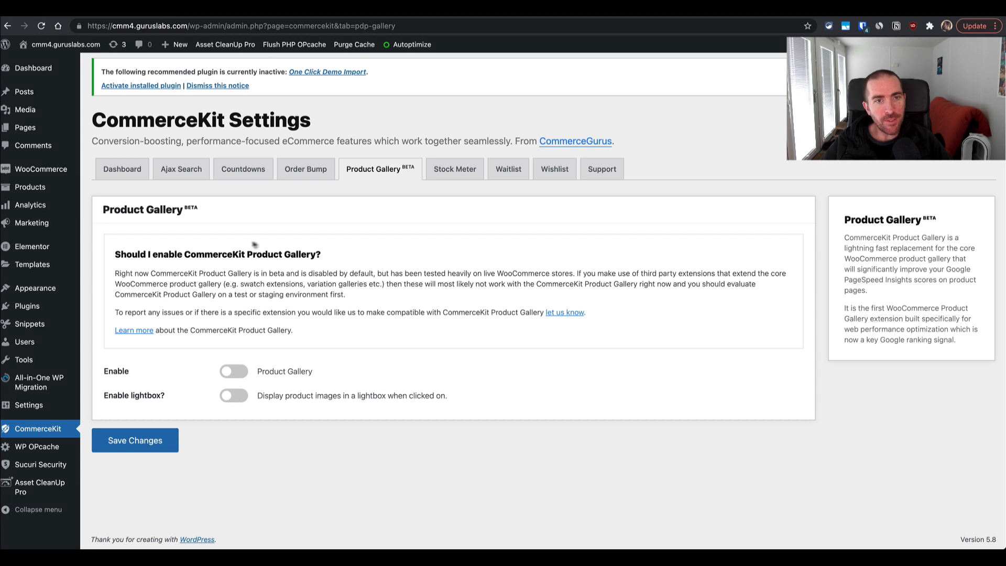
# Step: Review the Product Gallery beta notice, then view the CommerceKit Dashboard's feature list
pyautogui.click(379, 169)
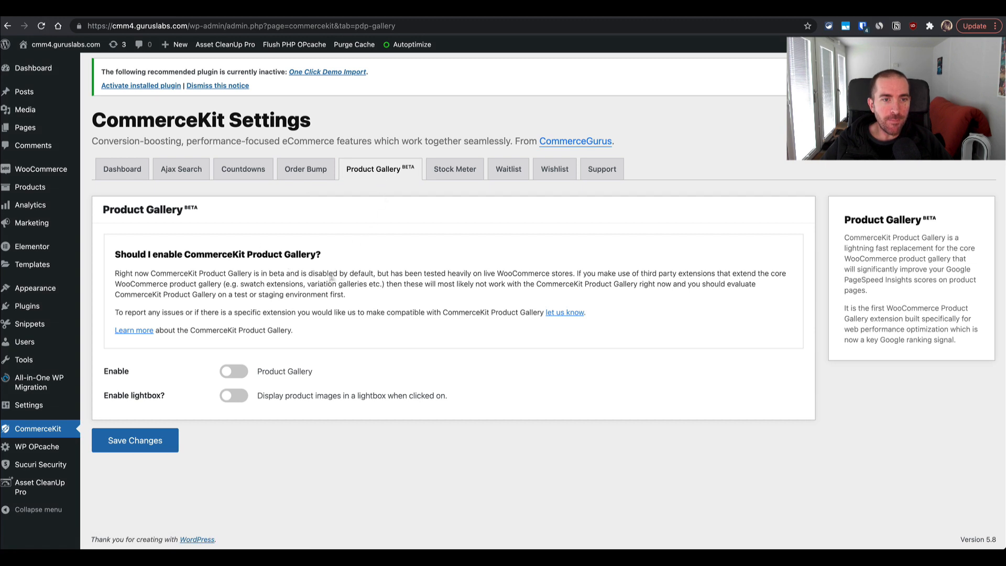
pyautogui.moveTo(314, 205)
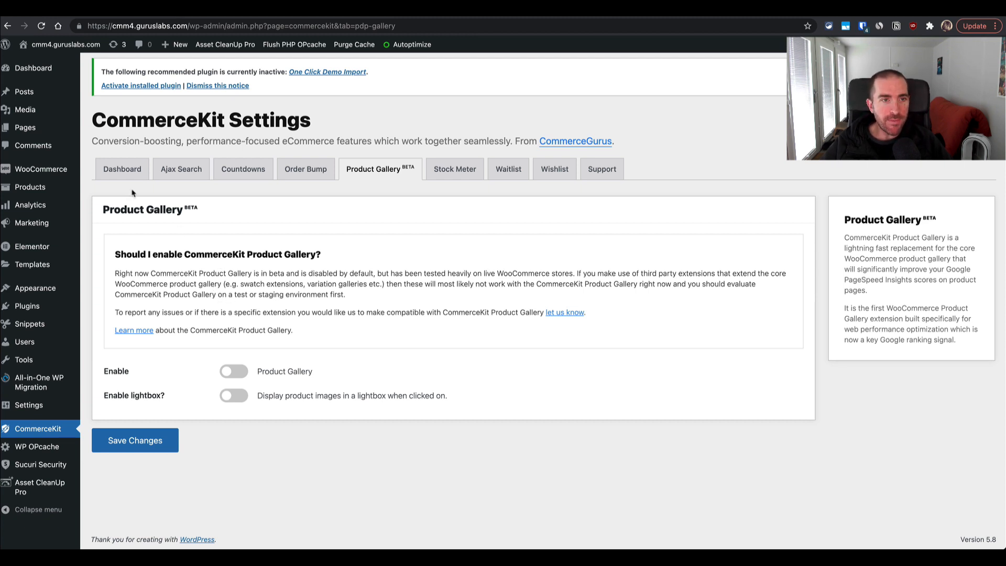
pyautogui.click(122, 168)
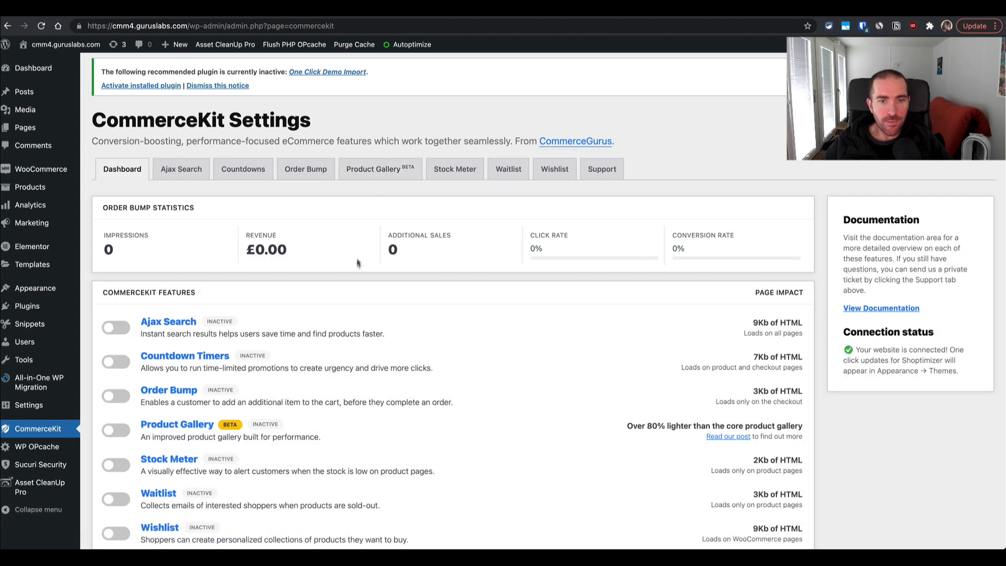
# Step: Toggle Product Gallery on in the Dashboard and go to its settings tab
pyautogui.scroll(-3)
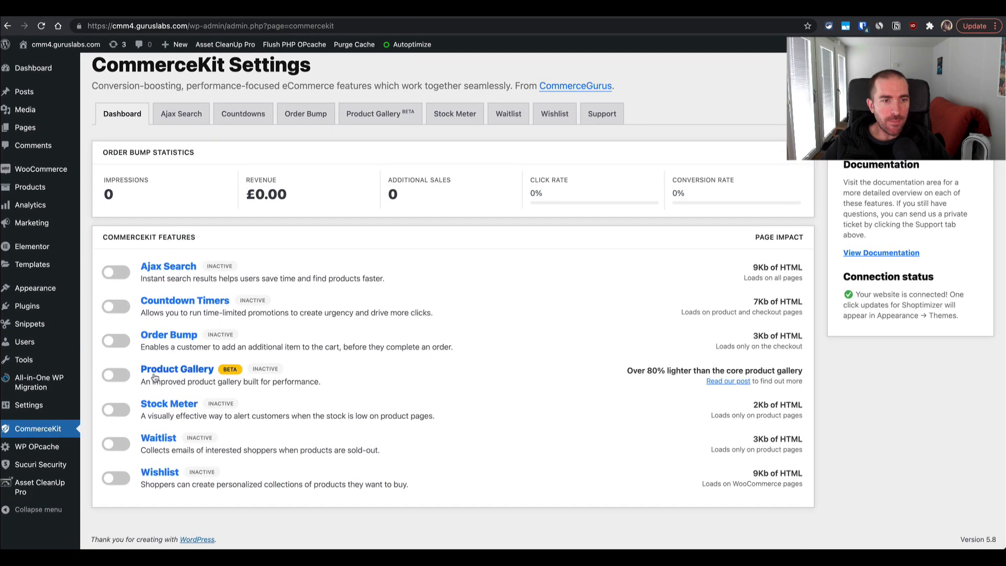
pyautogui.moveTo(513, 376)
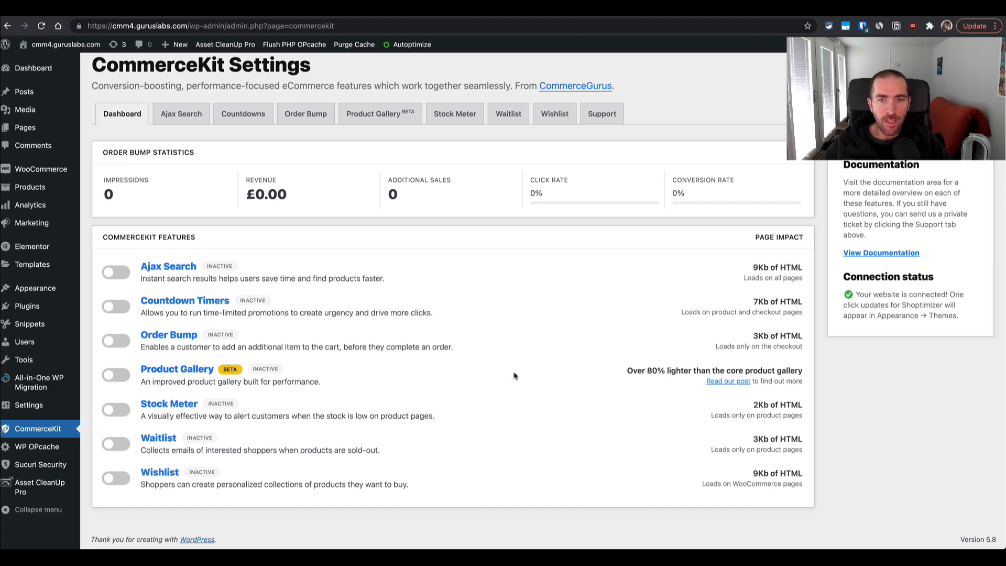
pyautogui.moveTo(125, 383)
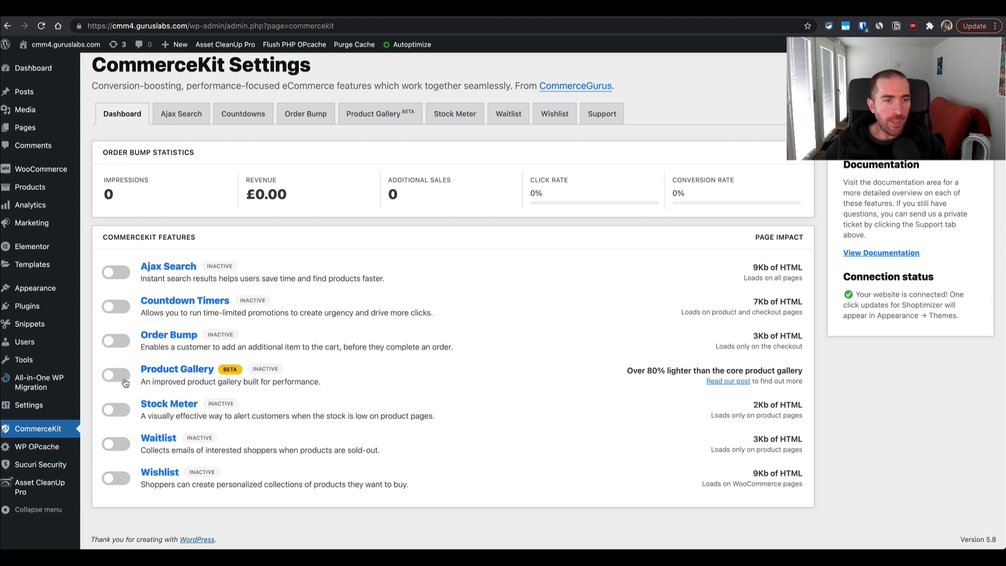
pyautogui.click(116, 375)
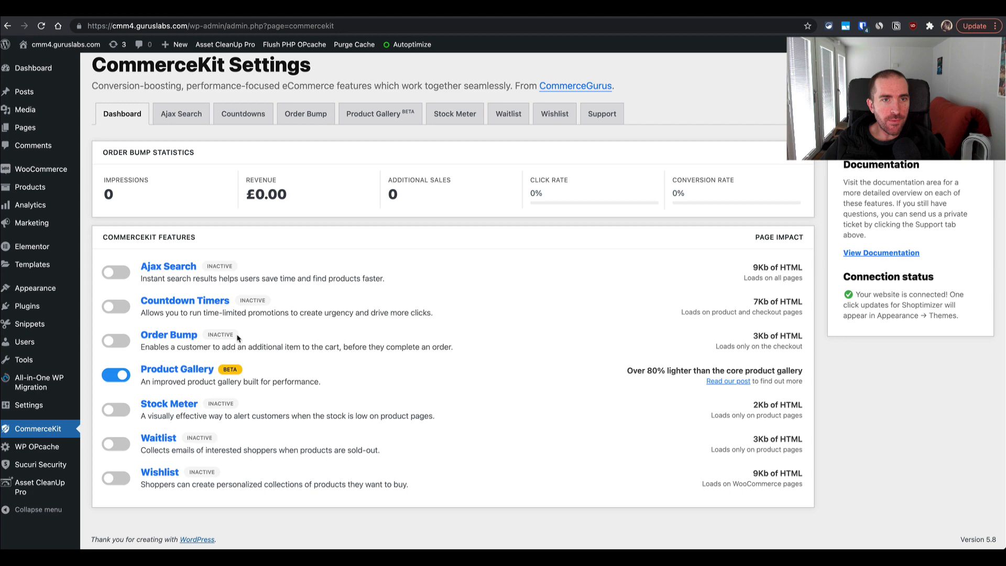
pyautogui.click(380, 113)
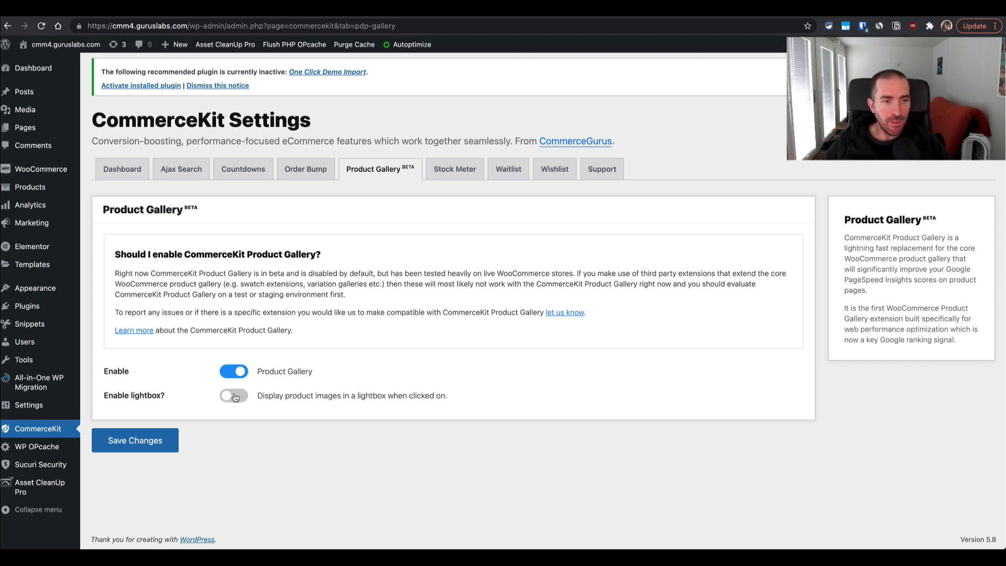
# Step: Save the Product Gallery settings with 'Enable lightbox?' left off
pyautogui.click(234, 395)
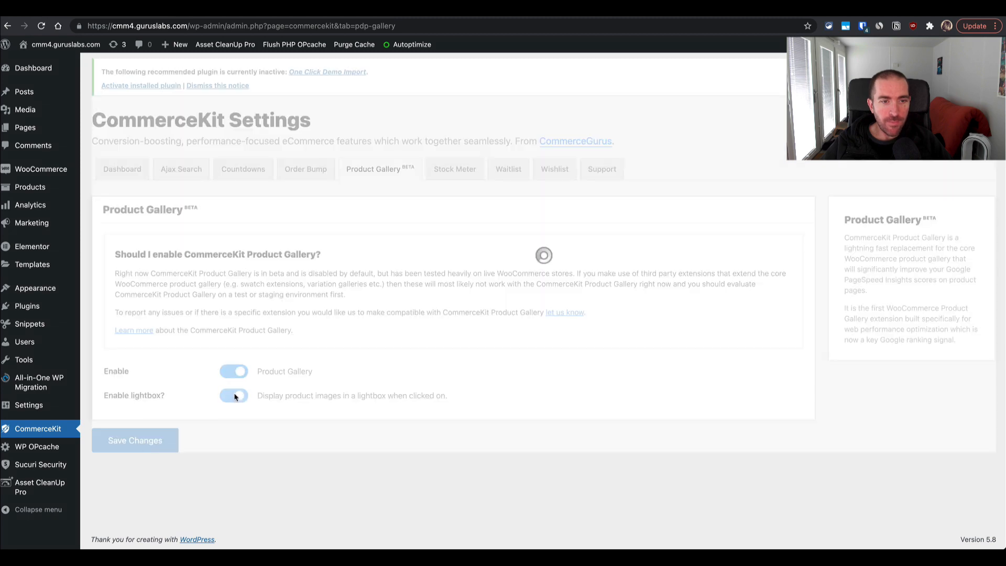
pyautogui.click(234, 395)
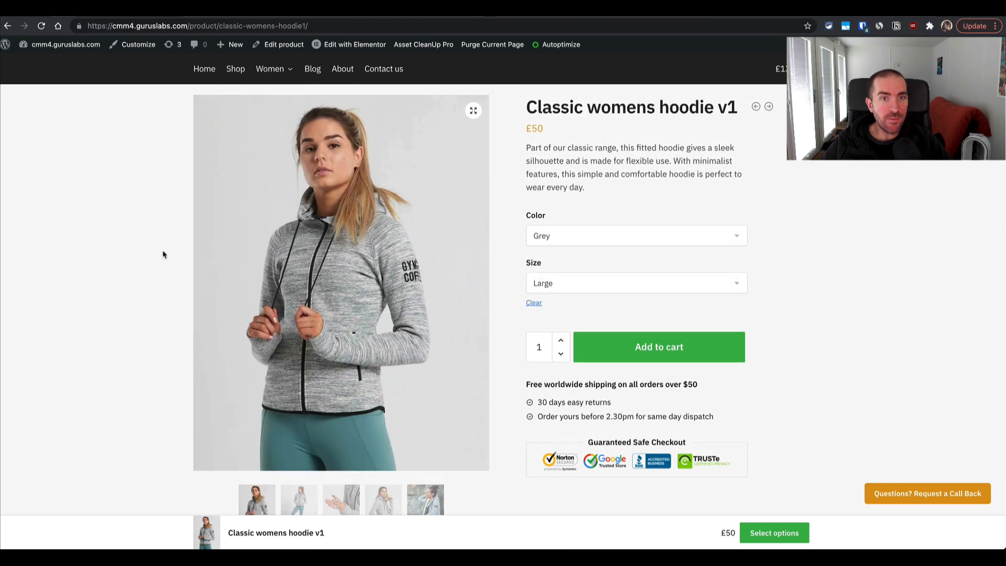
# Step: Reload the hoodie product page so the gallery shows slide arrows
pyautogui.scroll(-3)
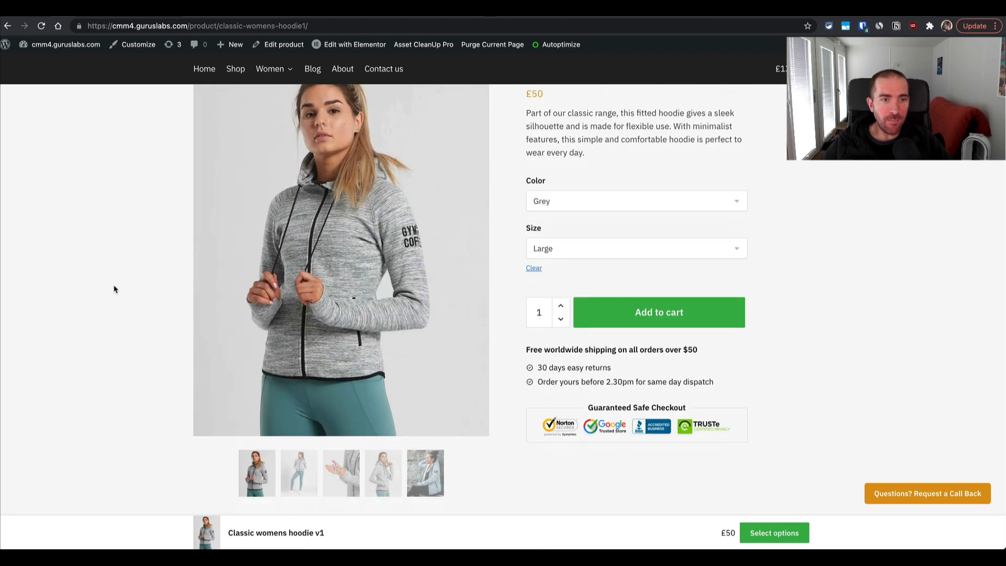
pyautogui.scroll(-3)
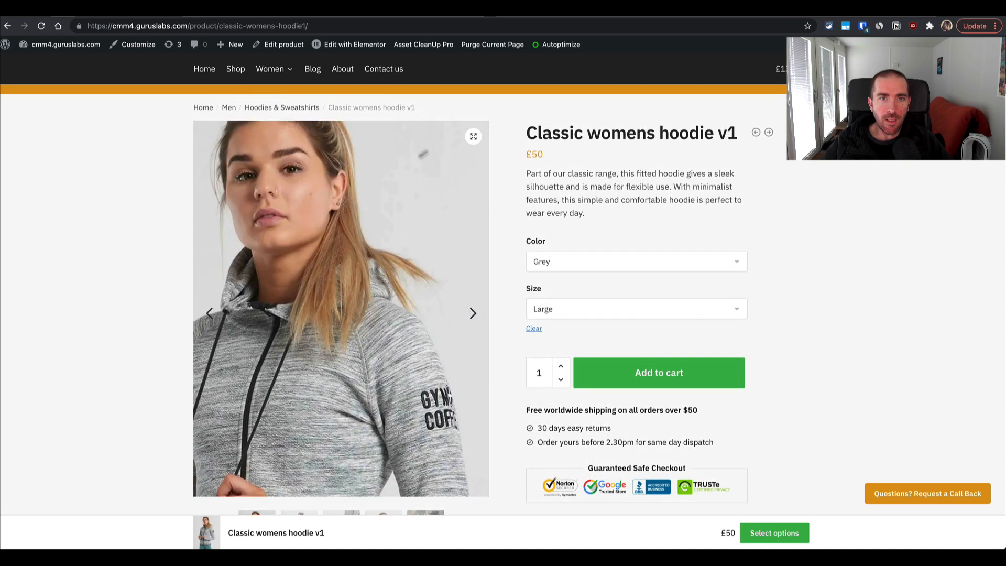
pyautogui.click(472, 136)
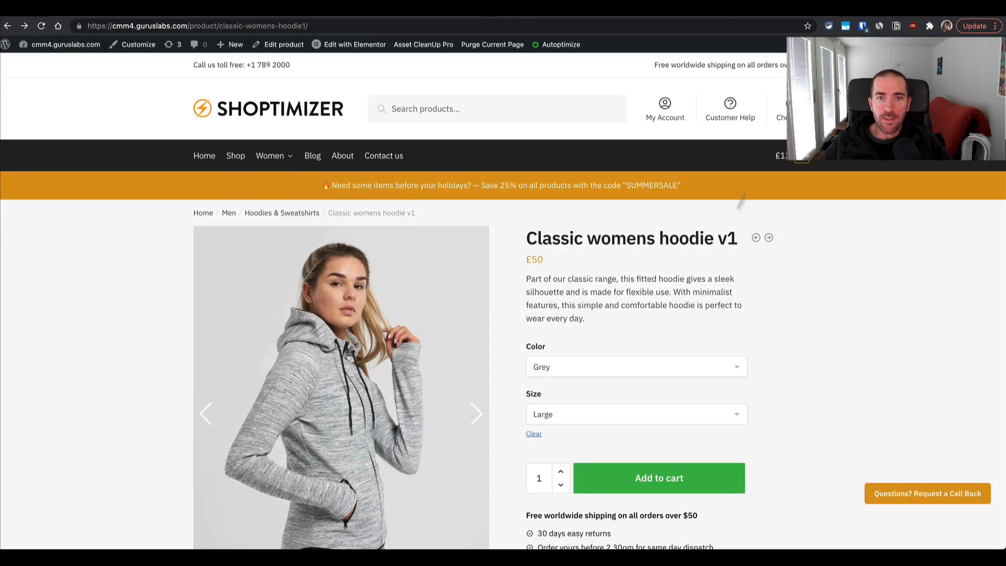
# Step: Advance the hoodie gallery with its arrows to the seated-woman stone-wall photo
pyautogui.scroll(-3)
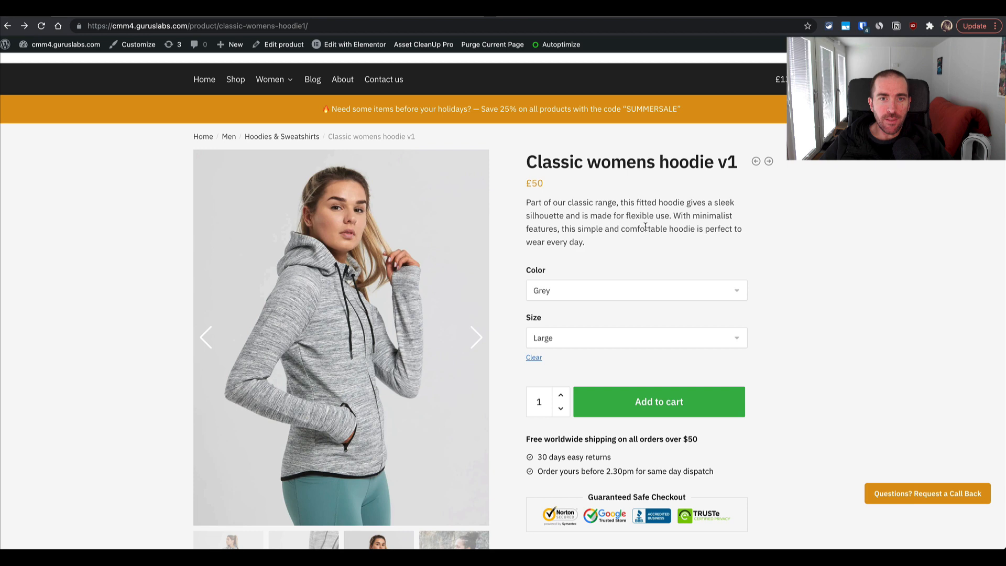
pyautogui.scroll(-3)
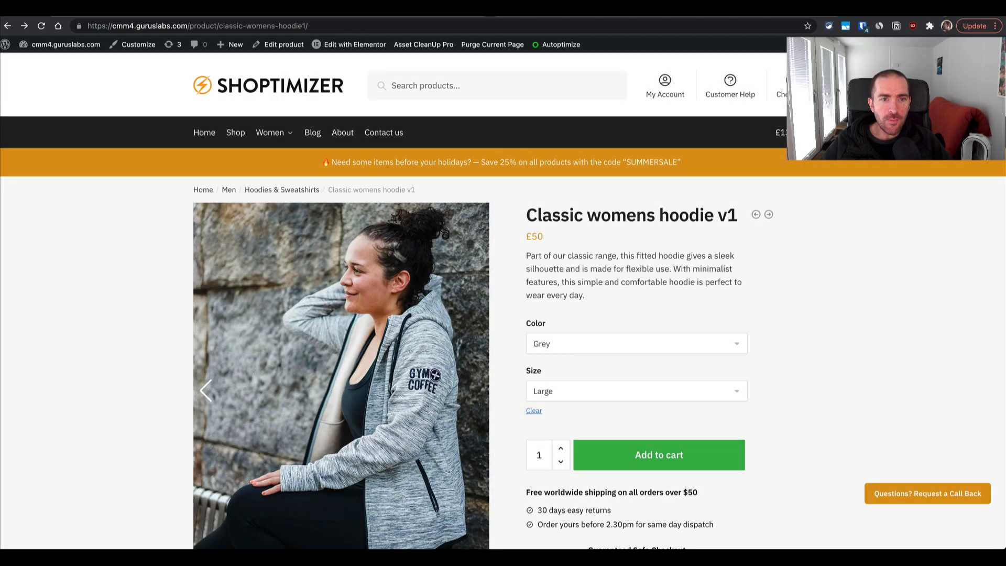
pyautogui.moveTo(243, 283)
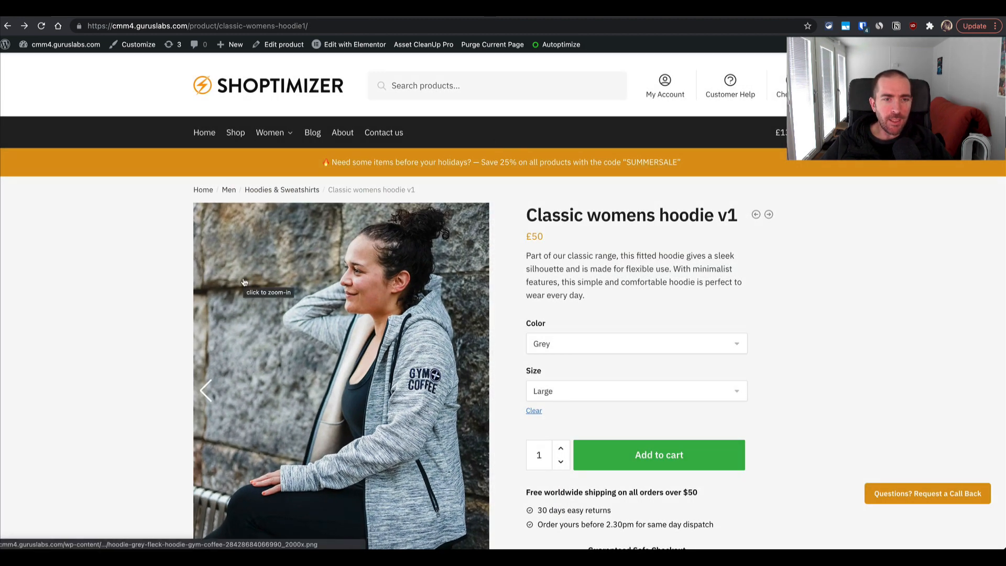
pyautogui.moveTo(145, 303)
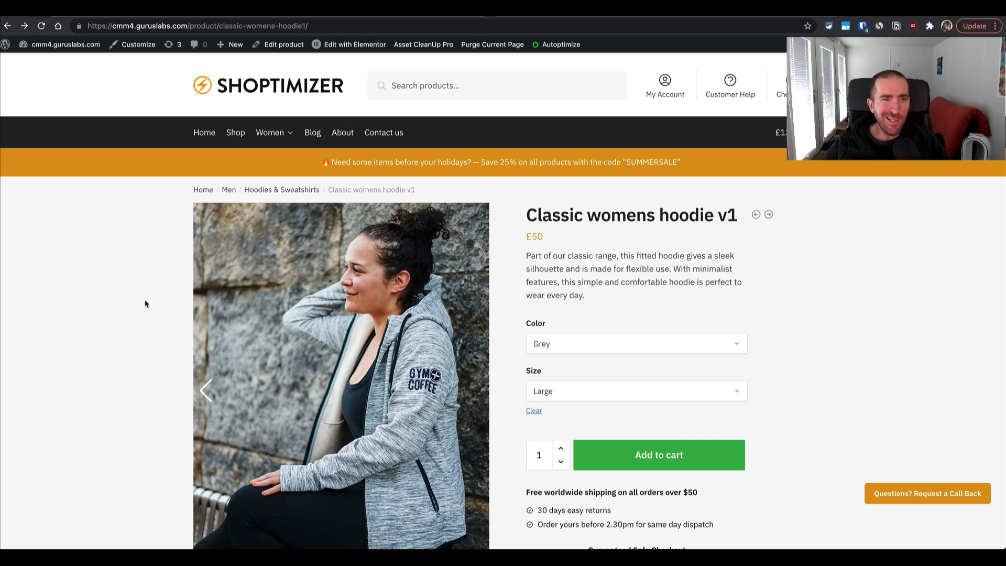
pyautogui.scroll(-3)
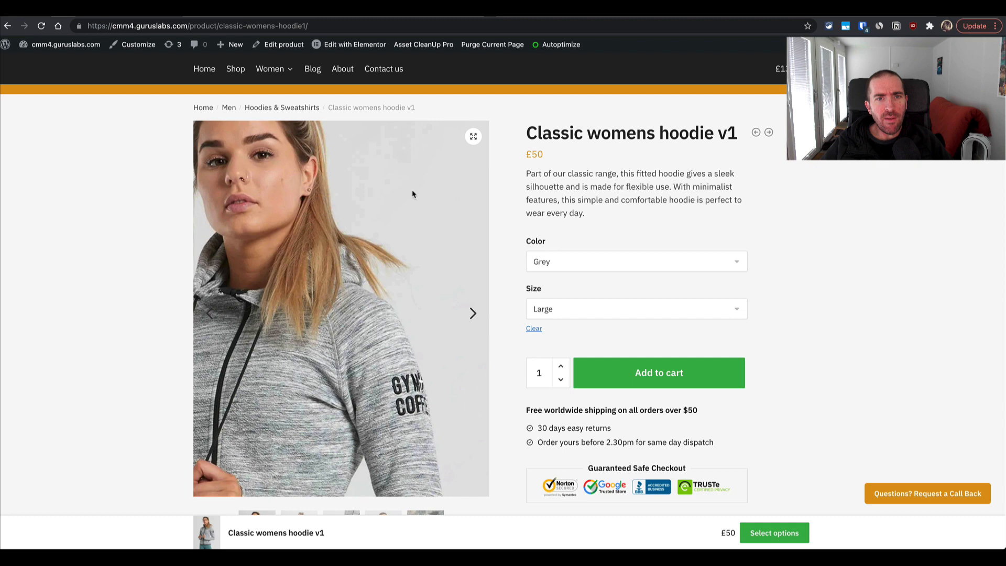
pyautogui.click(472, 313)
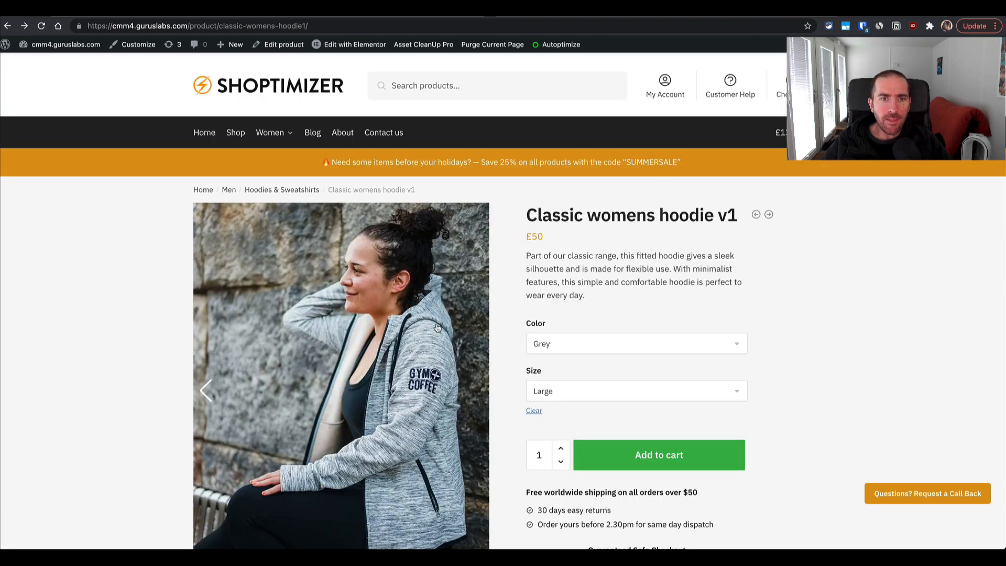
pyautogui.click(340, 385)
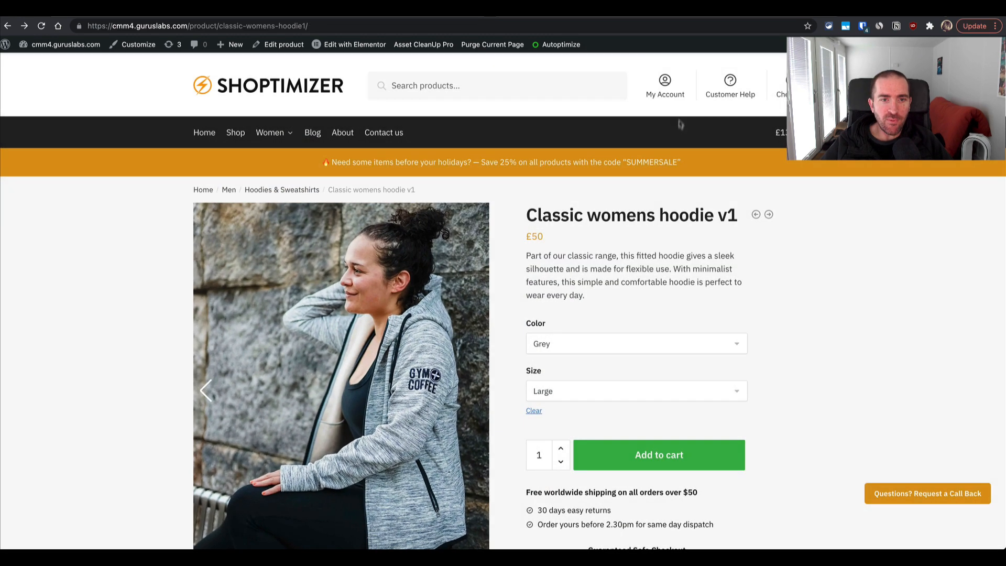
pyautogui.scroll(-3)
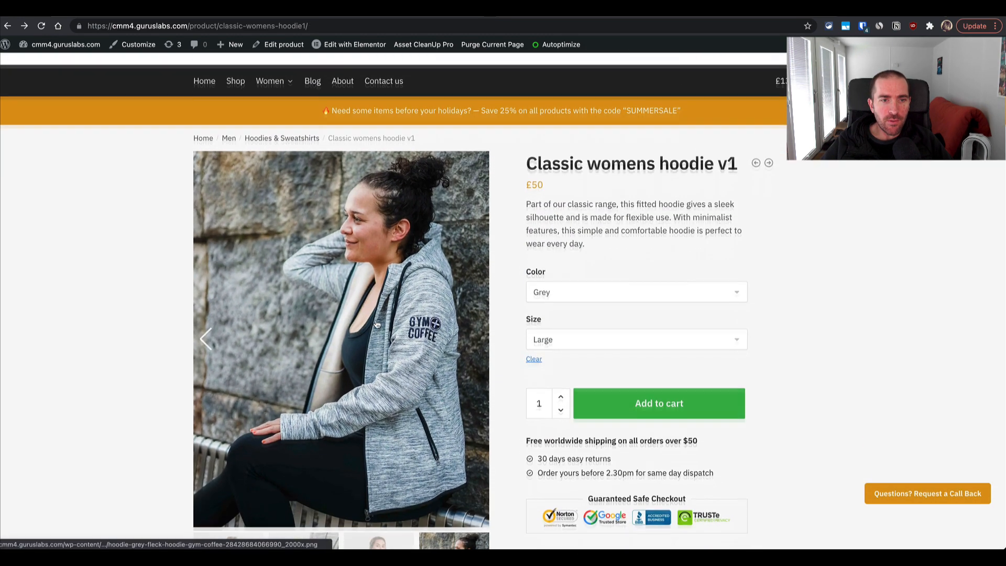
# Step: View the seated-woman photo full-screen, then close it
pyautogui.click(340, 337)
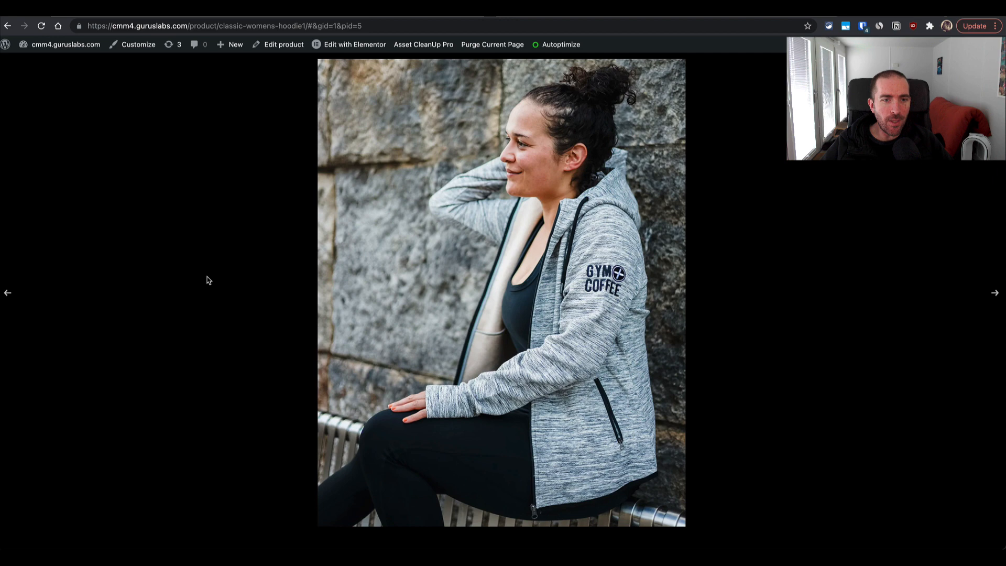
pyautogui.click(8, 293)
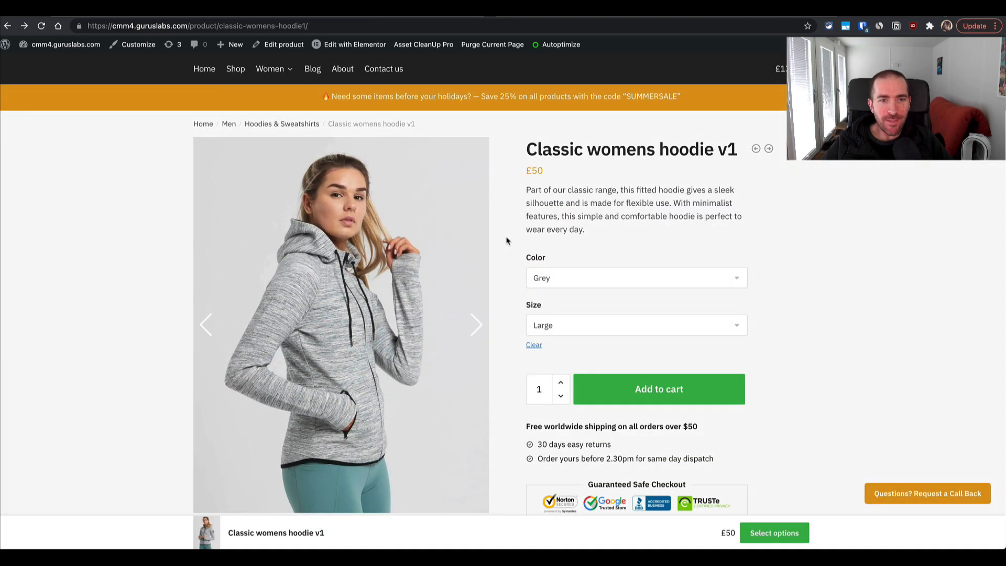
pyautogui.moveTo(211, 274)
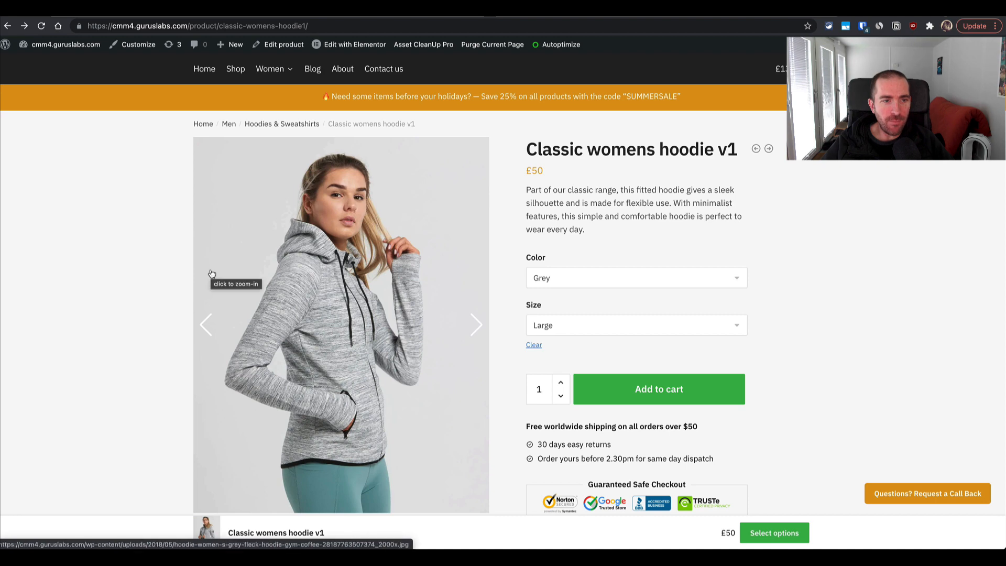
pyautogui.scroll(-3)
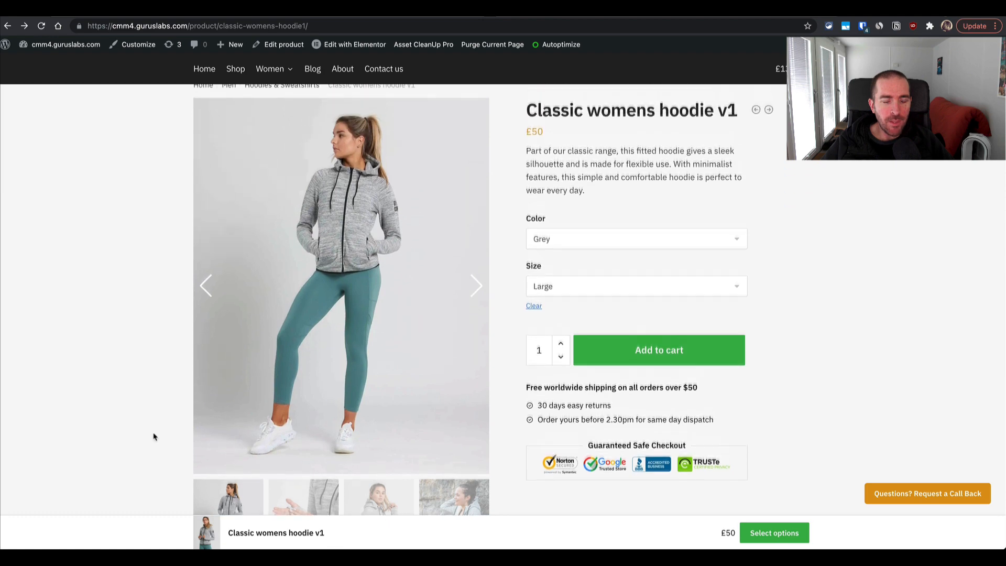
# Step: Cycle the gallery through thumbnails back to the first grey-hoodie shot
pyautogui.scroll(-3)
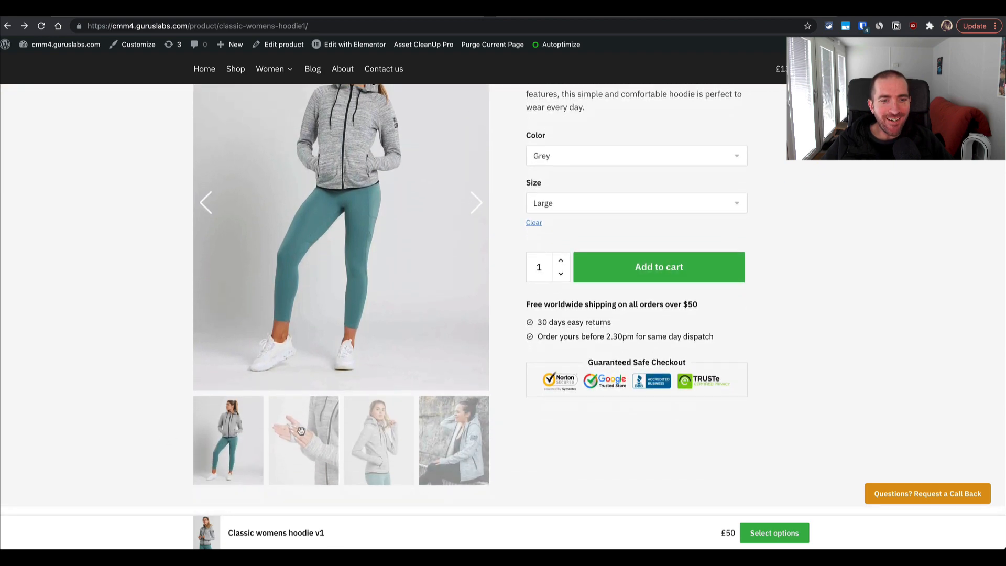
pyautogui.click(378, 440)
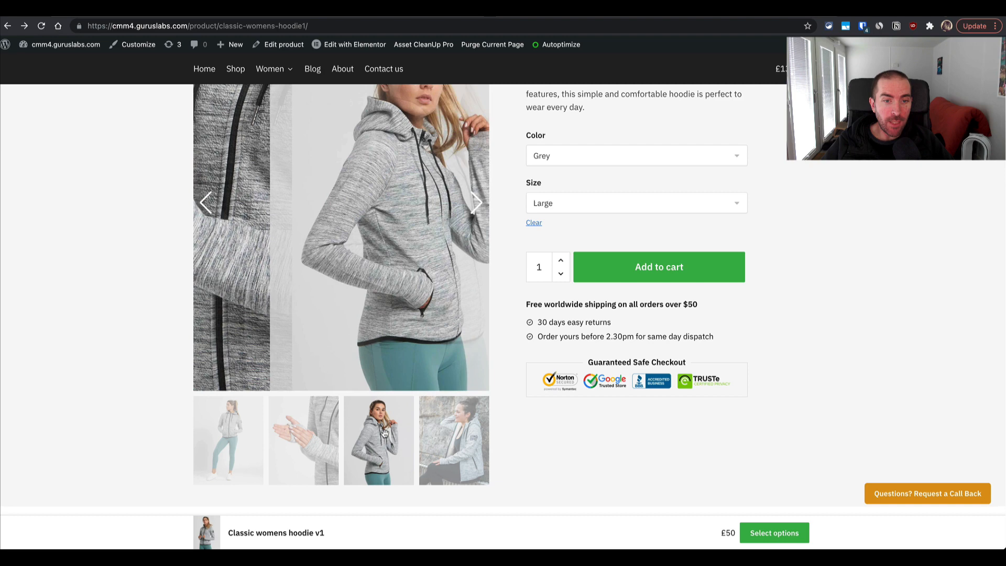
pyautogui.click(453, 440)
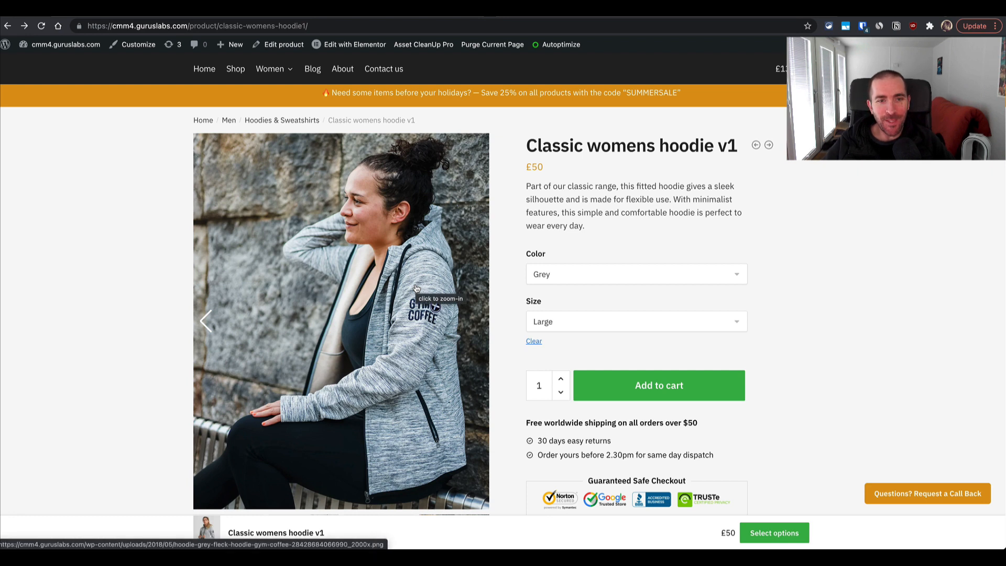
pyautogui.moveTo(275, 274)
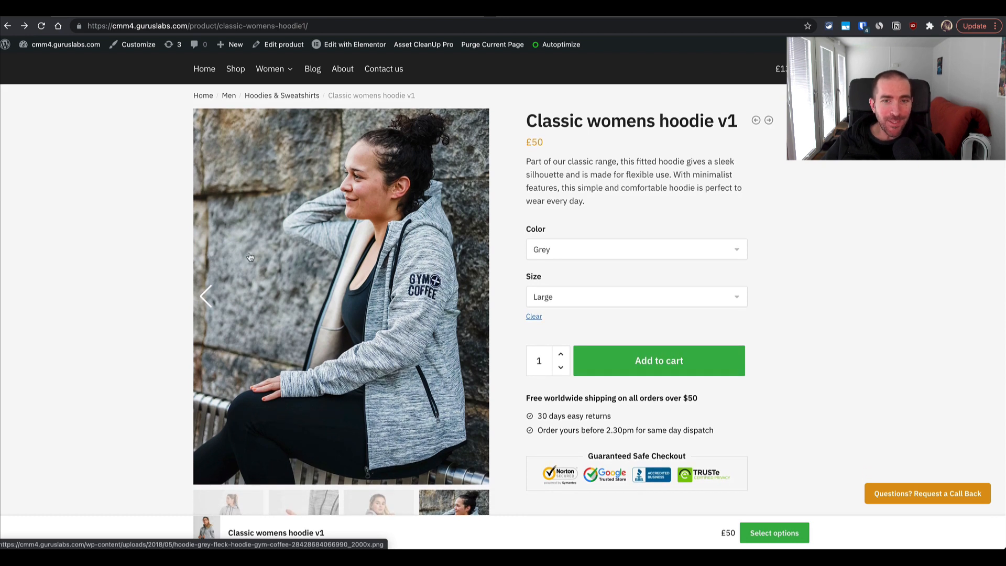
pyautogui.scroll(-3)
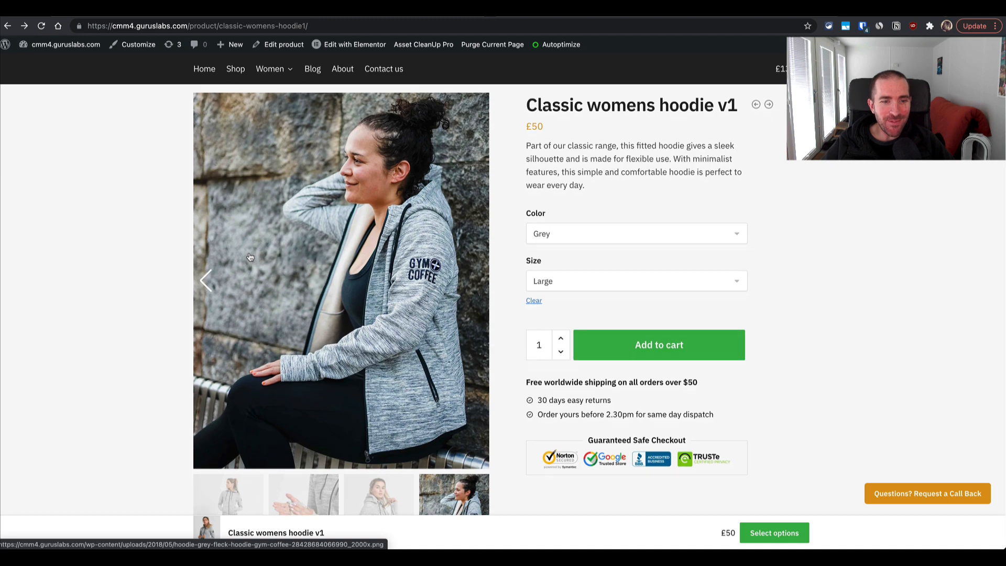
pyautogui.scroll(-3)
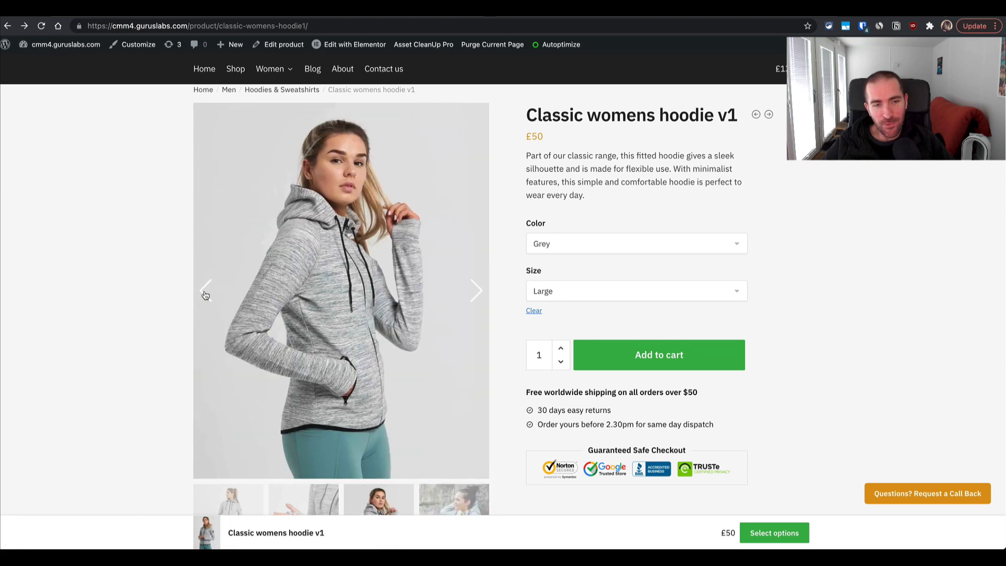
# Step: Scroll through the hoodie gallery and the 92-scoring mobile PageSpeed report
pyautogui.scroll(-3)
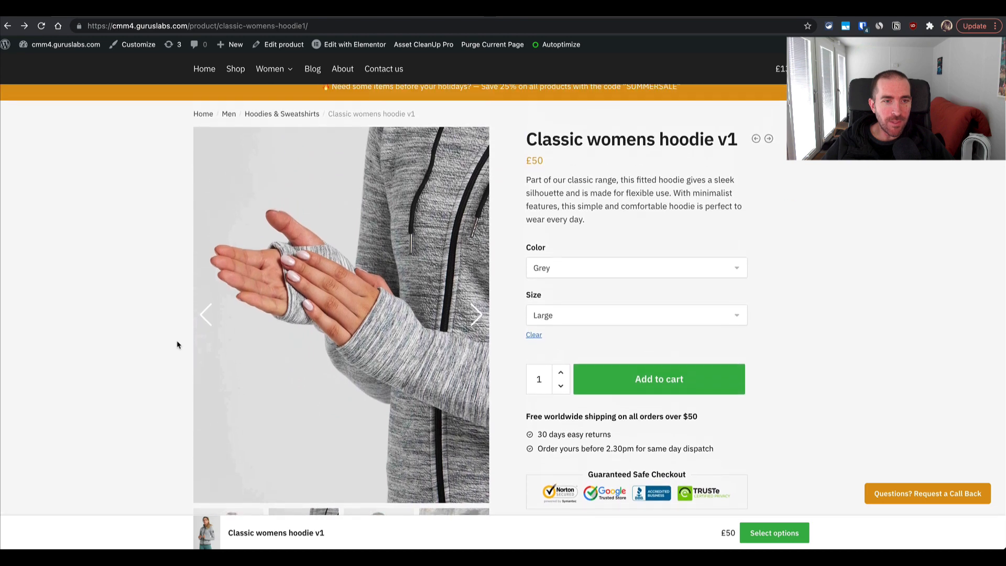
pyautogui.scroll(-3)
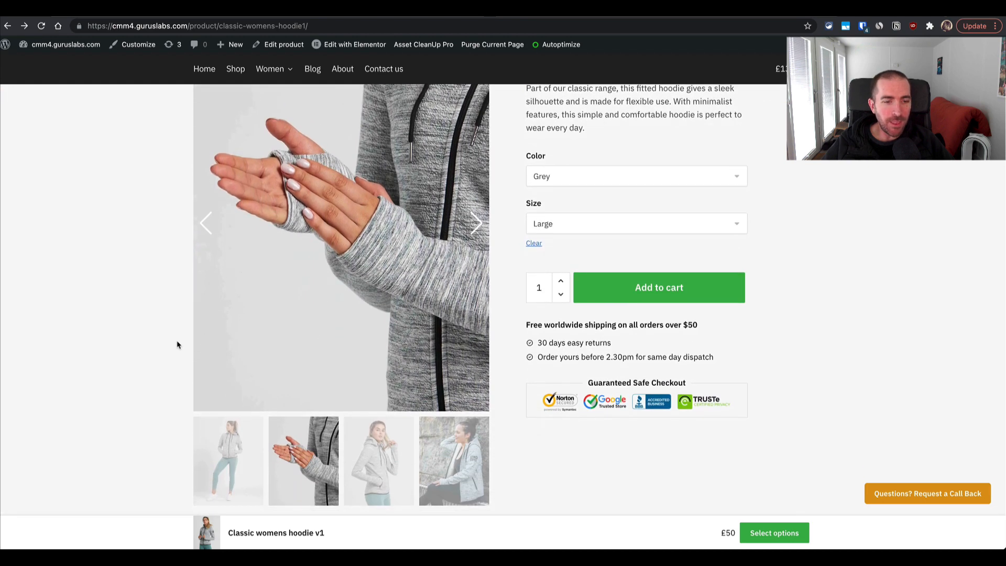
pyautogui.scroll(-3)
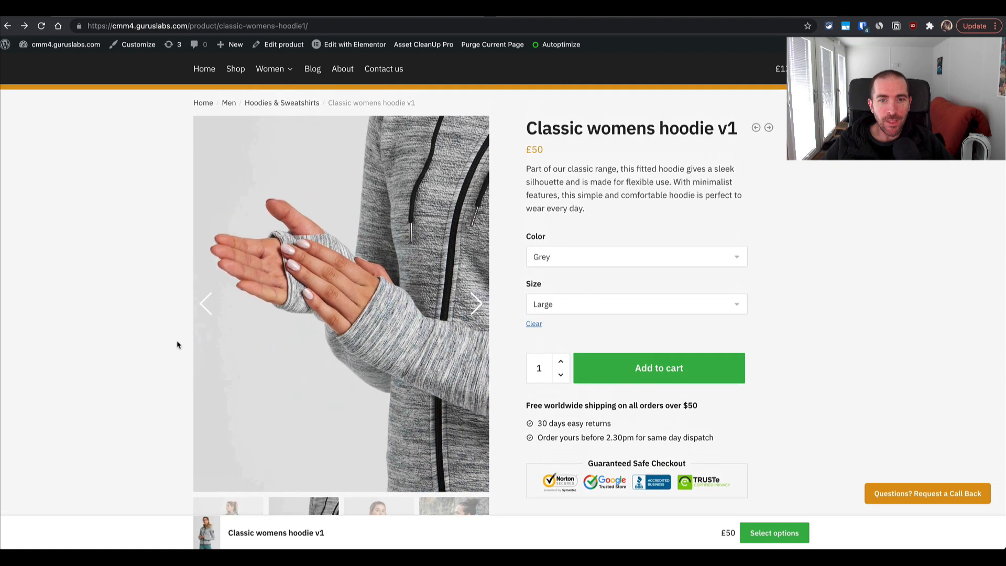
pyautogui.scroll(-3)
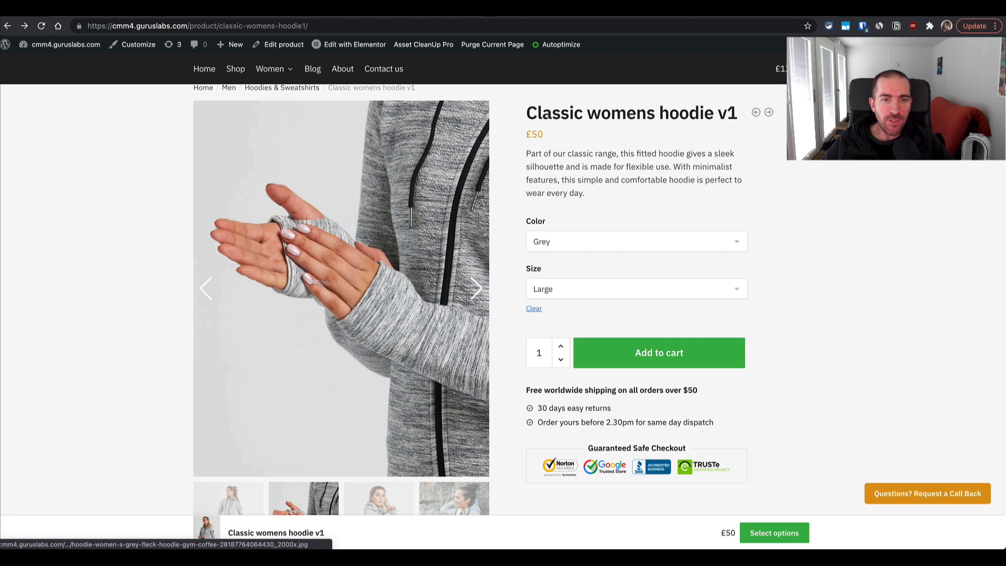
pyautogui.moveTo(500, 297)
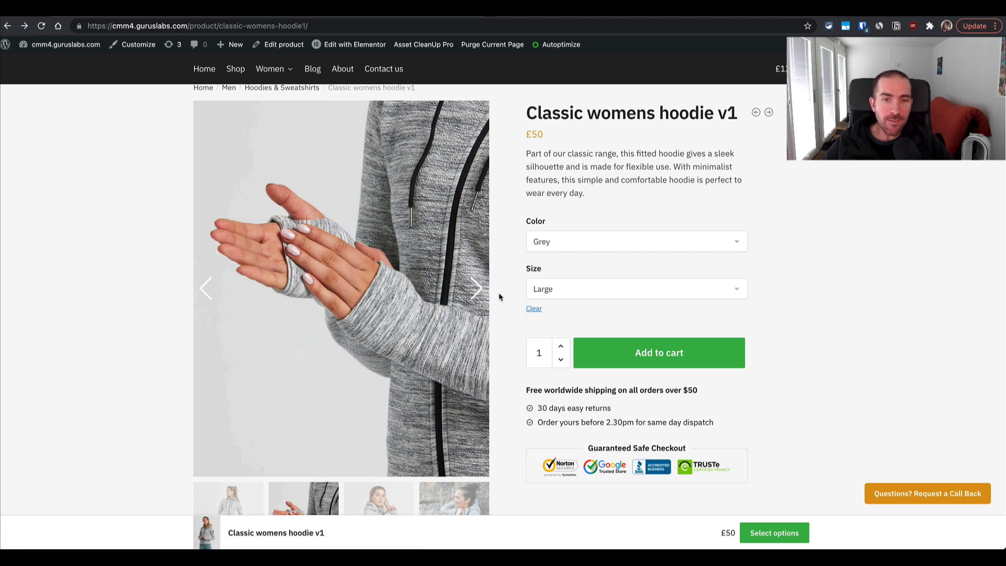
pyautogui.moveTo(545, 255)
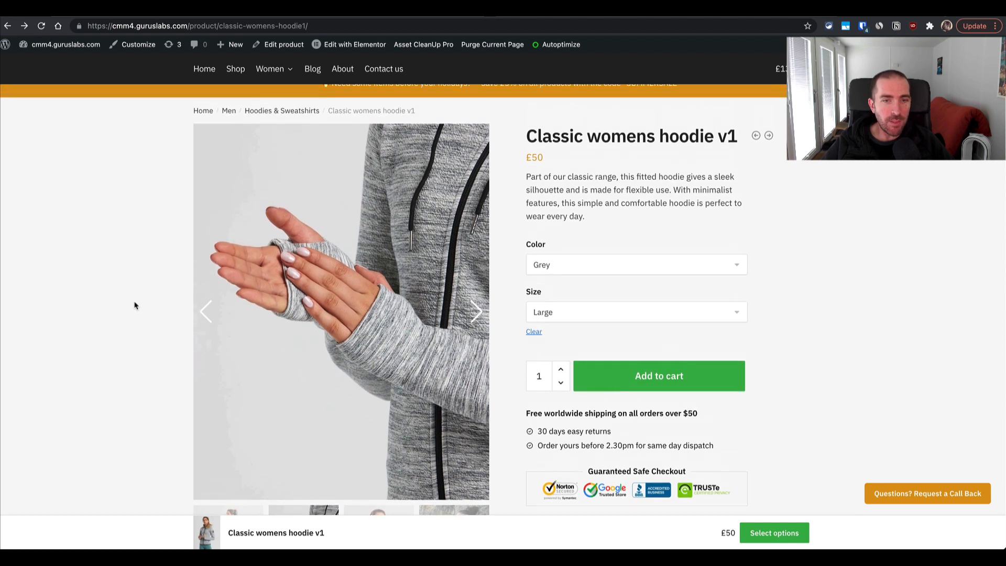
pyautogui.scroll(-3)
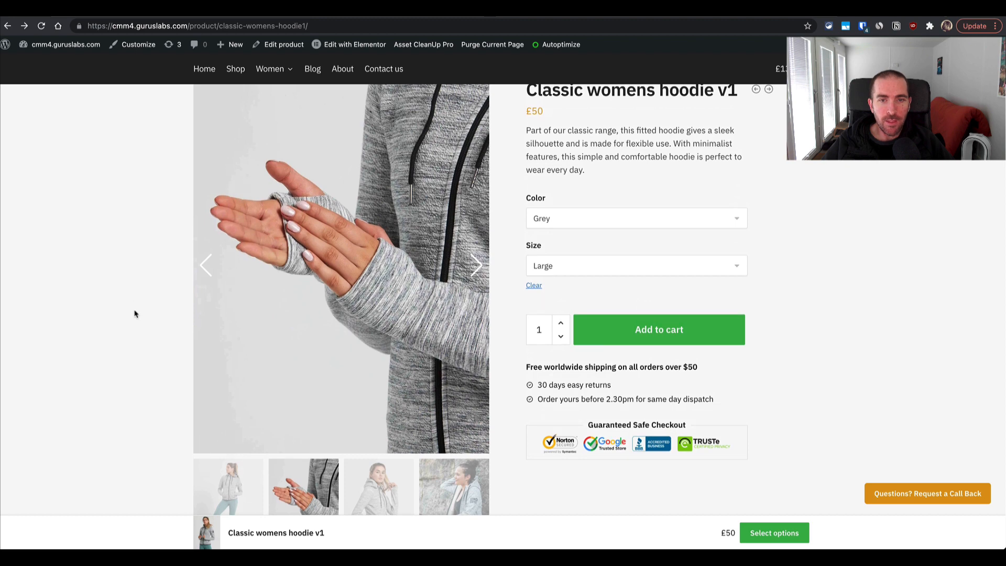
pyautogui.scroll(-3)
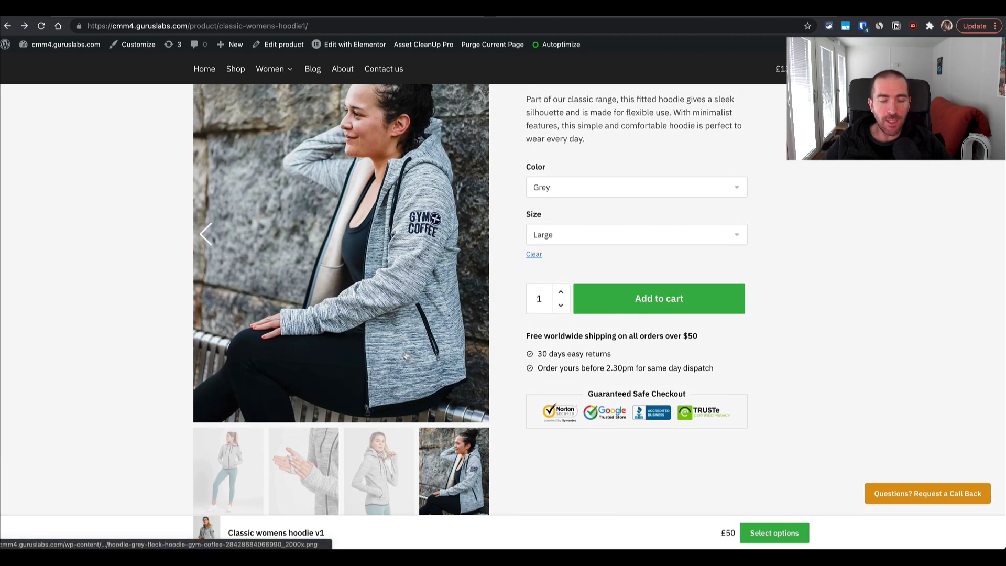
pyautogui.moveTo(312, 309)
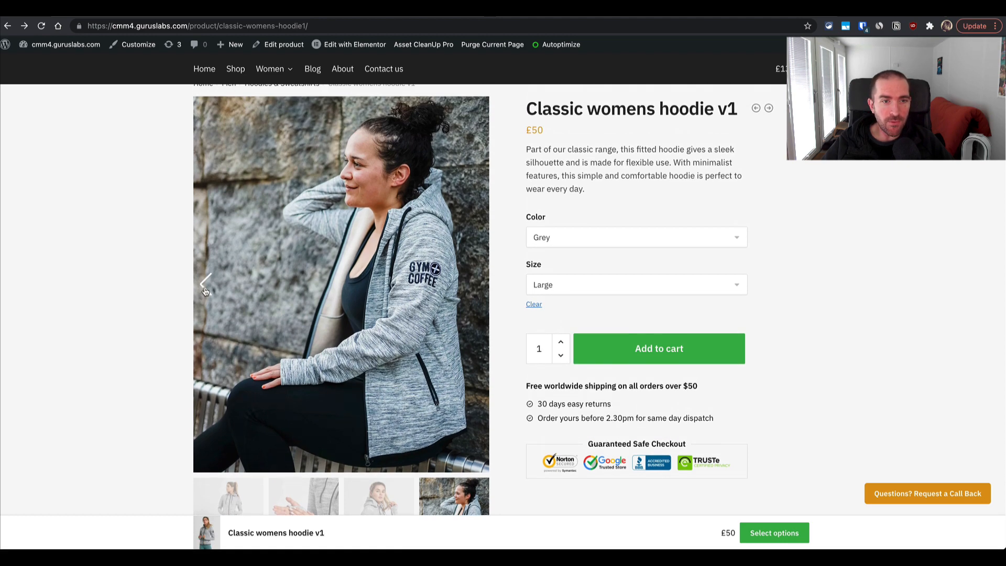
pyautogui.scroll(-3)
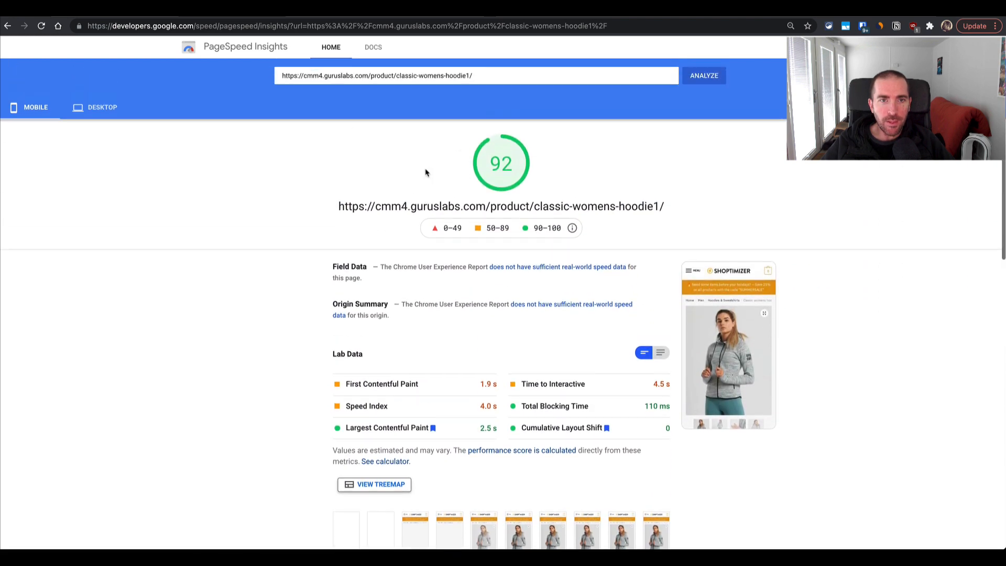
# Step: Check the desktop score of 99, then return to the mobile score of 92
pyautogui.click(101, 107)
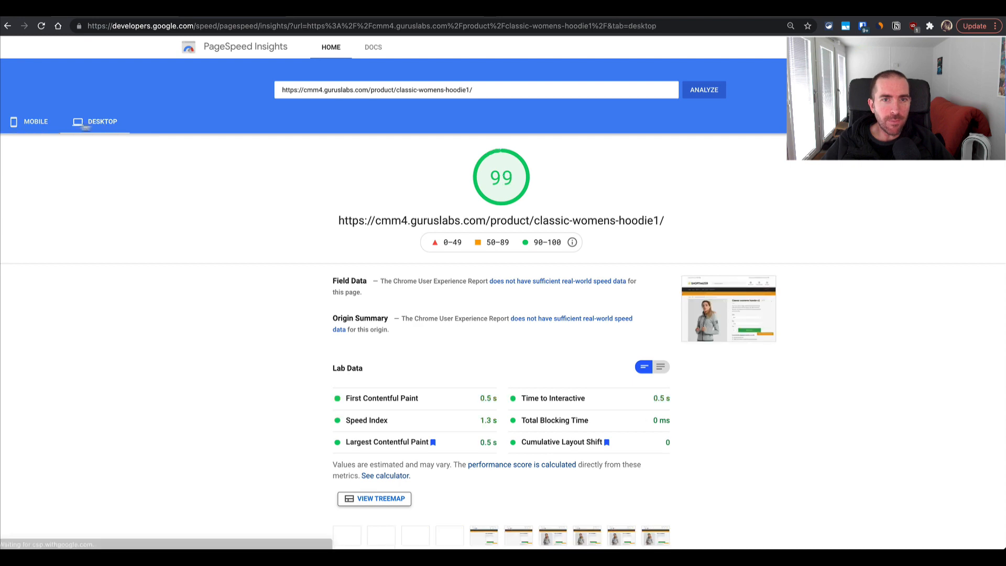
pyautogui.click(36, 121)
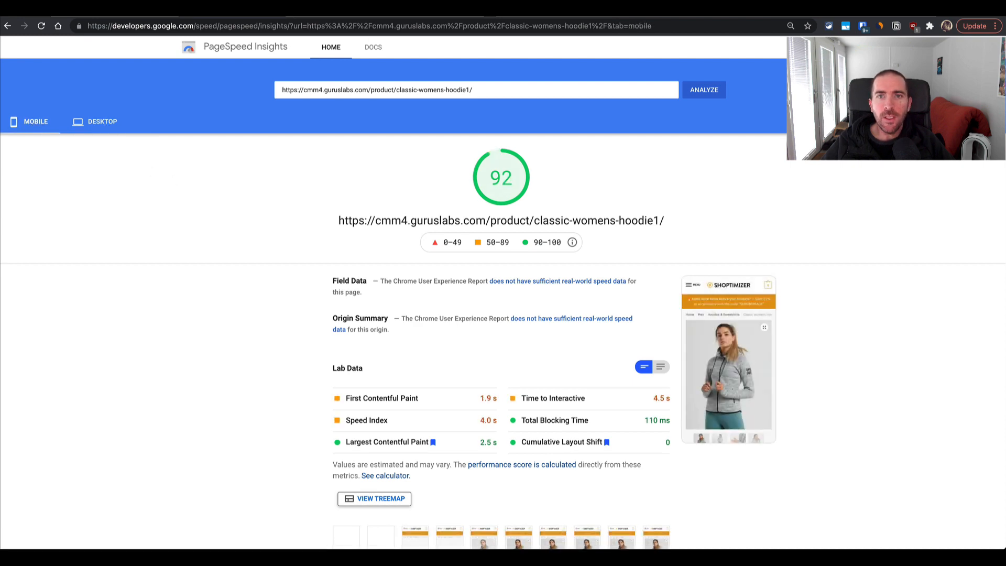
pyautogui.scroll(-3)
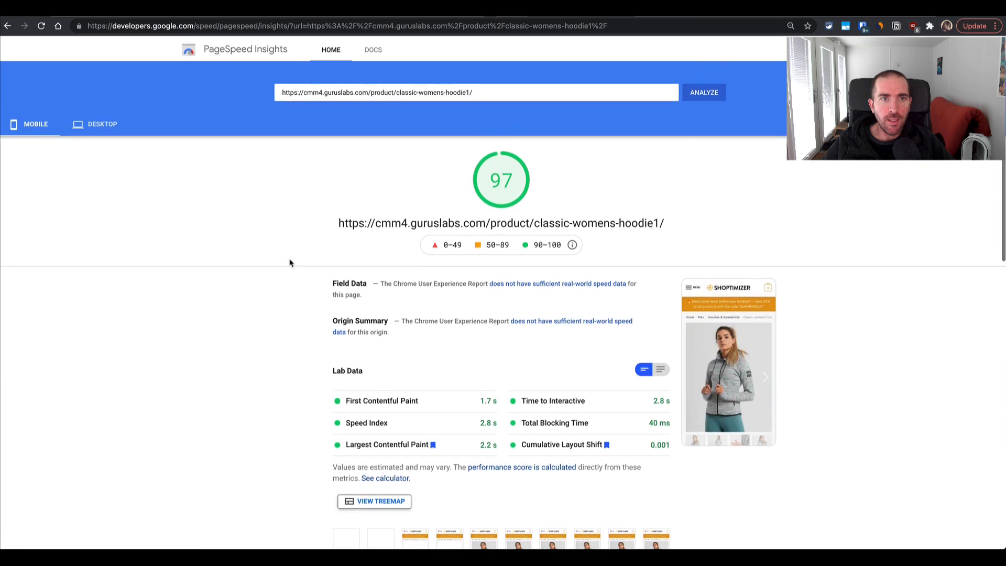
pyautogui.scroll(-3)
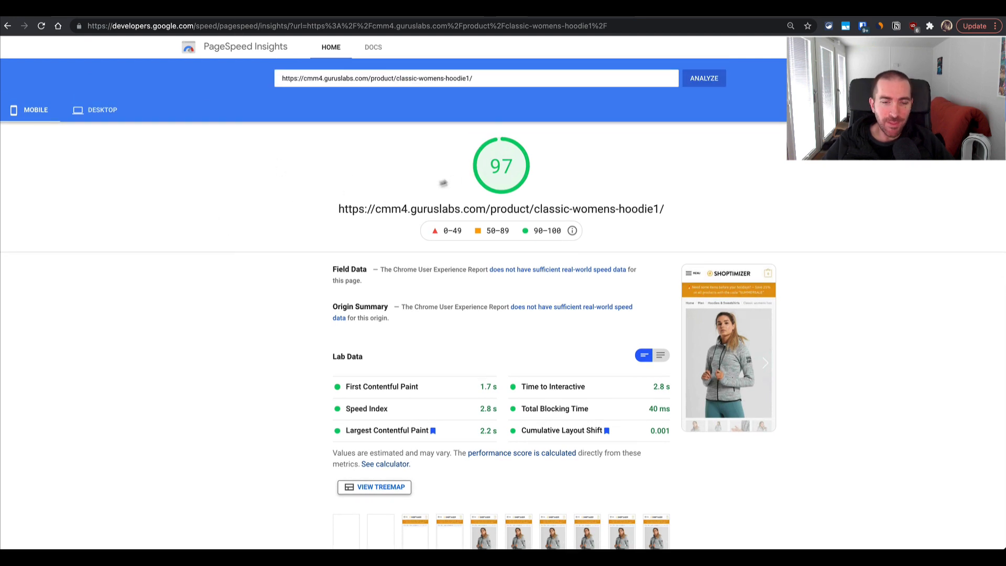
# Step: Scroll through Lab Data to compare against the new 97-scoring mobile report
pyautogui.scroll(-3)
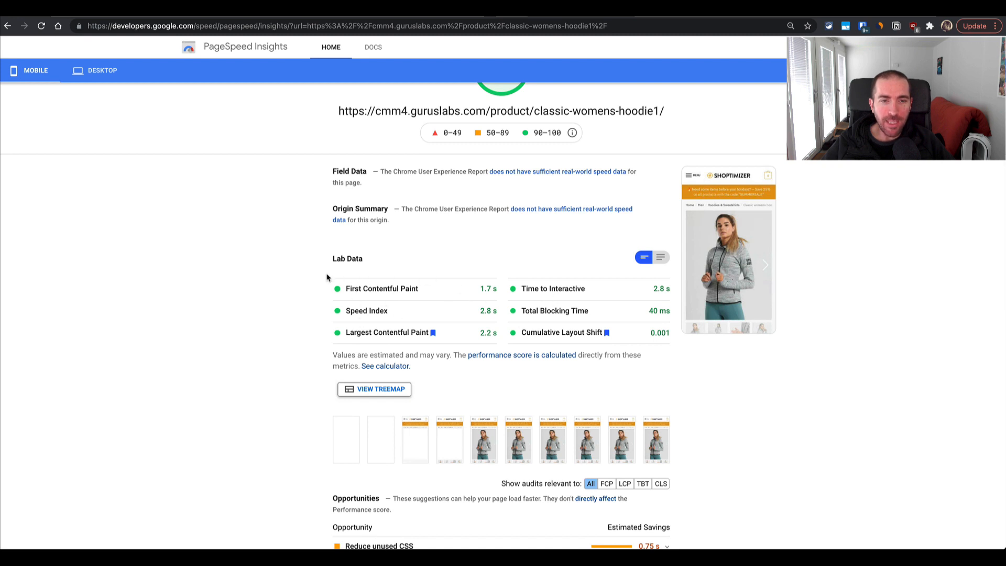
pyautogui.scroll(-3)
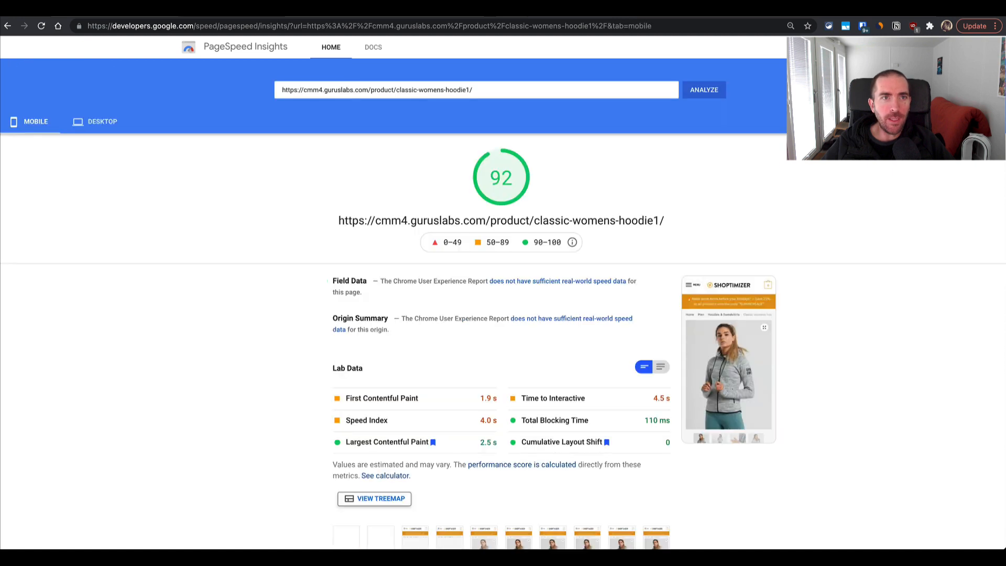
pyautogui.moveTo(584, 159)
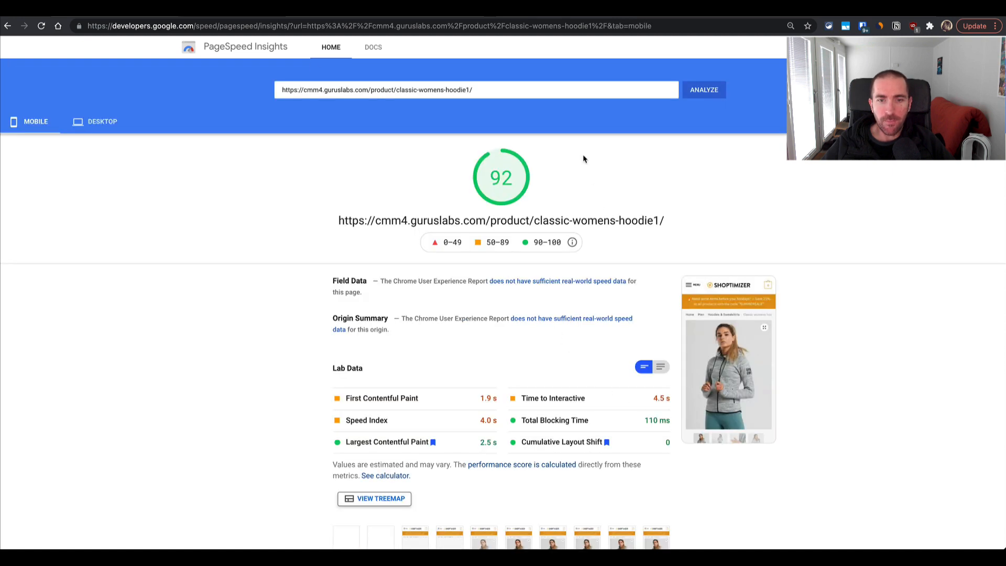
pyautogui.scroll(-3)
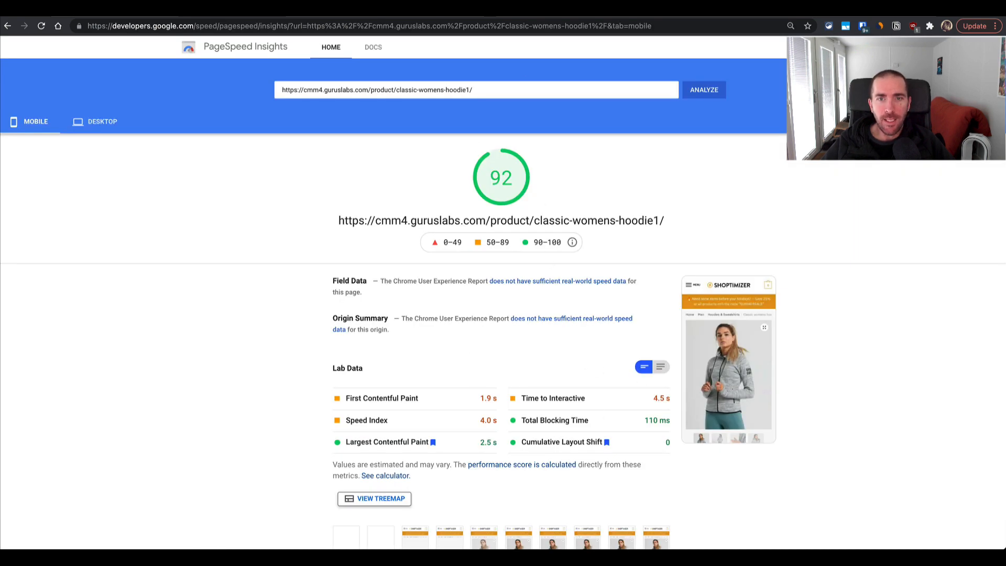
pyautogui.scroll(-3)
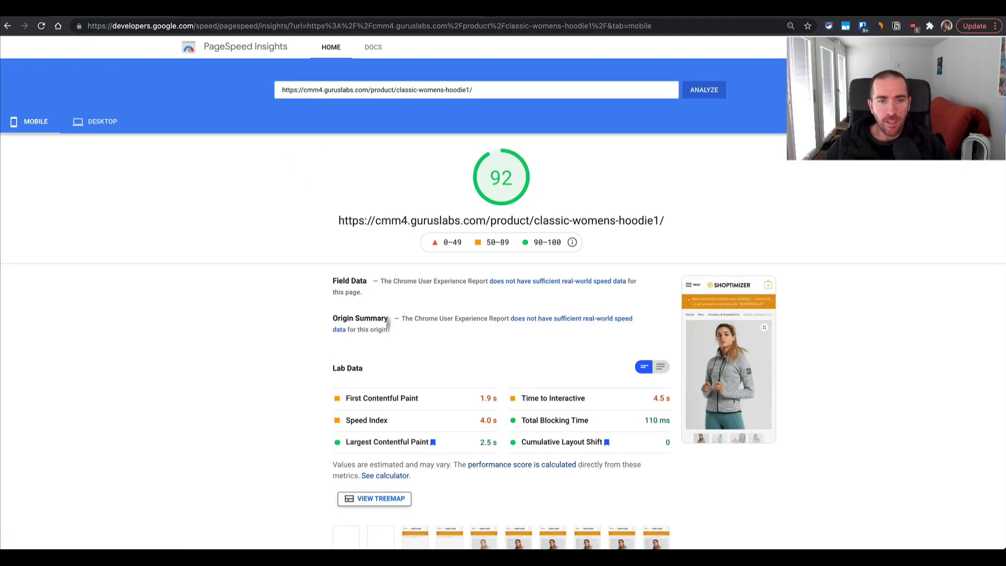
pyautogui.scroll(-3)
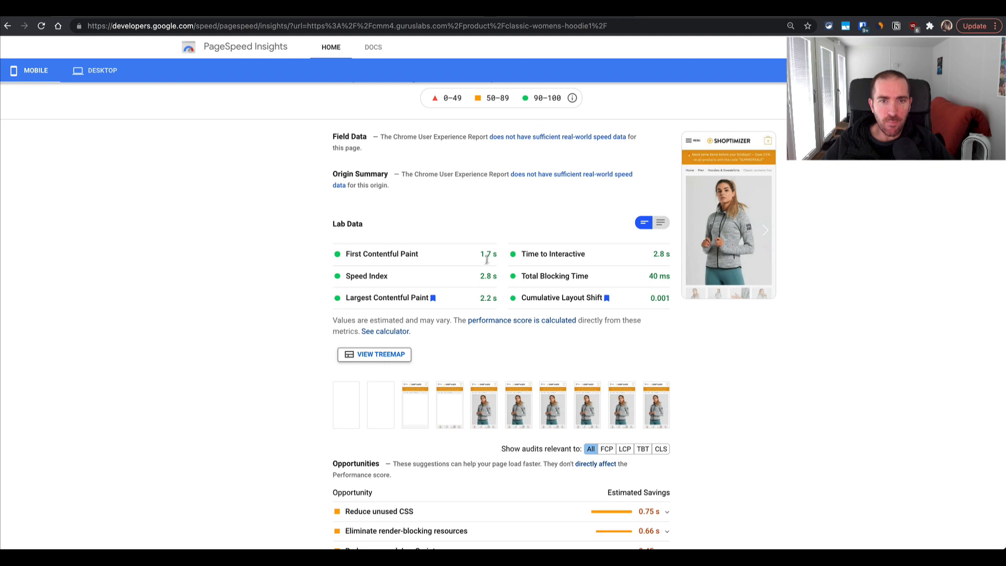
pyautogui.scroll(-3)
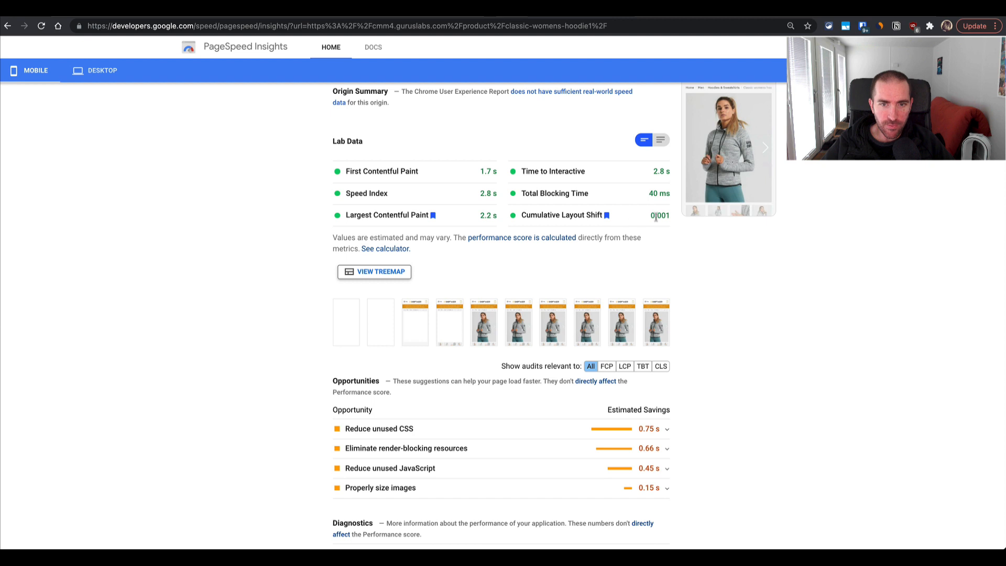
# Step: Expand 'Properly size images' in the old report's Opportunities
pyautogui.scroll(-3)
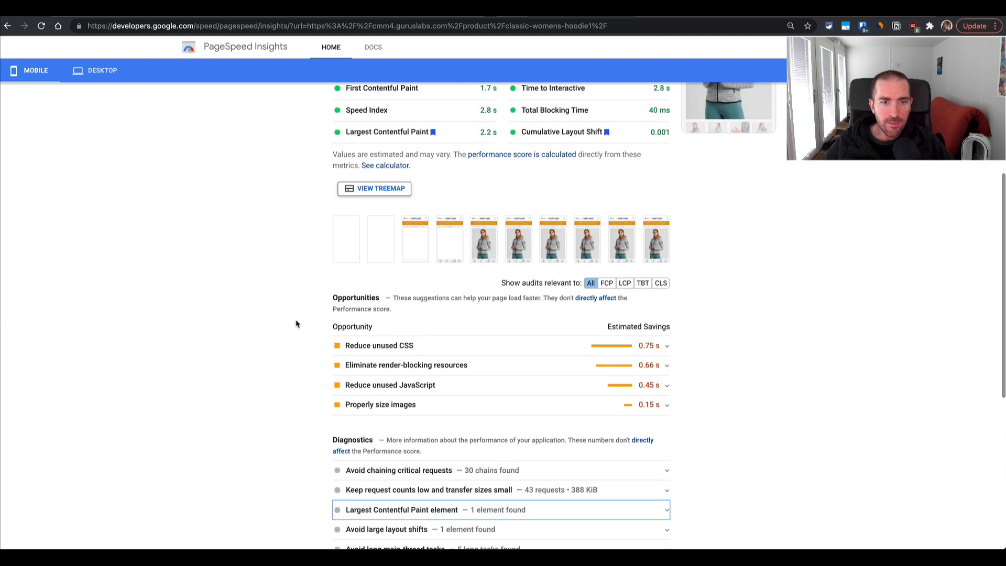
pyautogui.scroll(-3)
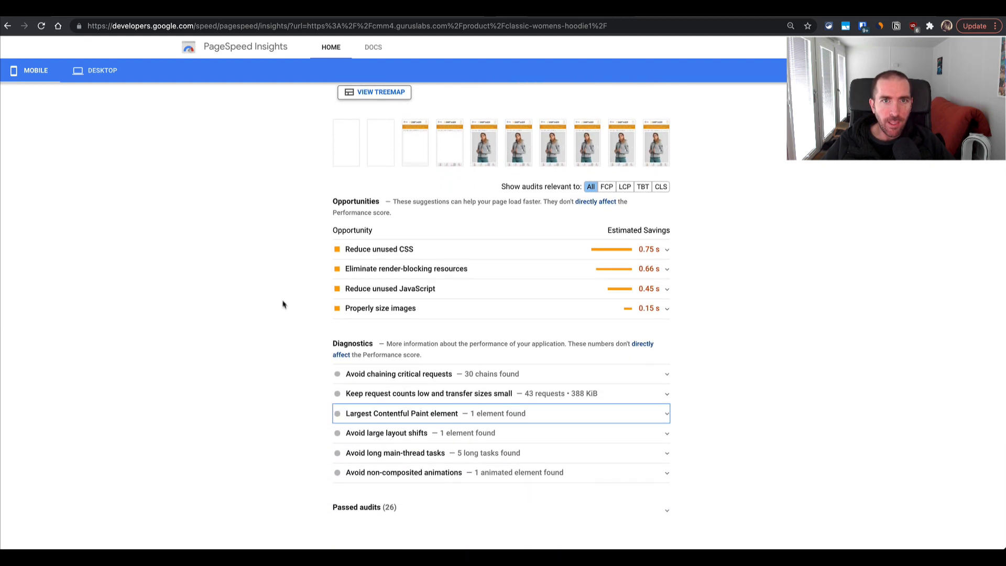
pyautogui.moveTo(362, 258)
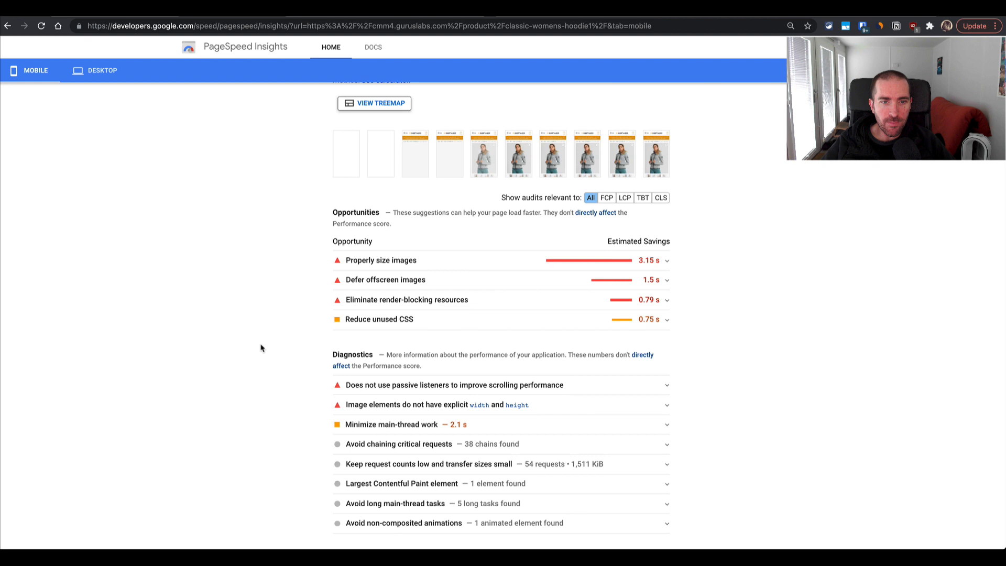
pyautogui.scroll(-3)
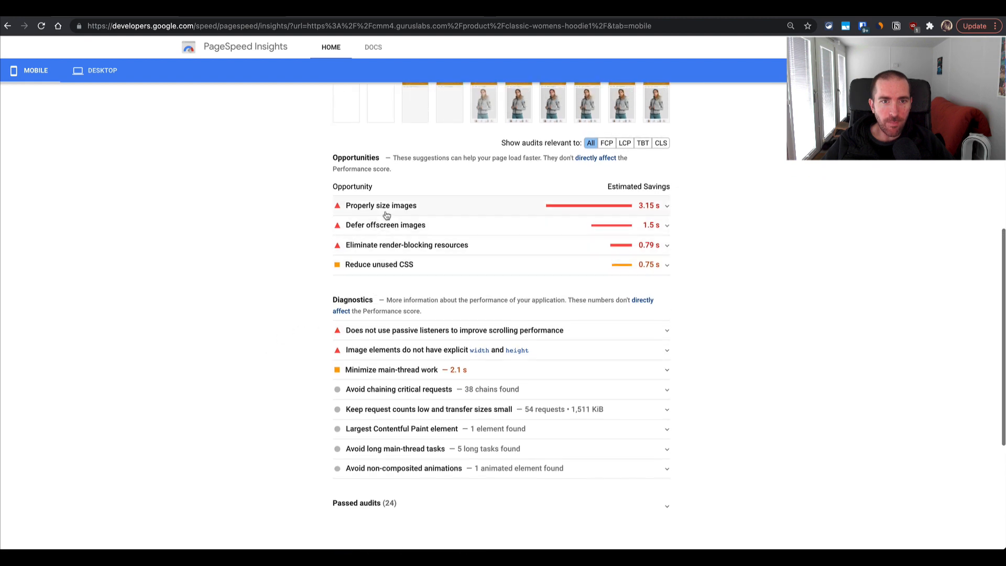
pyautogui.click(381, 206)
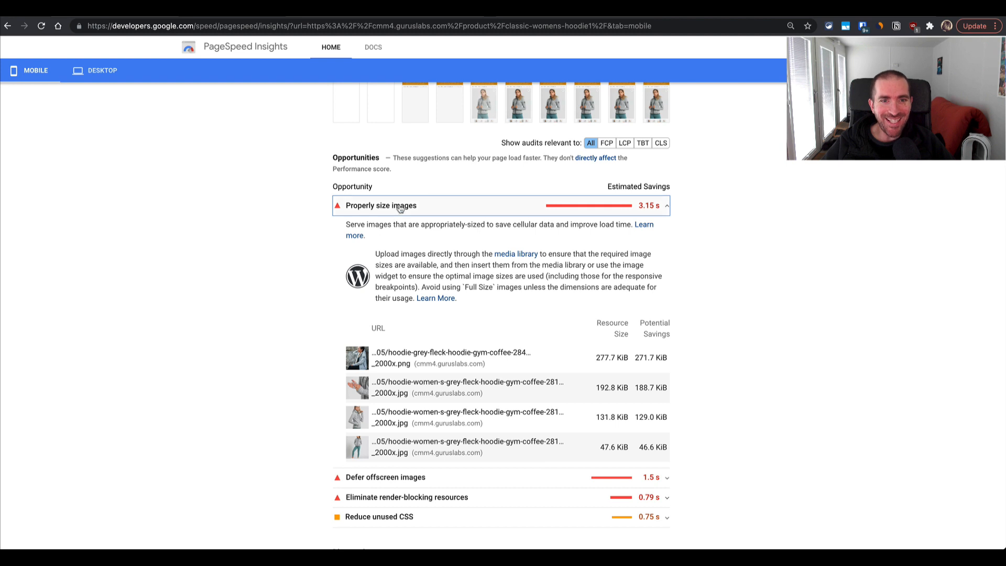
# Step: Compare the 97-score report's opportunities, then return to the hoodie product page
pyautogui.click(379, 205)
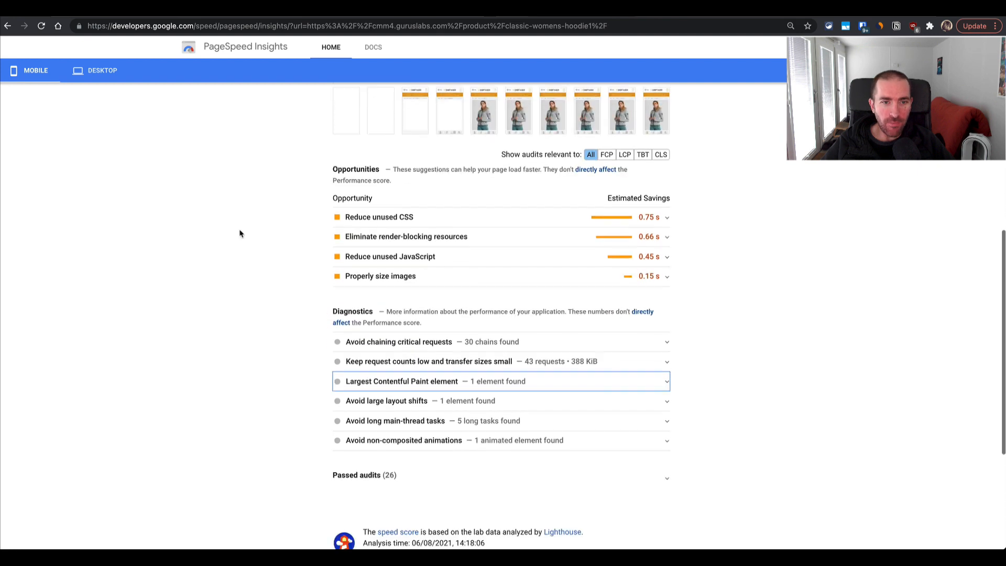
pyautogui.scroll(-3)
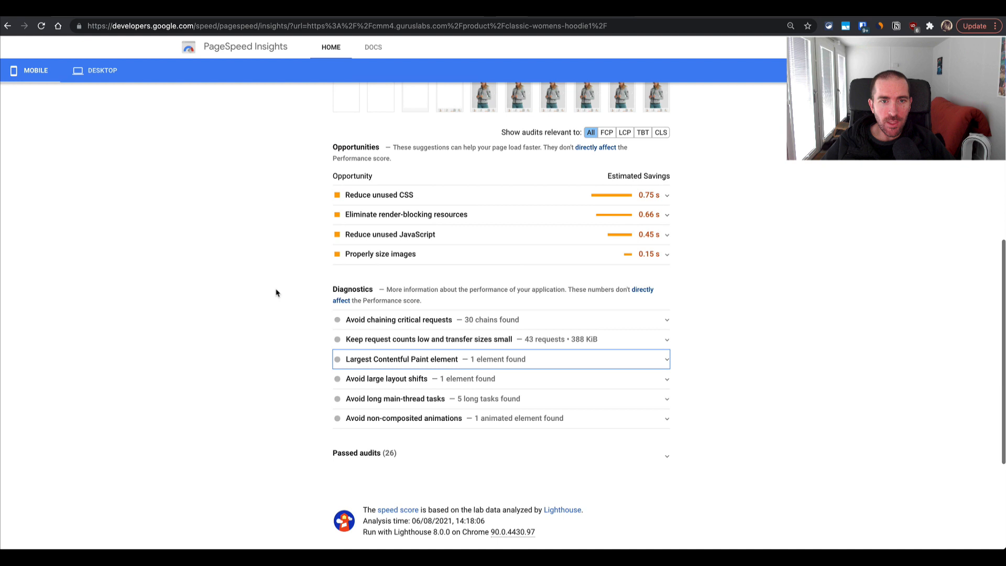
pyautogui.click(379, 253)
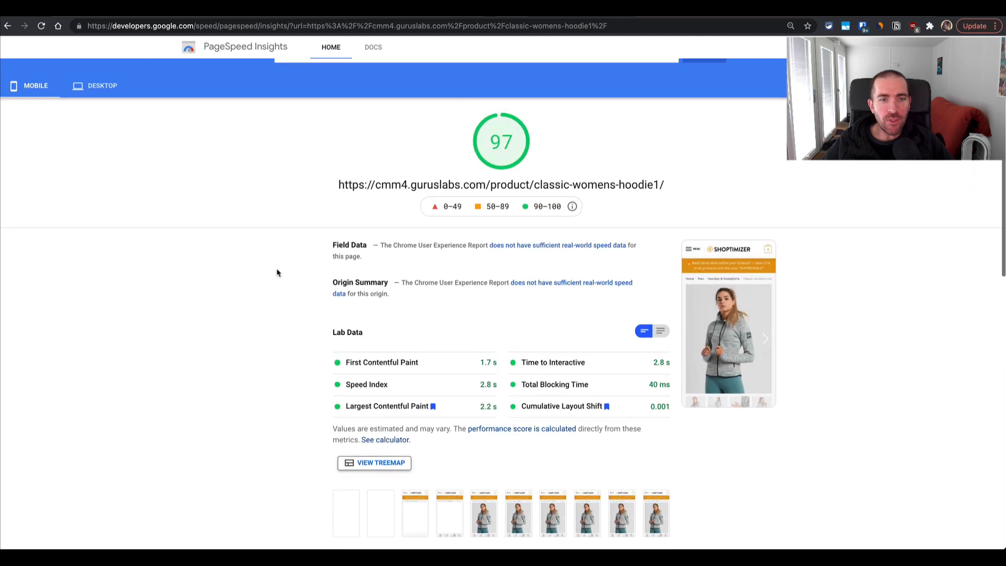
pyautogui.scroll(-3)
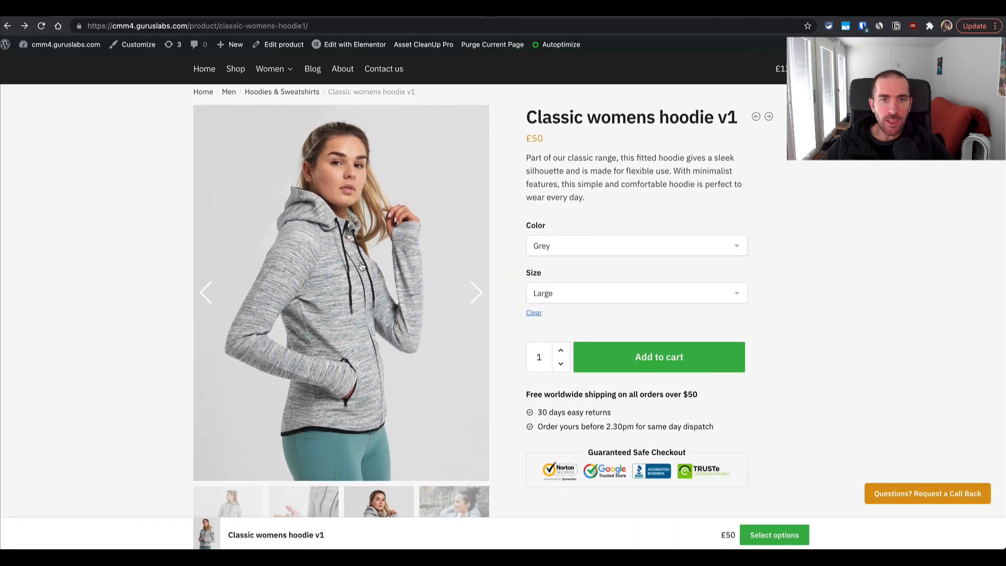
# Step: Scroll through the Classic womens hoodie v1 page's description, materials and related products
pyautogui.scroll(-3)
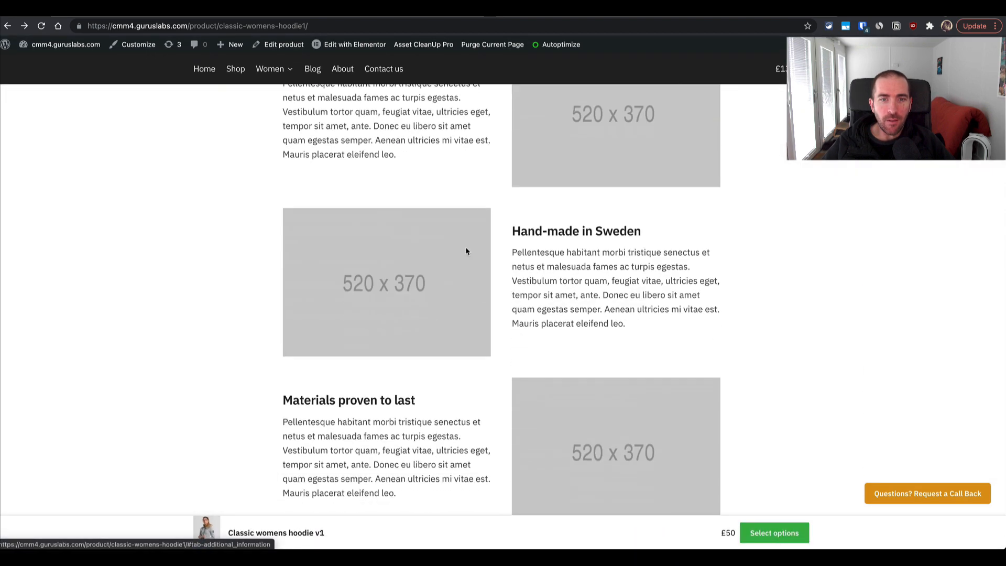
pyautogui.scroll(3)
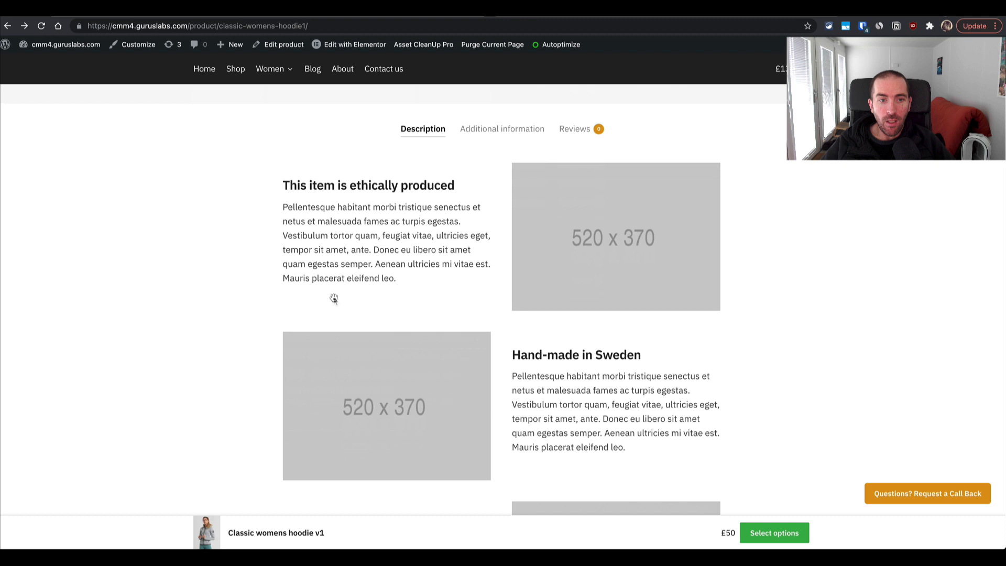
pyautogui.scroll(-3)
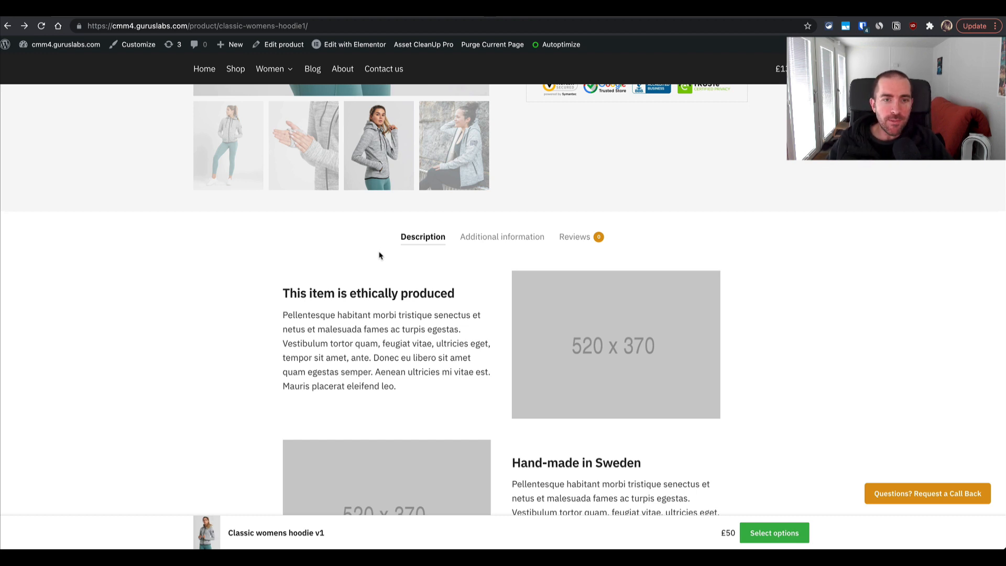
pyautogui.scroll(-3)
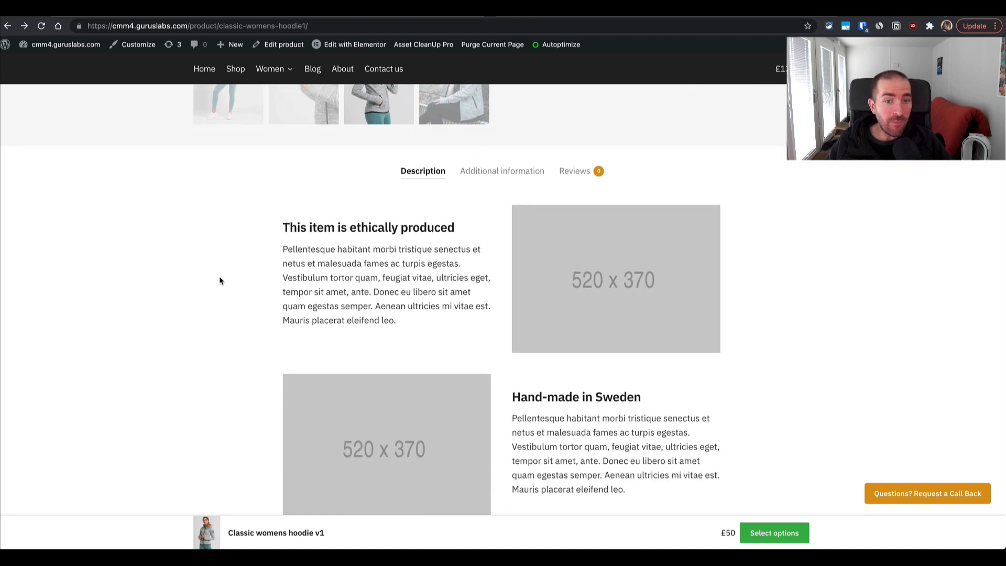
pyautogui.scroll(-3)
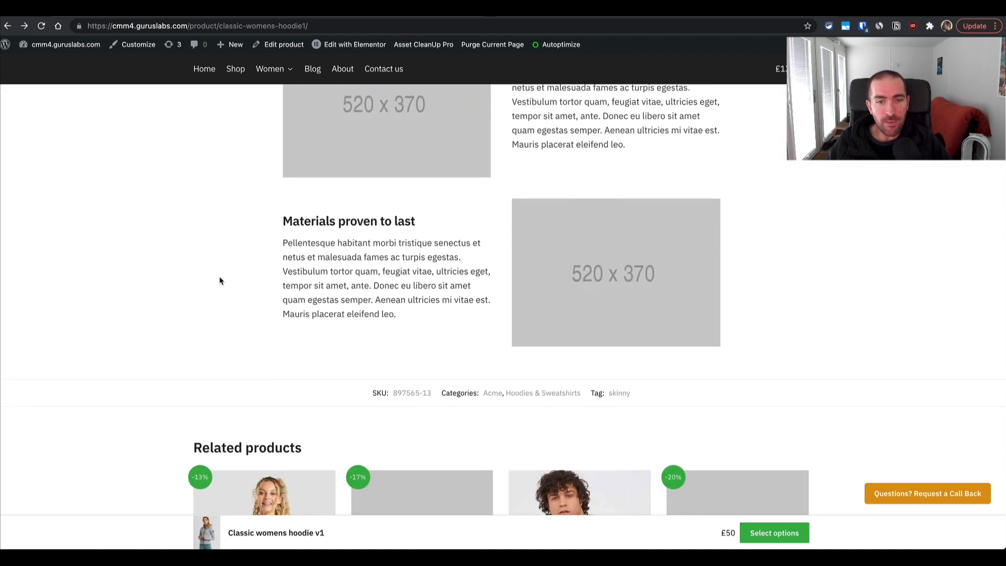
pyautogui.scroll(3)
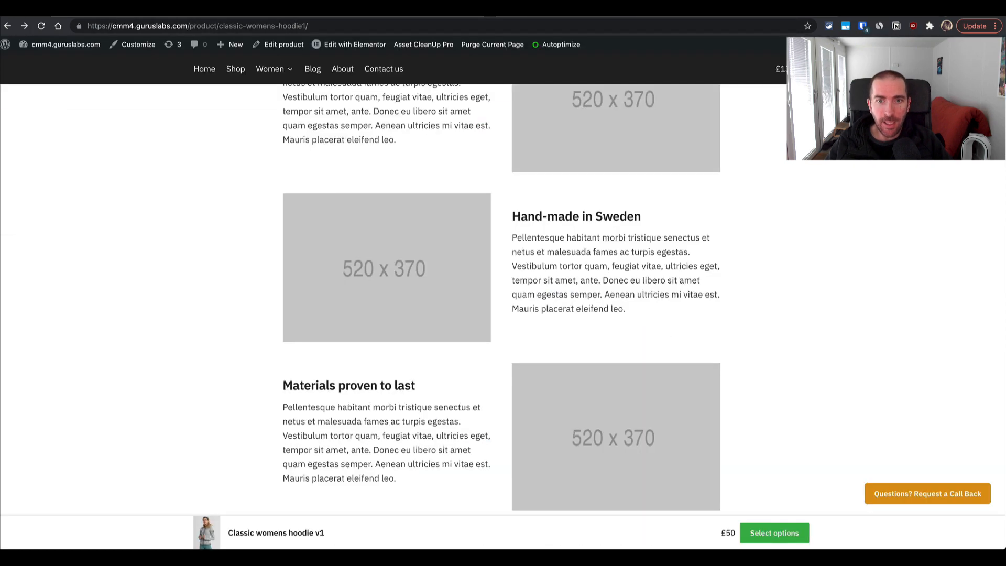
pyautogui.scroll(3)
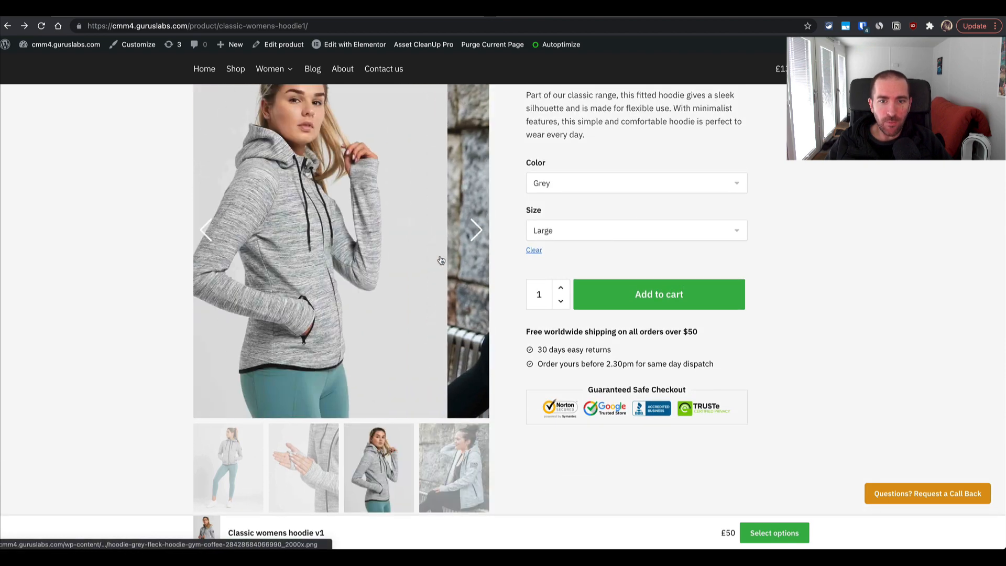
pyautogui.scroll(-3)
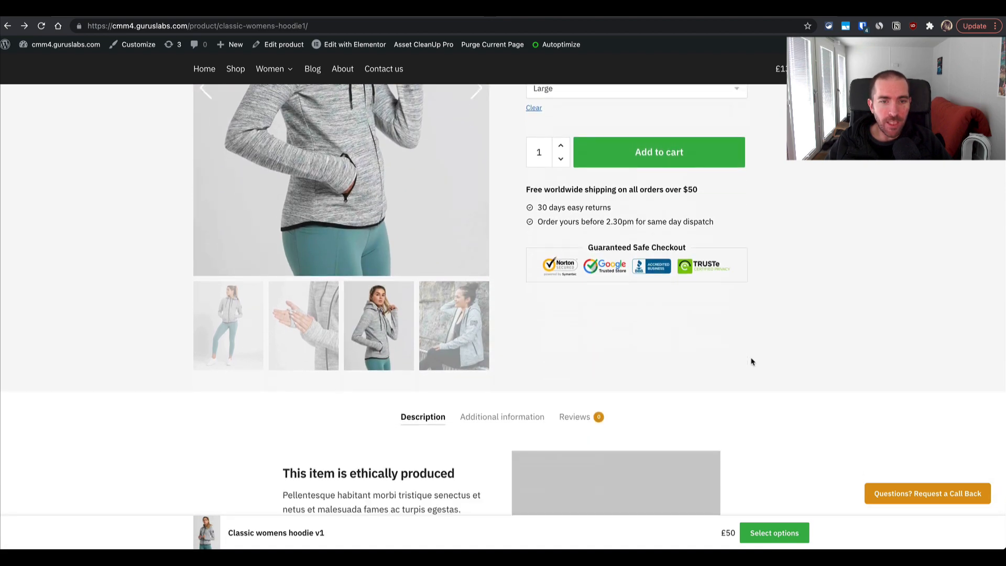
pyautogui.scroll(-3)
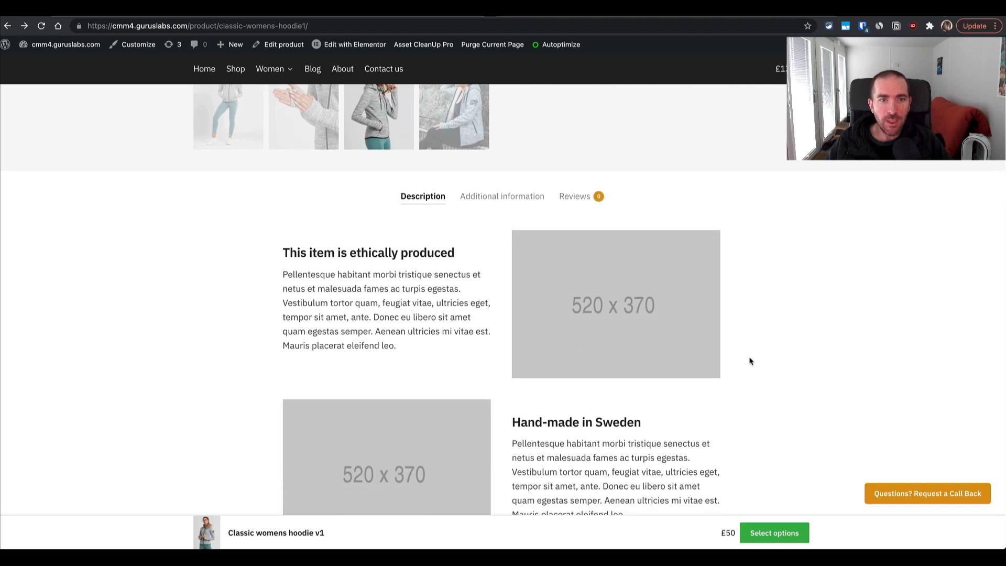
pyautogui.scroll(-3)
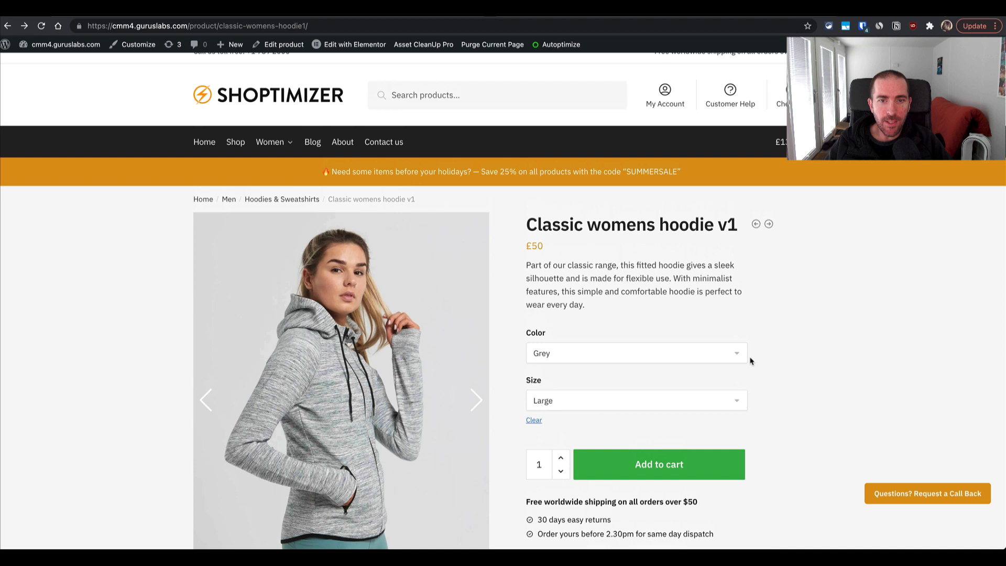
pyautogui.scroll(-3)
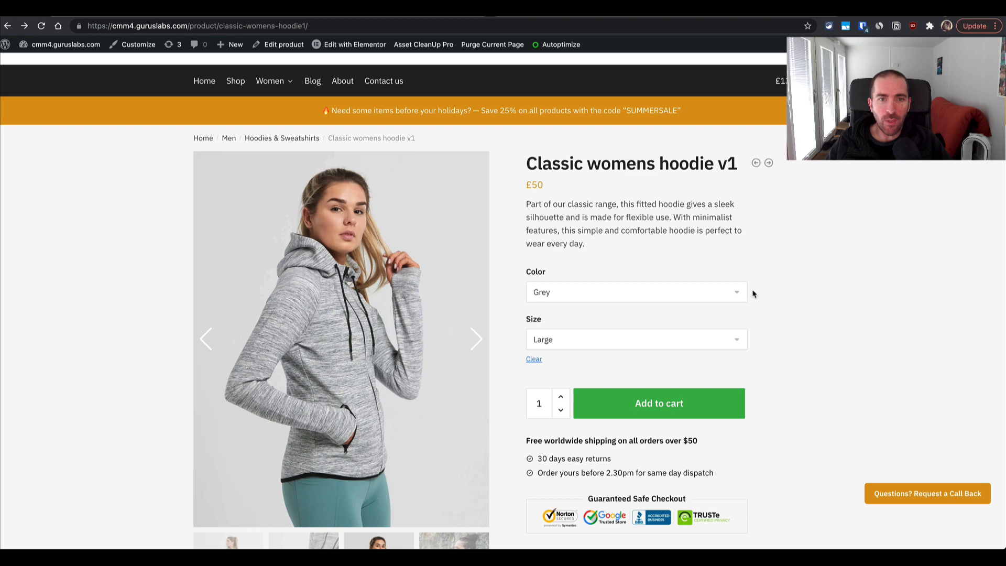
pyautogui.moveTo(752, 275)
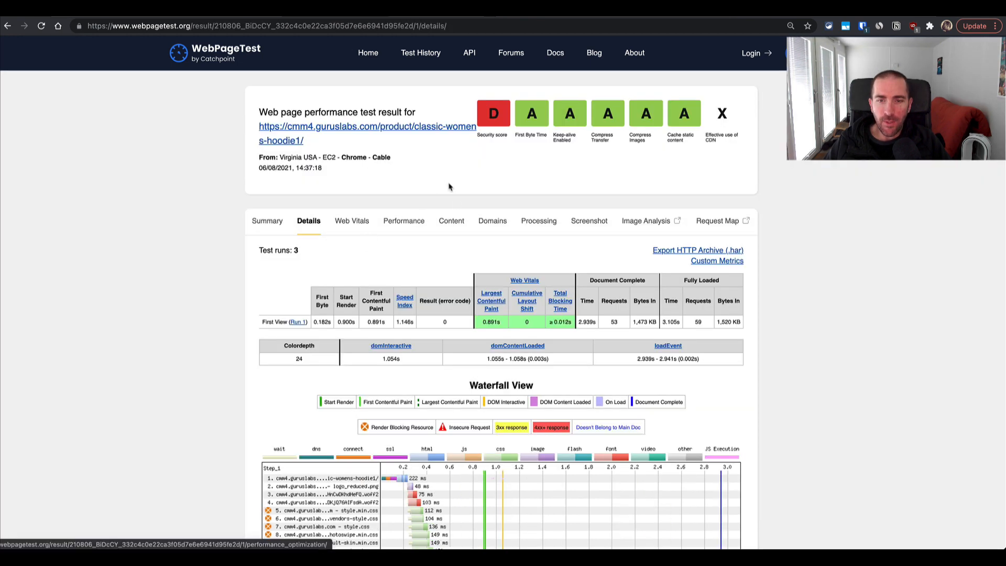
pyautogui.moveTo(417, 178)
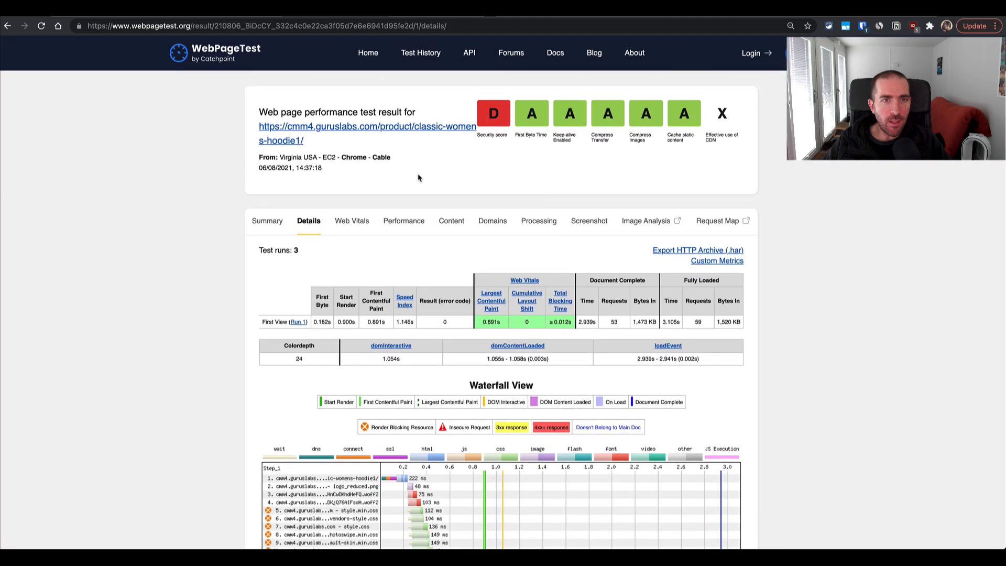
pyautogui.moveTo(607, 194)
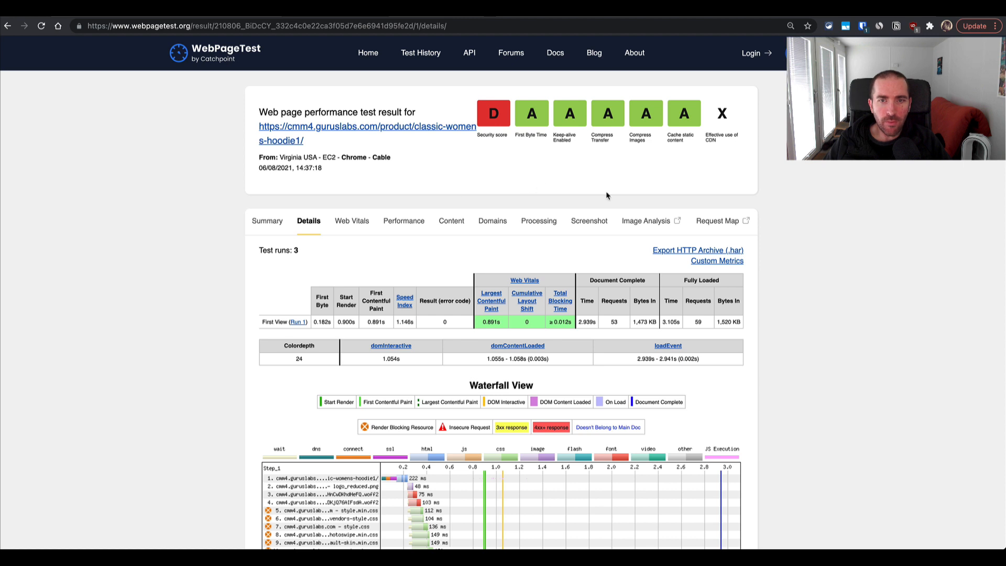
# Step: View the hoodie page test details: 36 requests, 259 KB versus 53 requests, 1,473 KB
pyautogui.scroll(-3)
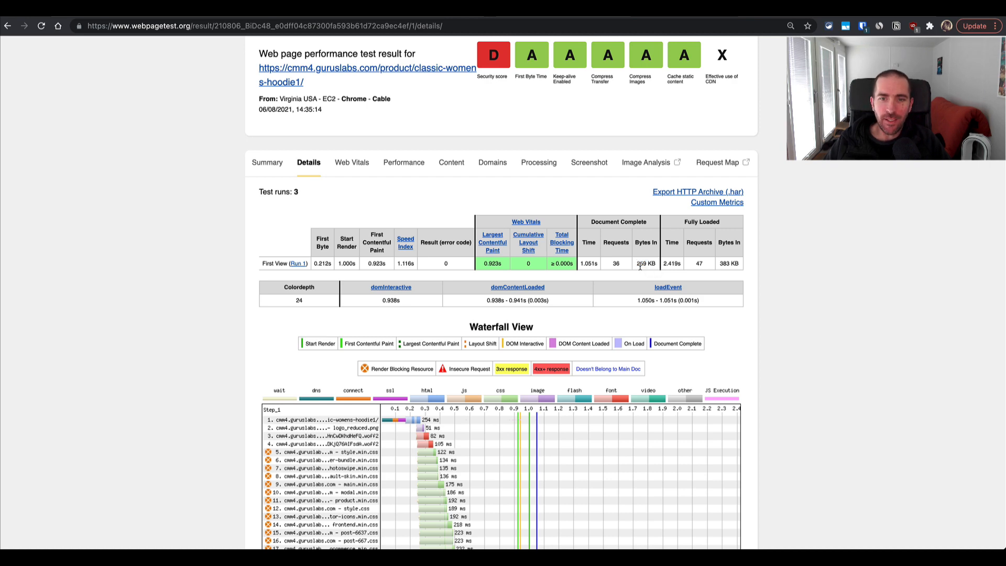
pyautogui.scroll(-3)
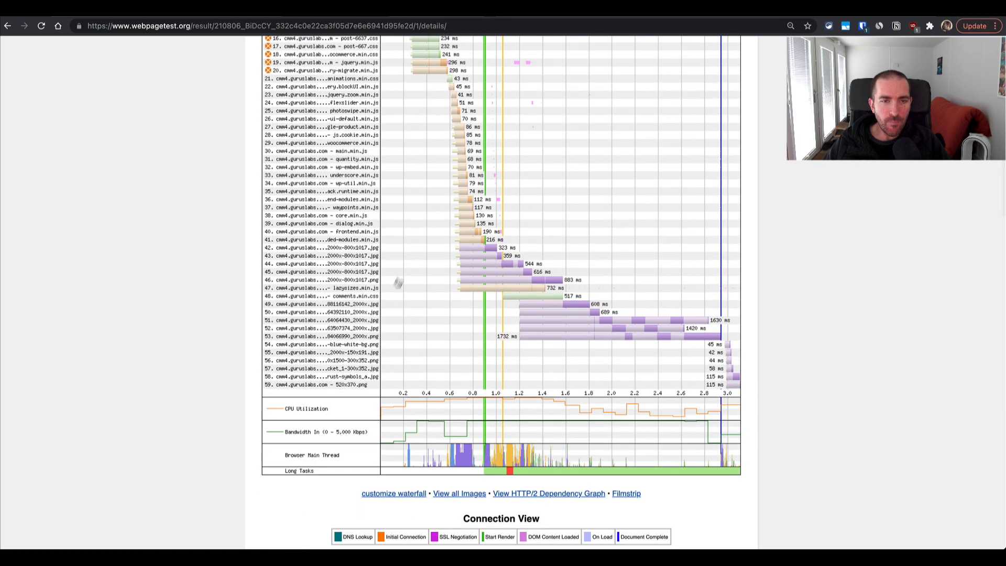
pyautogui.moveTo(396, 303)
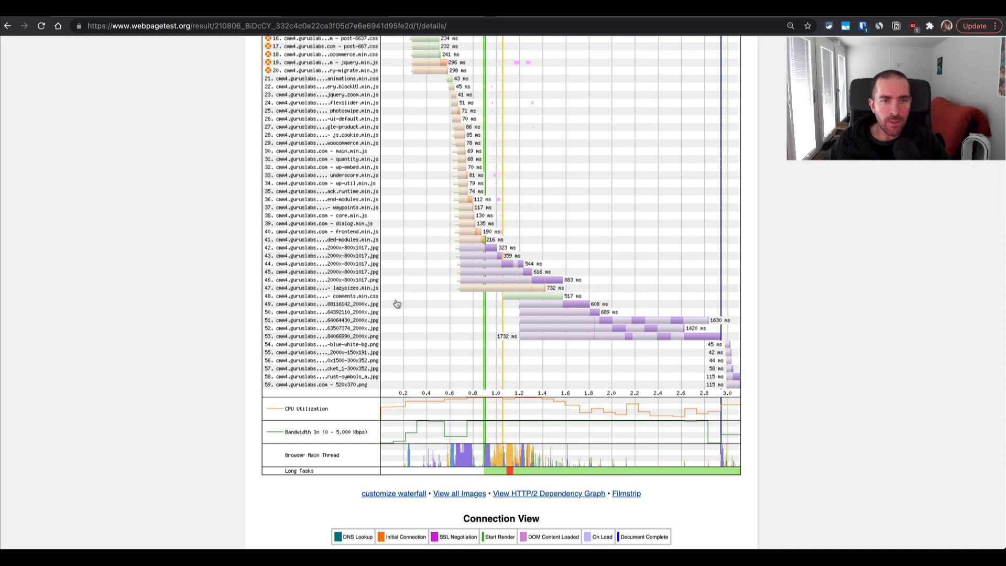
pyautogui.moveTo(443, 282)
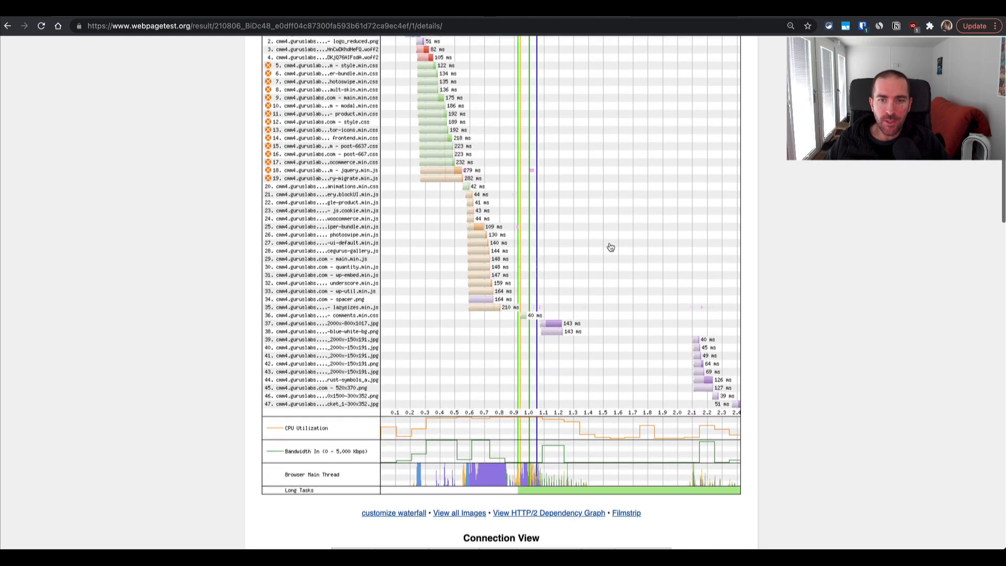
pyautogui.scroll(-3)
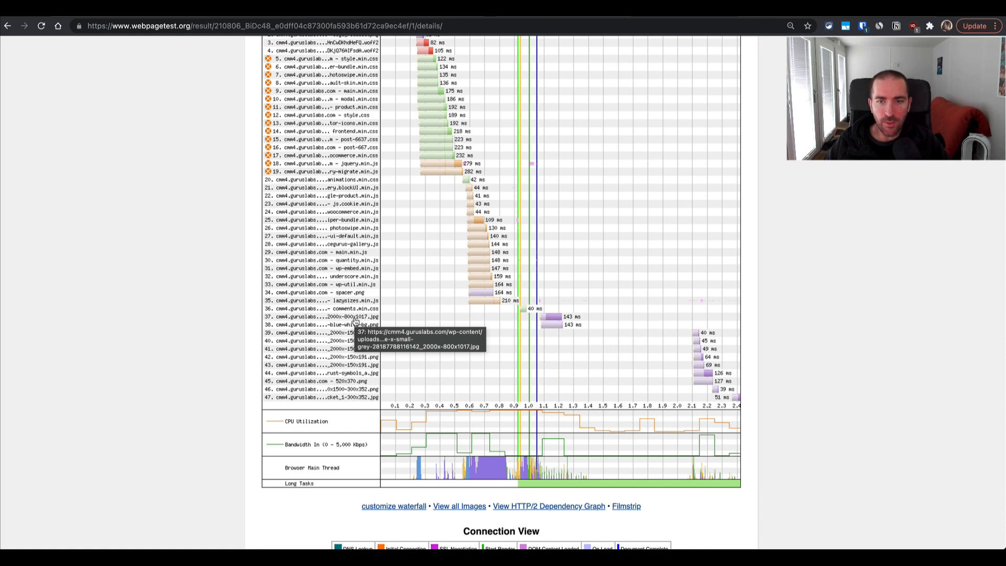
pyautogui.moveTo(354, 320)
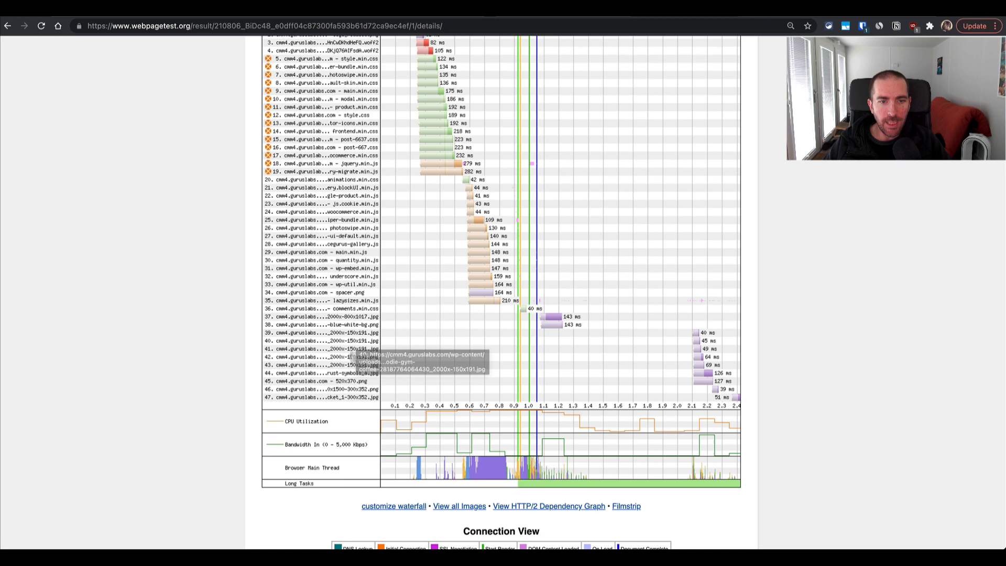
pyautogui.moveTo(473, 80)
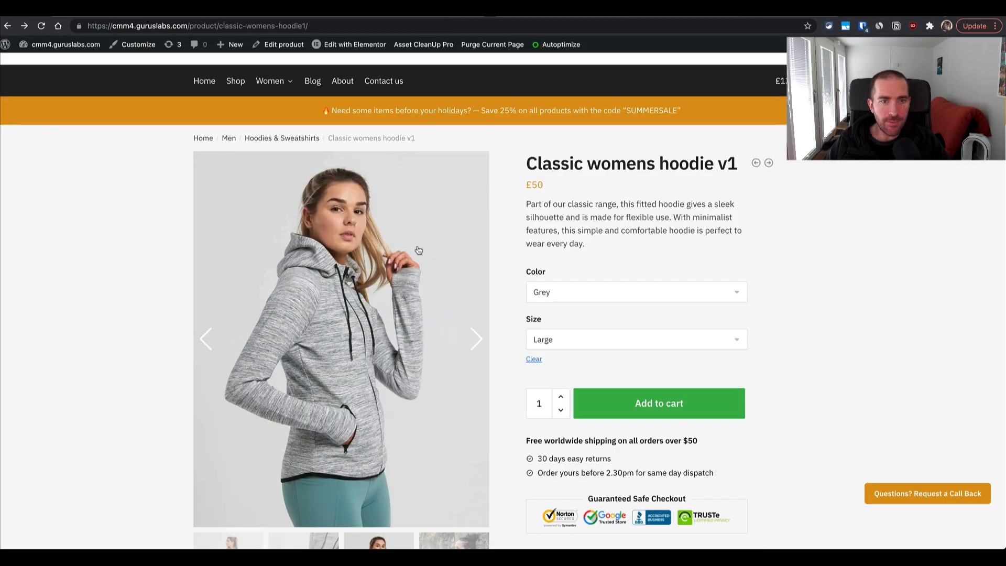
pyautogui.scroll(-3)
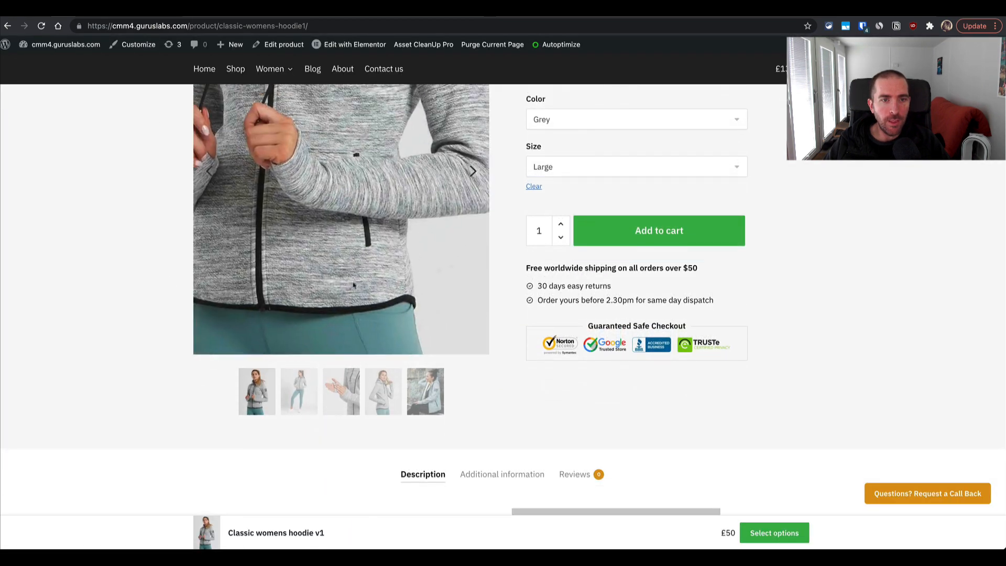
pyautogui.scroll(3)
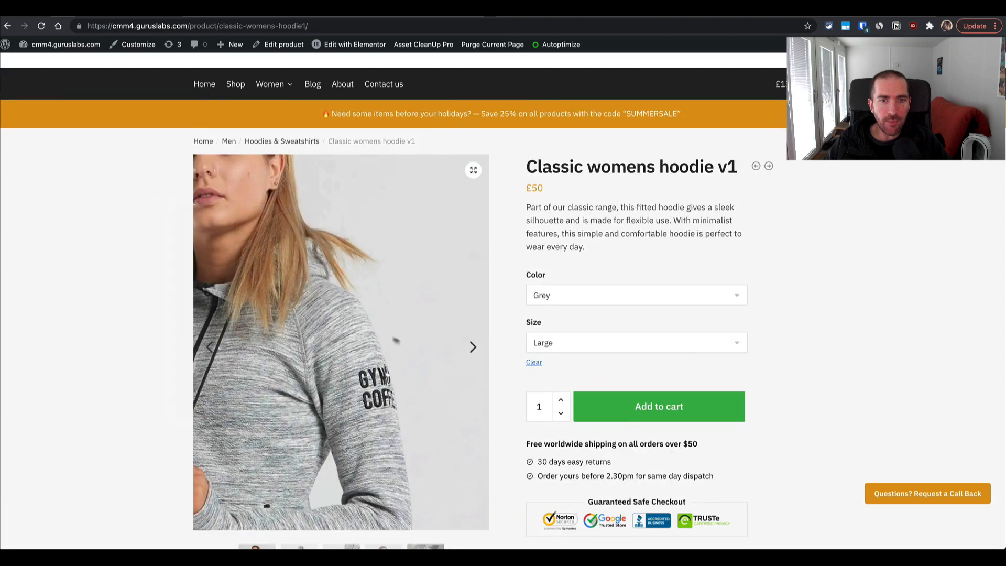
pyautogui.click(473, 347)
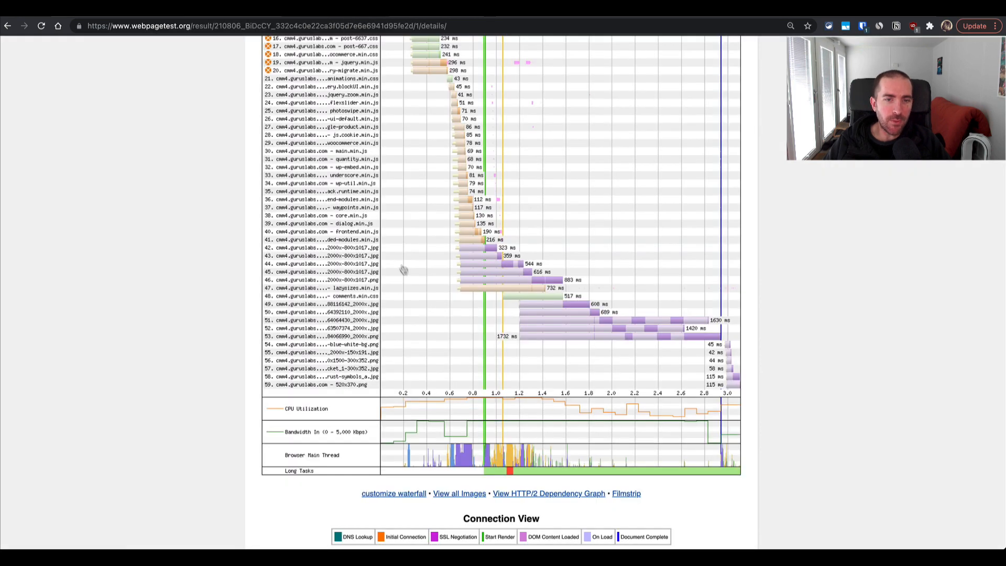
pyautogui.scroll(-3)
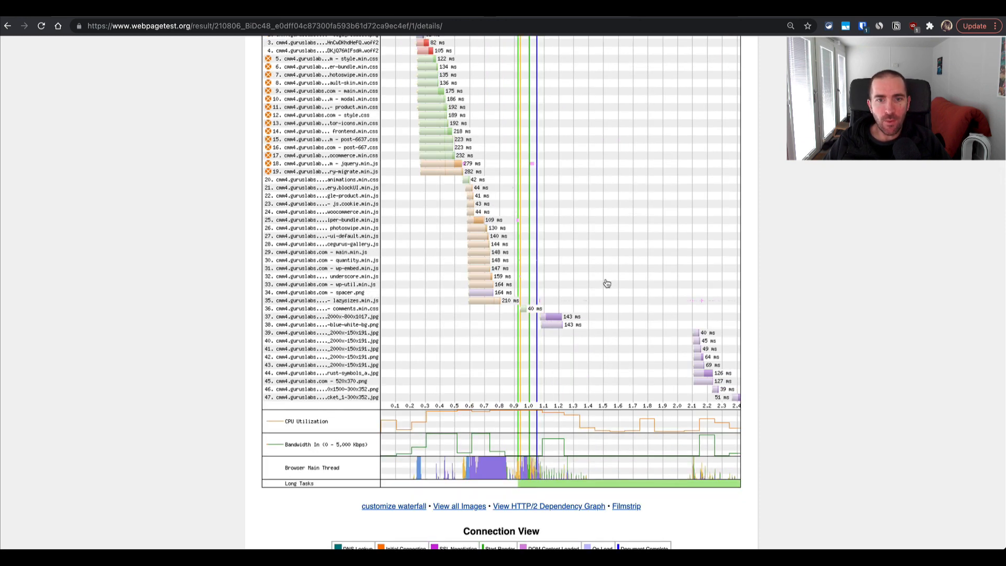
pyautogui.scroll(3)
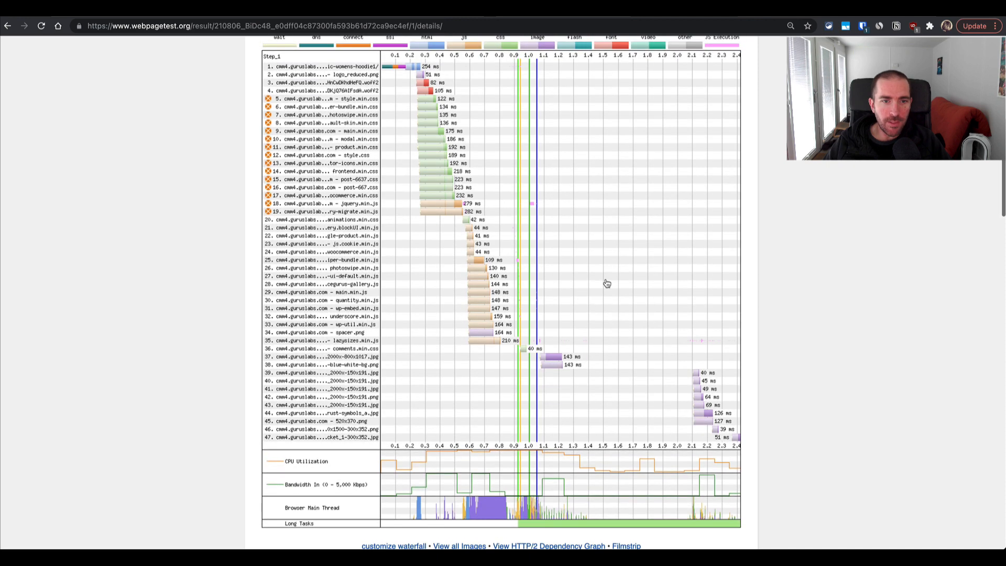
pyautogui.scroll(-3)
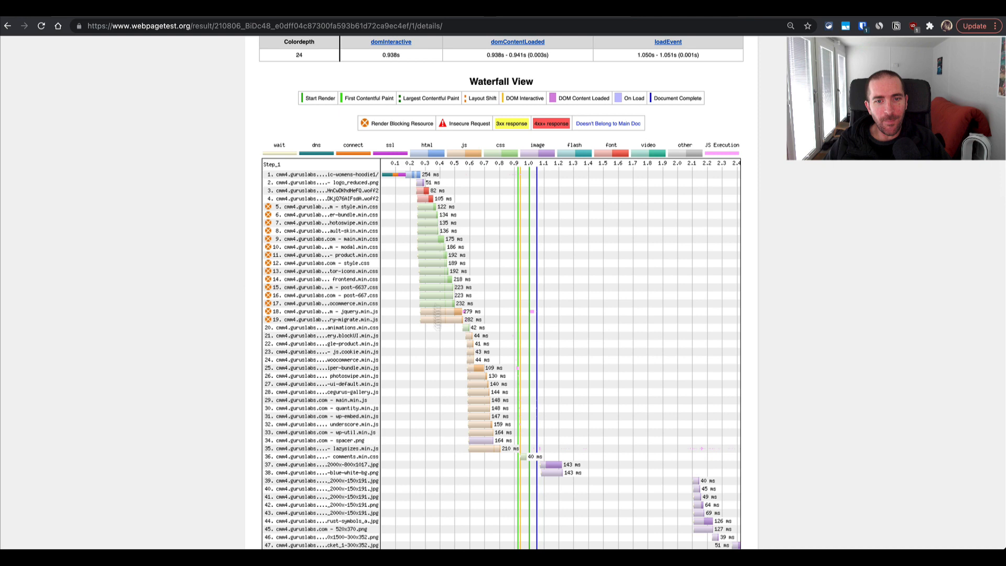
pyautogui.scroll(-3)
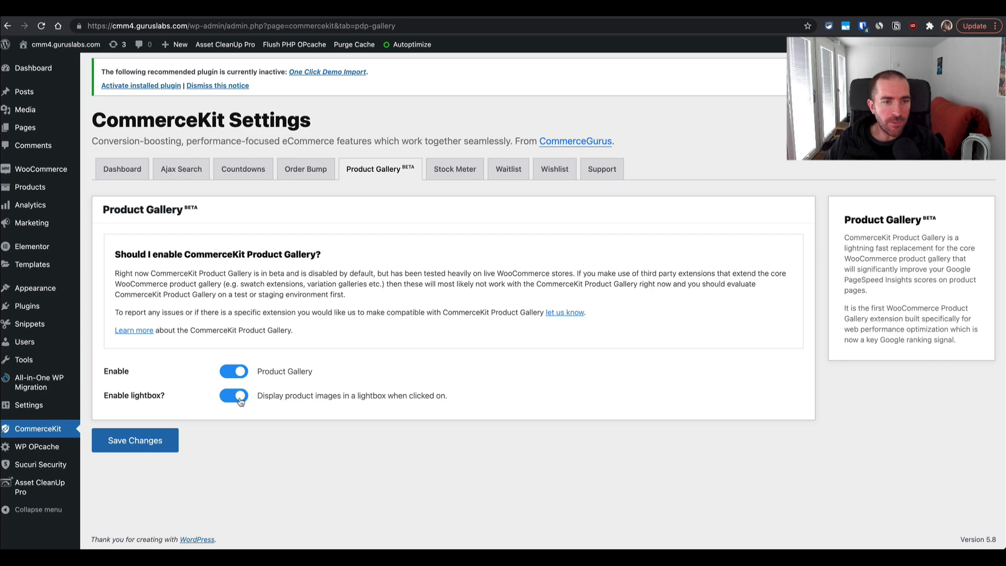
# Step: Switch off Enable lightbox, save, and click through the hoodie page's gallery images
pyautogui.click(234, 395)
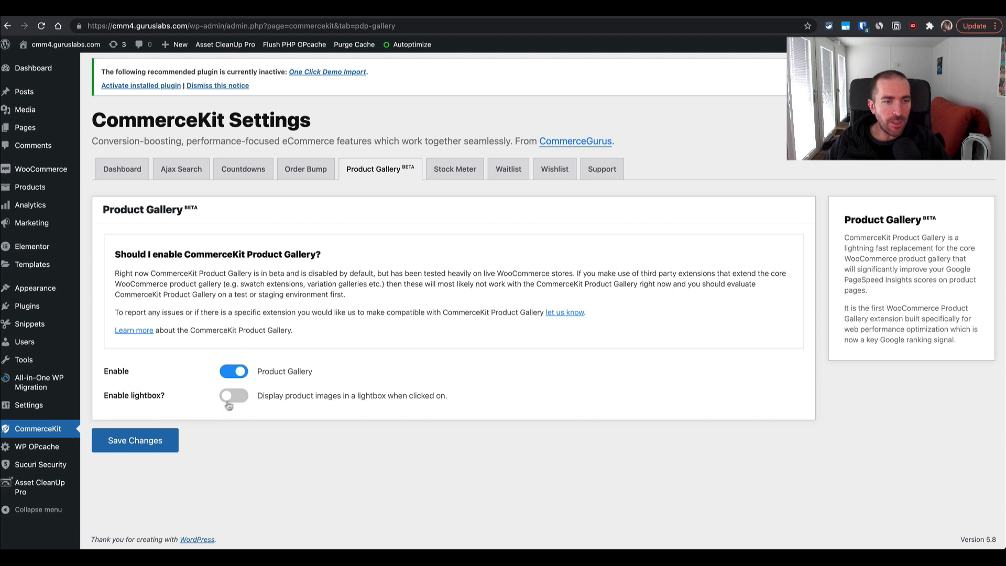
pyautogui.click(134, 440)
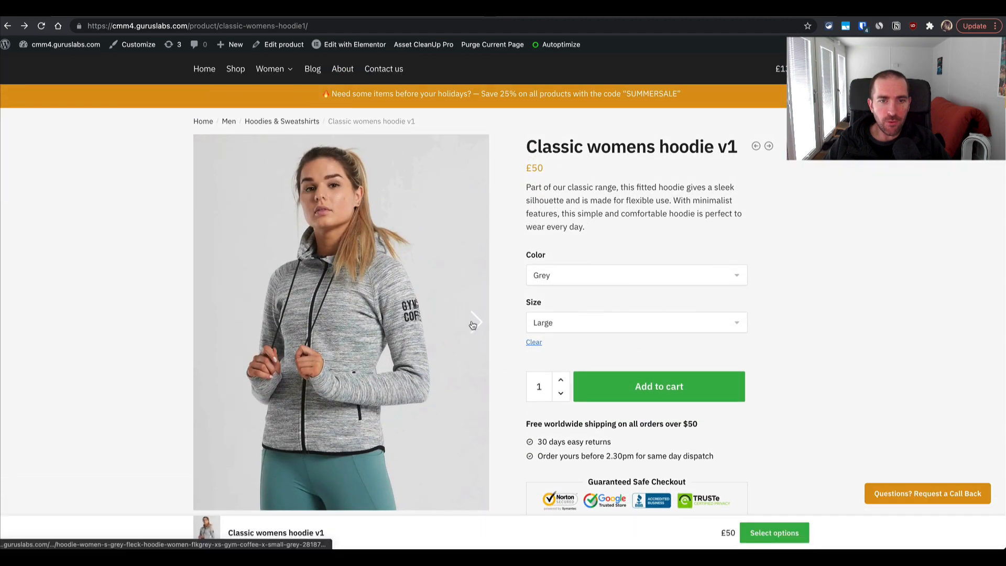
pyautogui.click(474, 321)
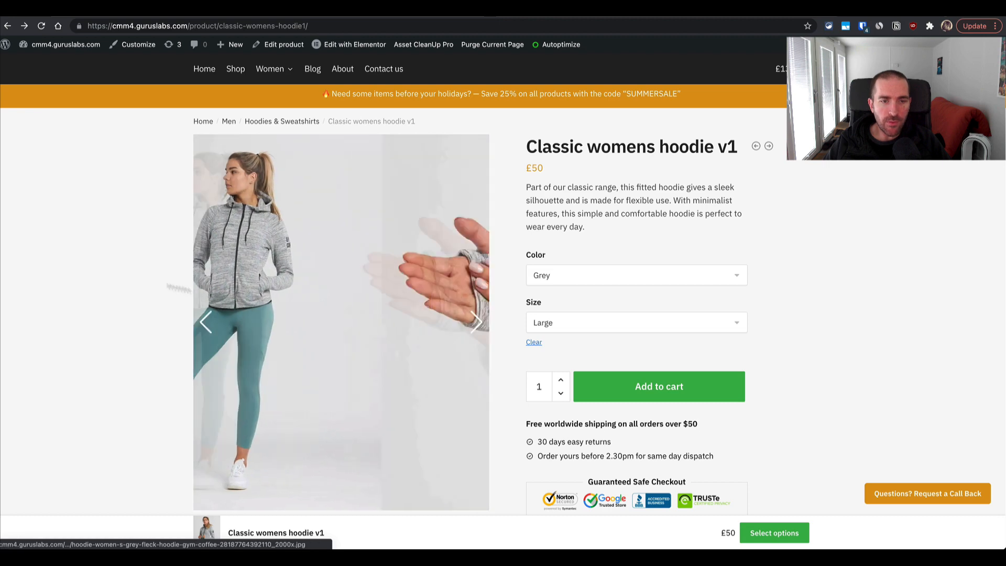
pyautogui.scroll(-3)
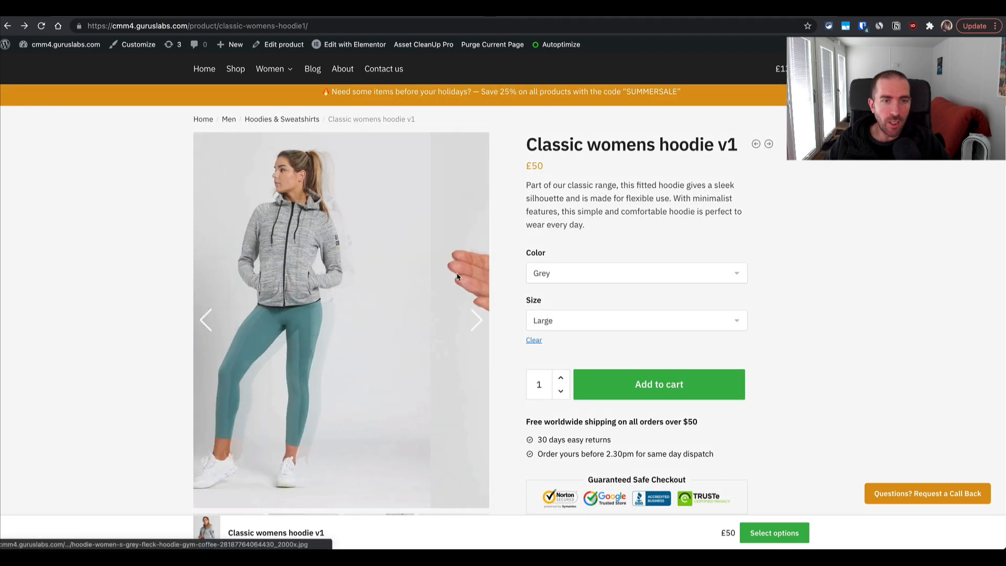
pyautogui.scroll(-3)
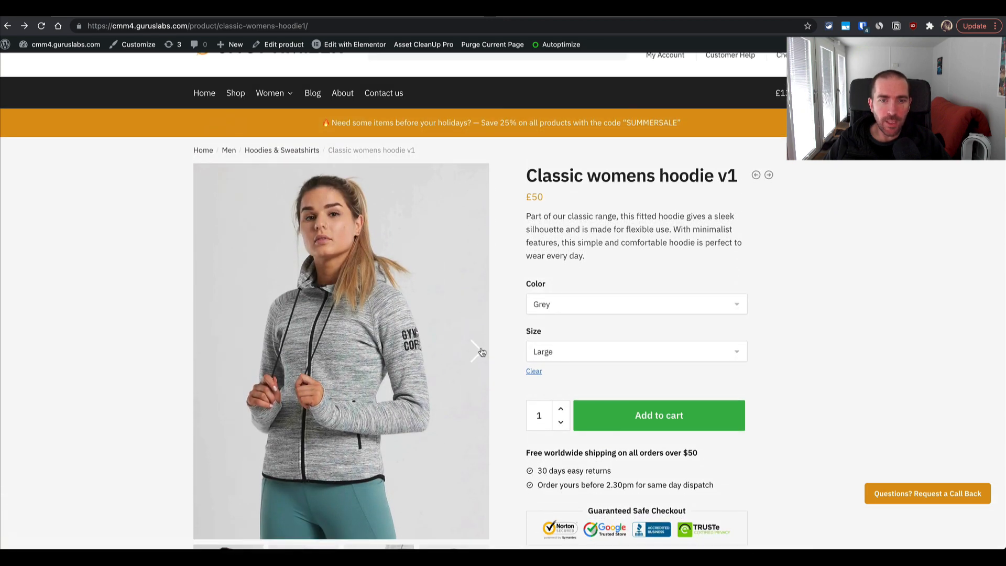
pyautogui.click(476, 351)
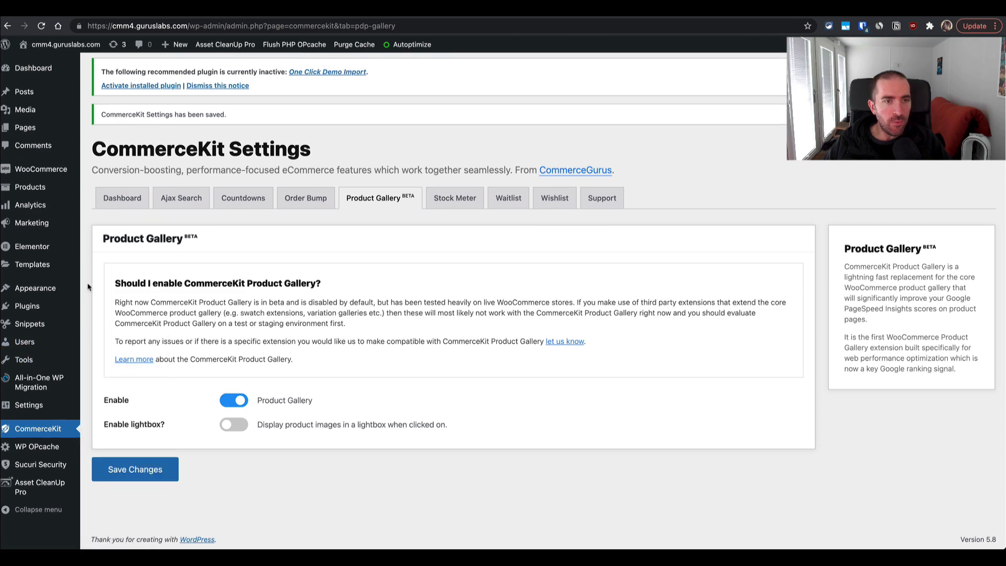
pyautogui.moveTo(41, 463)
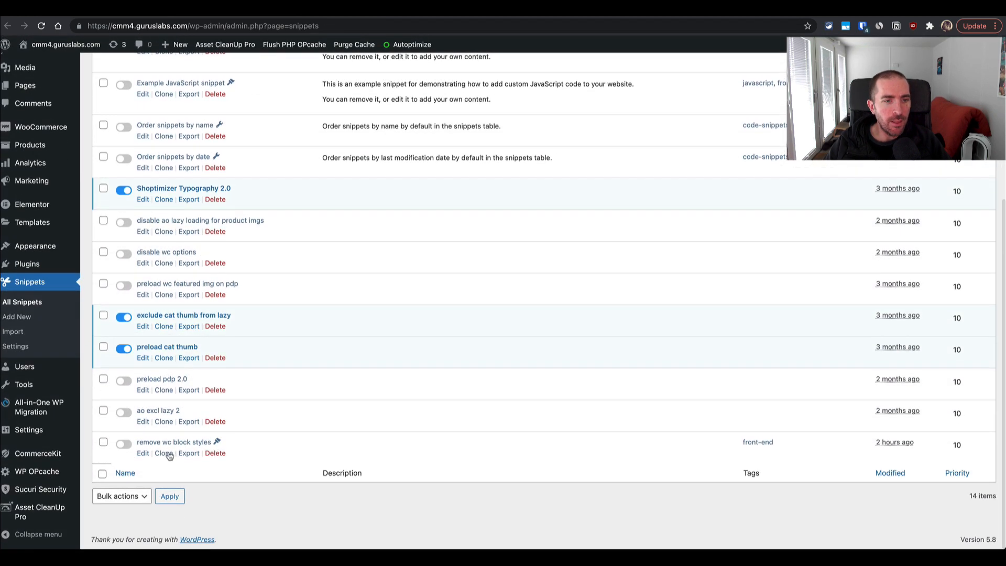
# Step: Edit the 'remove wc block styles' snippet to show its WooCommerce block CSS dequeue code
pyautogui.click(142, 453)
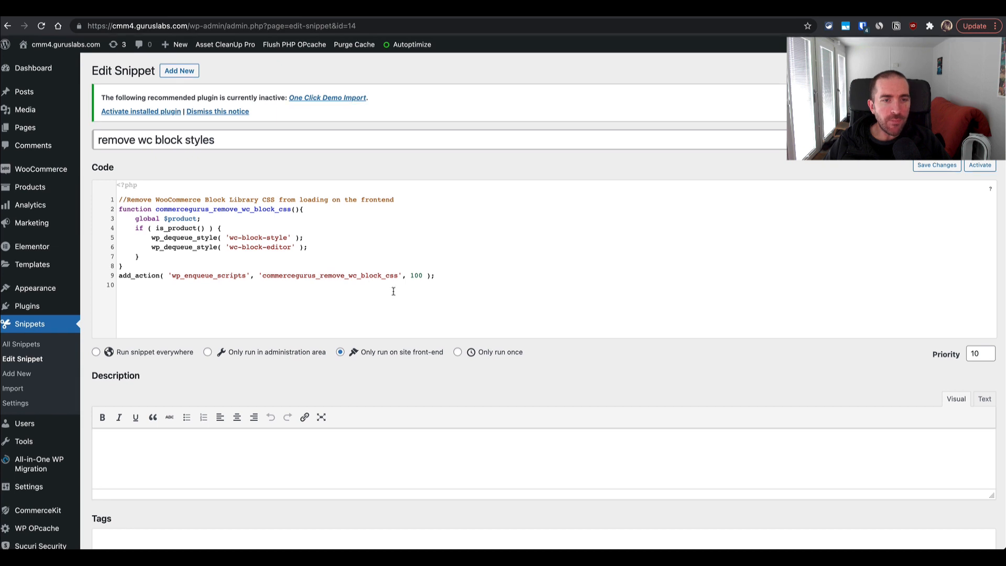
pyautogui.moveTo(451, 280)
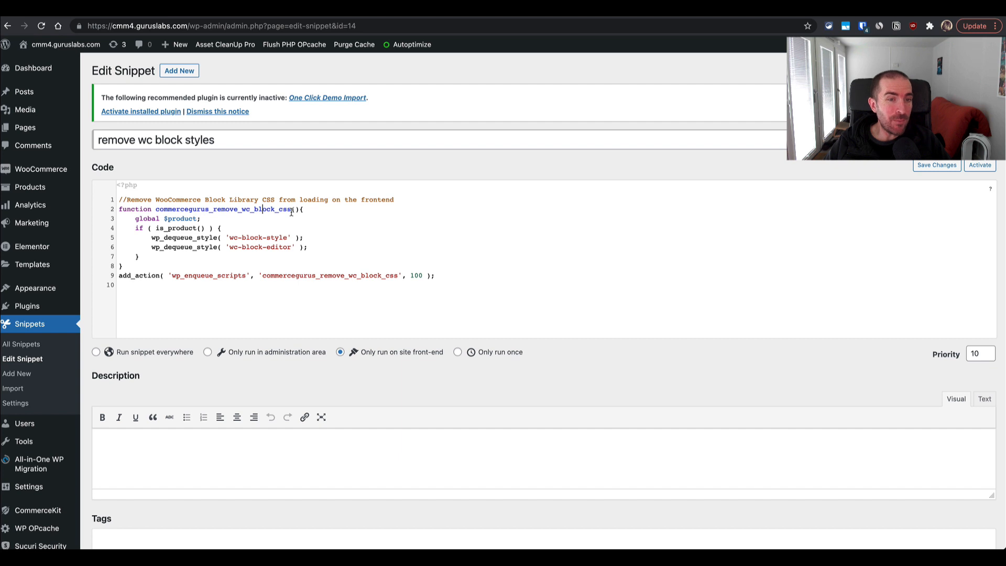
pyautogui.moveTo(192, 208)
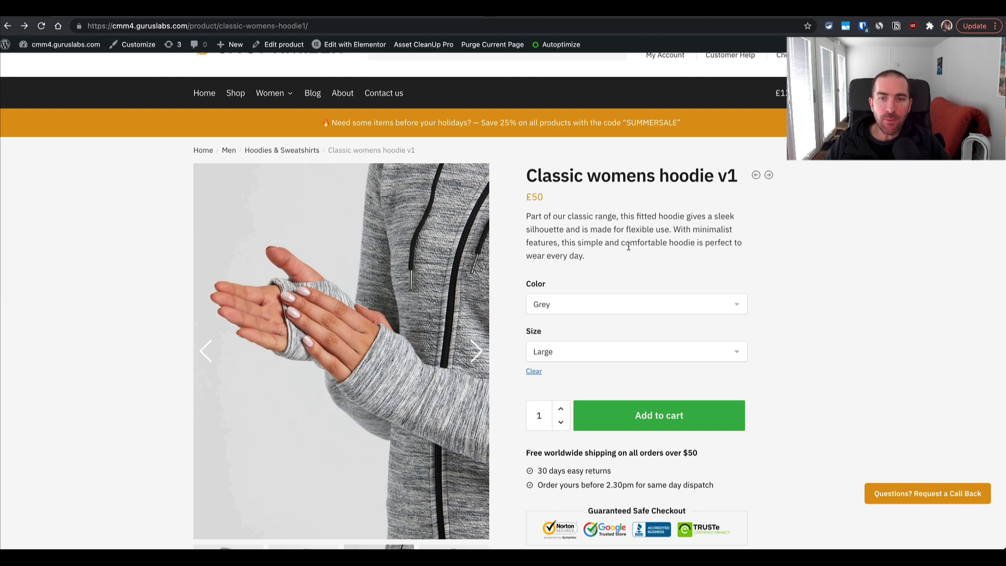
pyautogui.moveTo(662, 271)
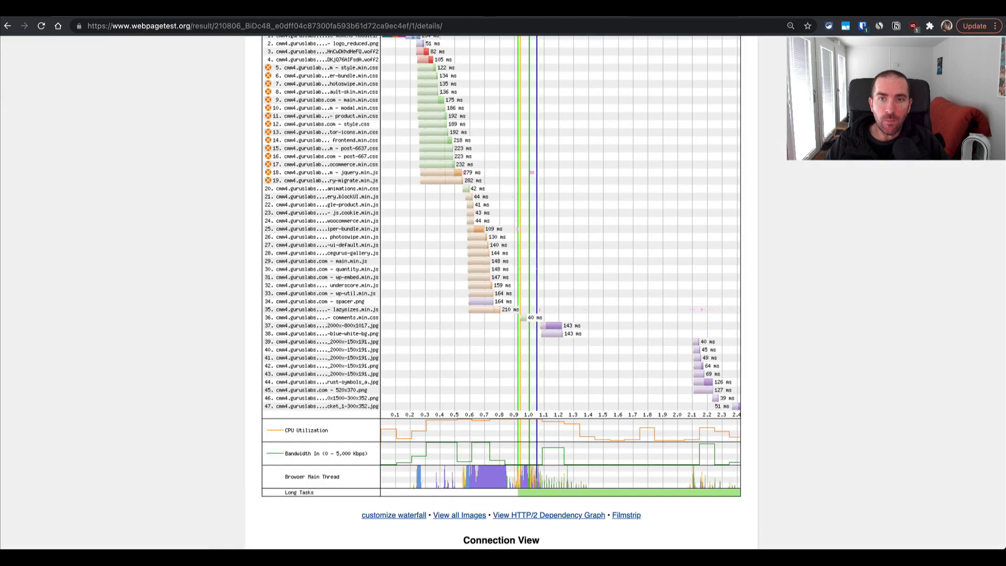
# Step: Glance at the WebPageTest waterfall, then return to the hoodie page's 97-score PageSpeed report
pyautogui.scroll(3)
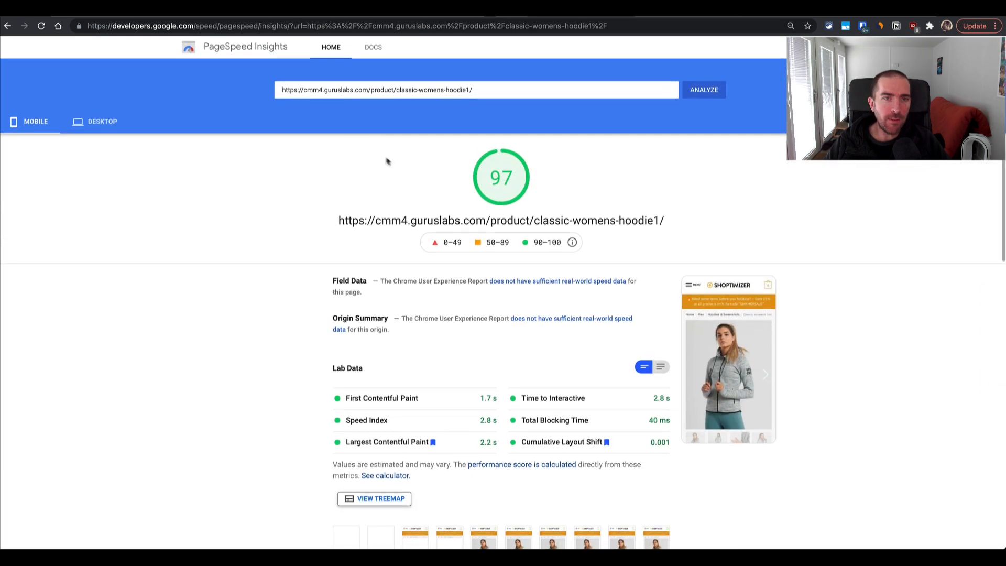
pyautogui.moveTo(219, 147)
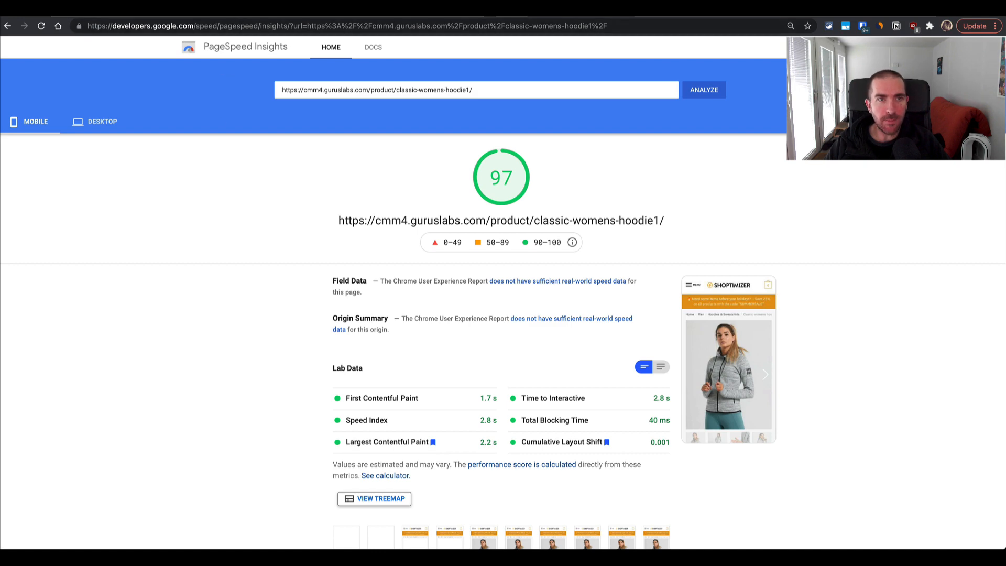
pyautogui.click(703, 89)
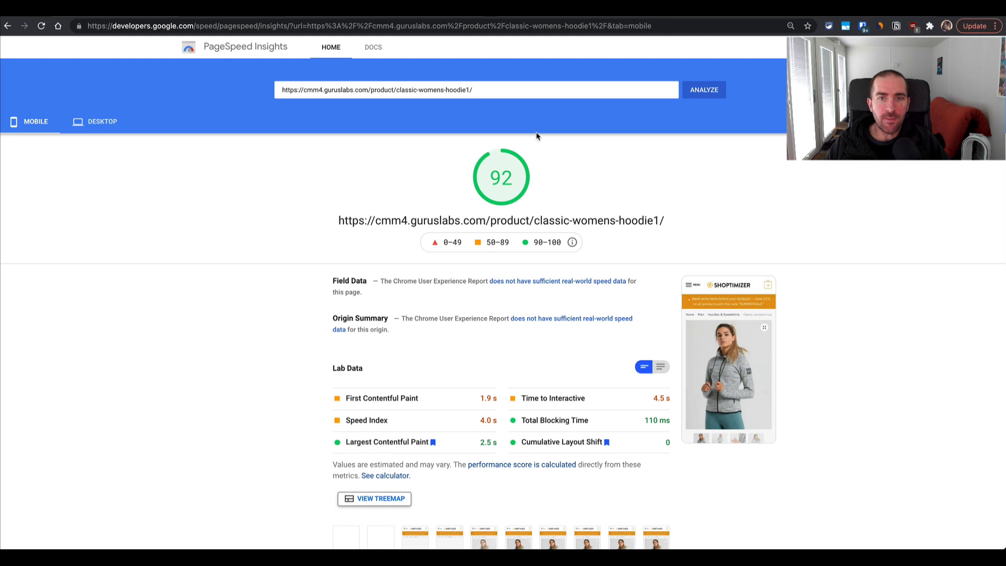
pyautogui.moveTo(536, 135)
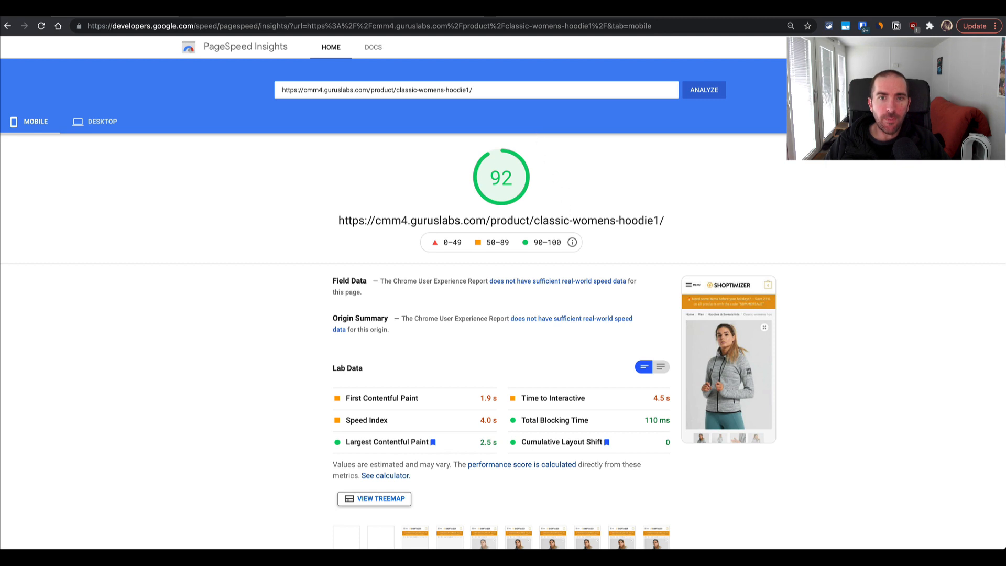
pyautogui.click(702, 89)
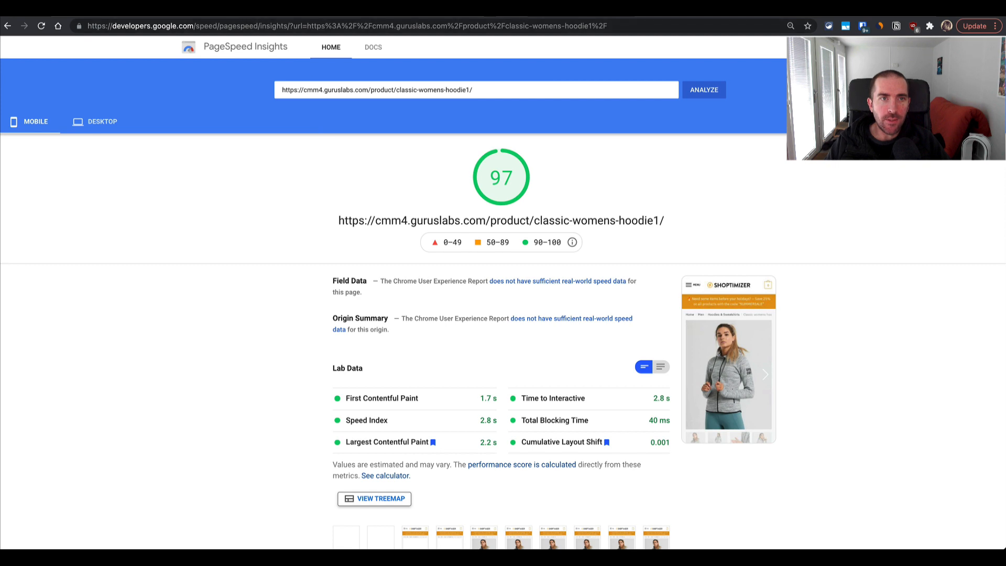
pyautogui.click(703, 89)
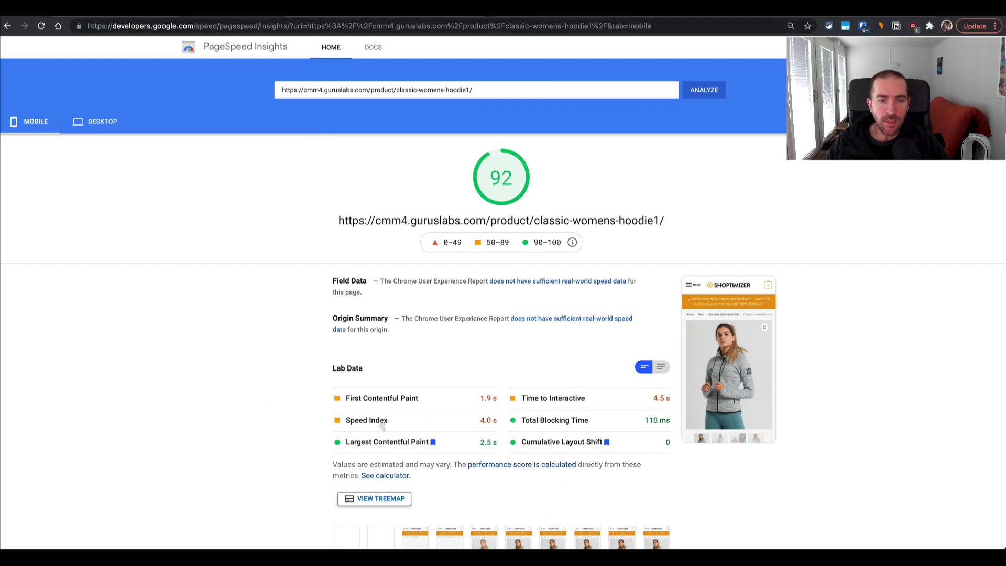
pyautogui.click(704, 89)
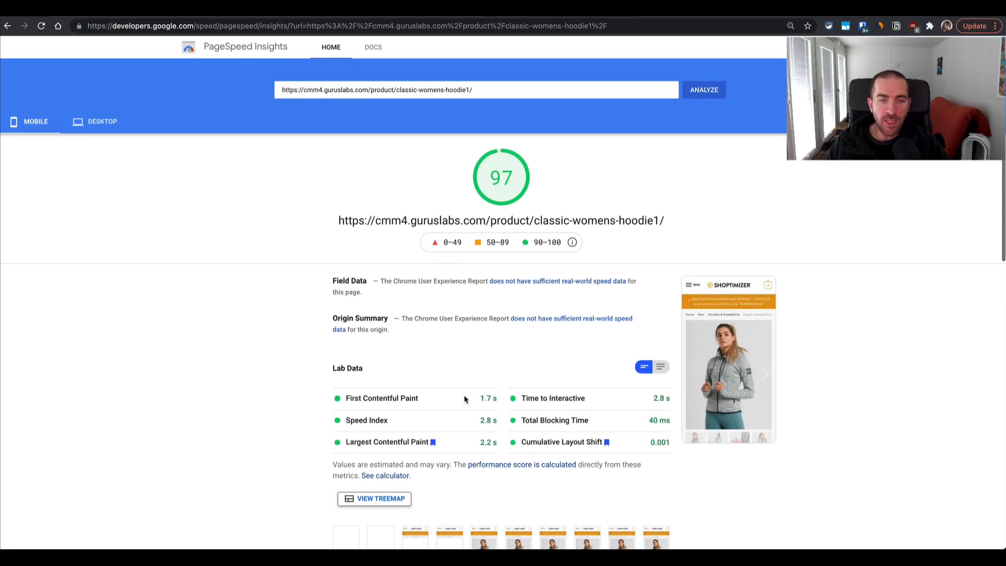
pyautogui.moveTo(639, 334)
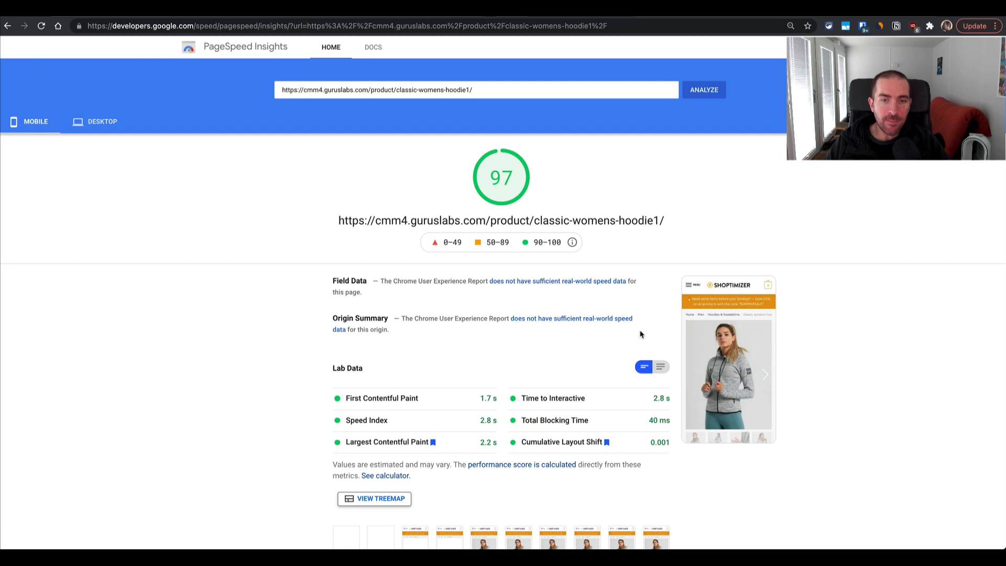
pyautogui.moveTo(208, 237)
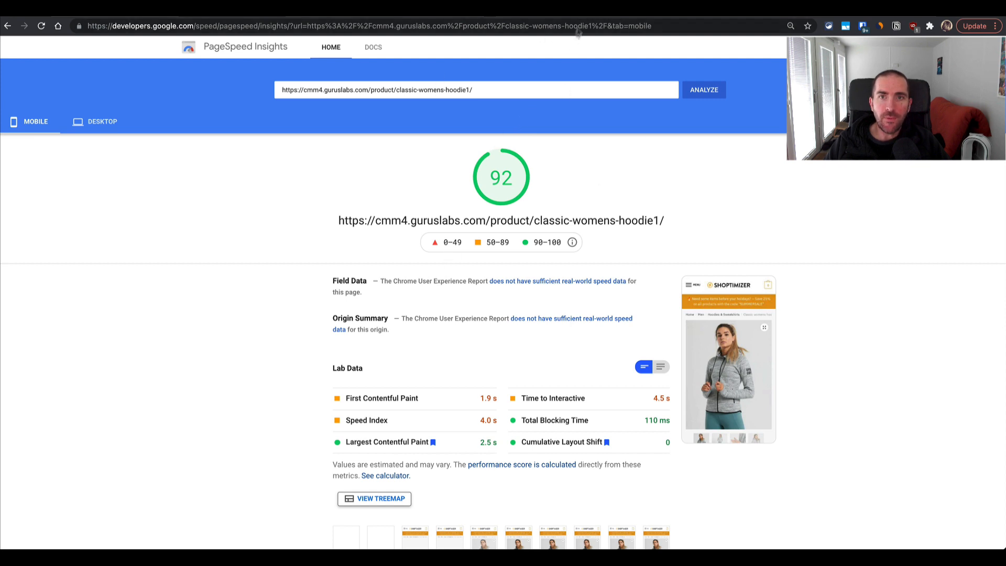
pyautogui.click(703, 89)
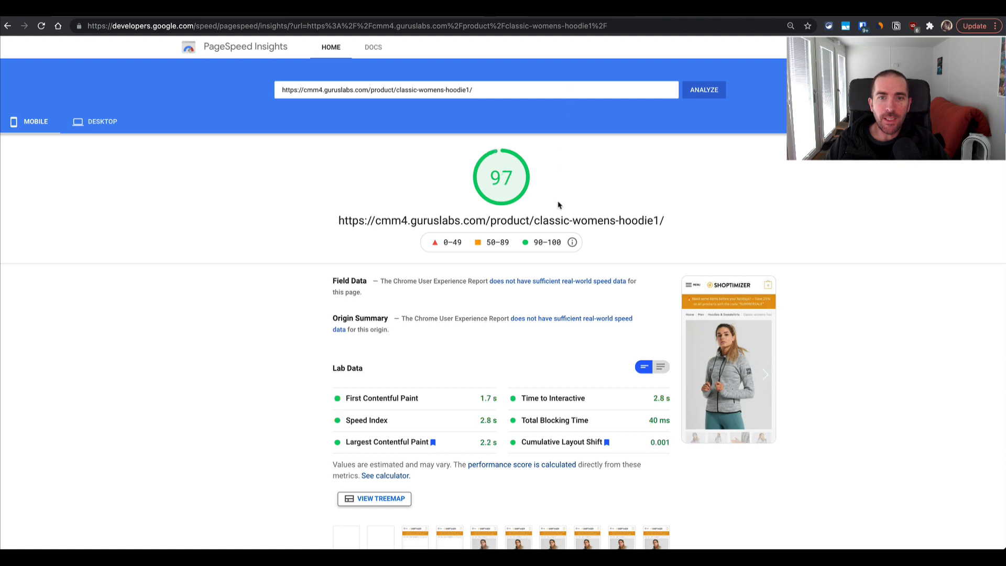
pyautogui.moveTo(665, 225)
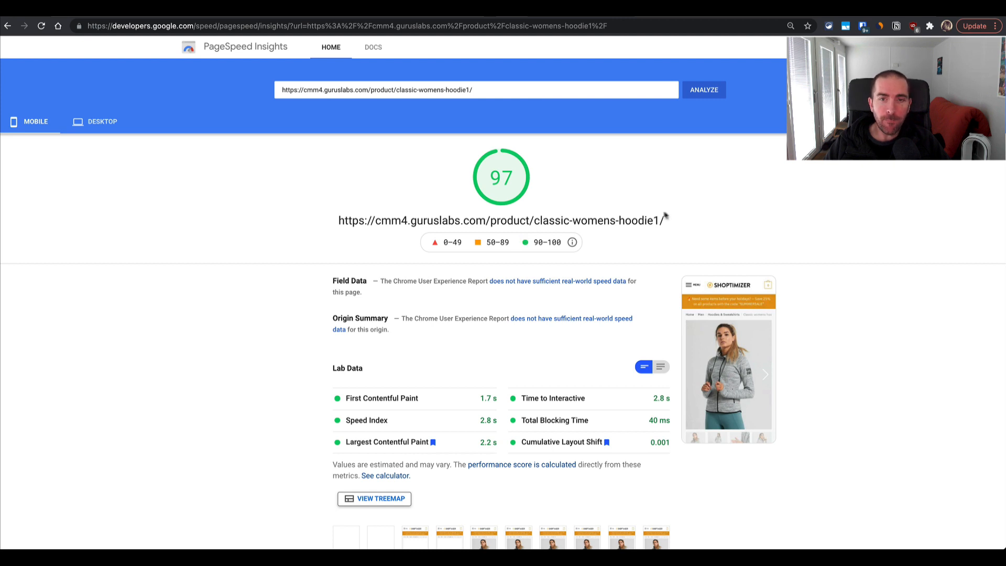
pyautogui.moveTo(369, 206)
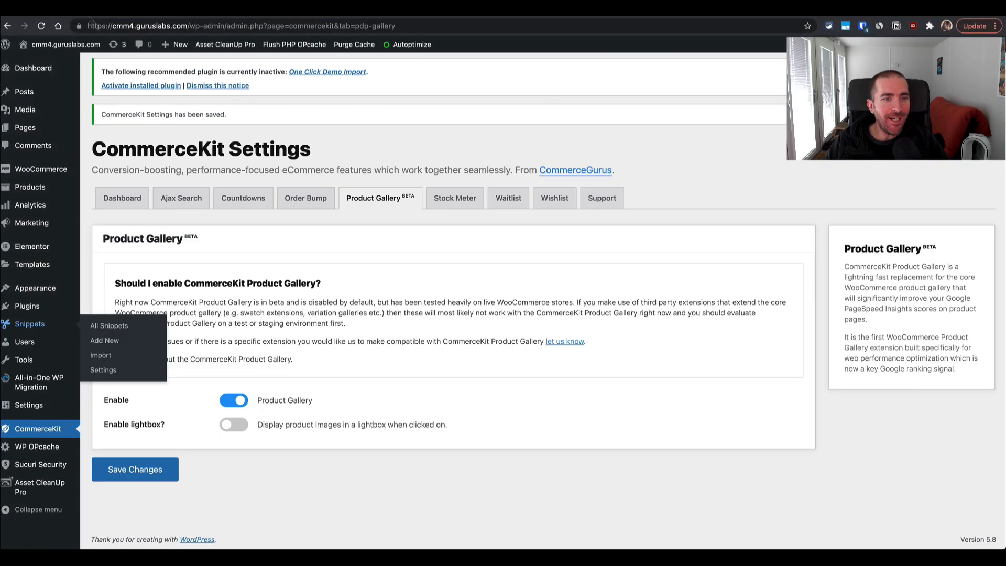
pyautogui.moveTo(234, 424)
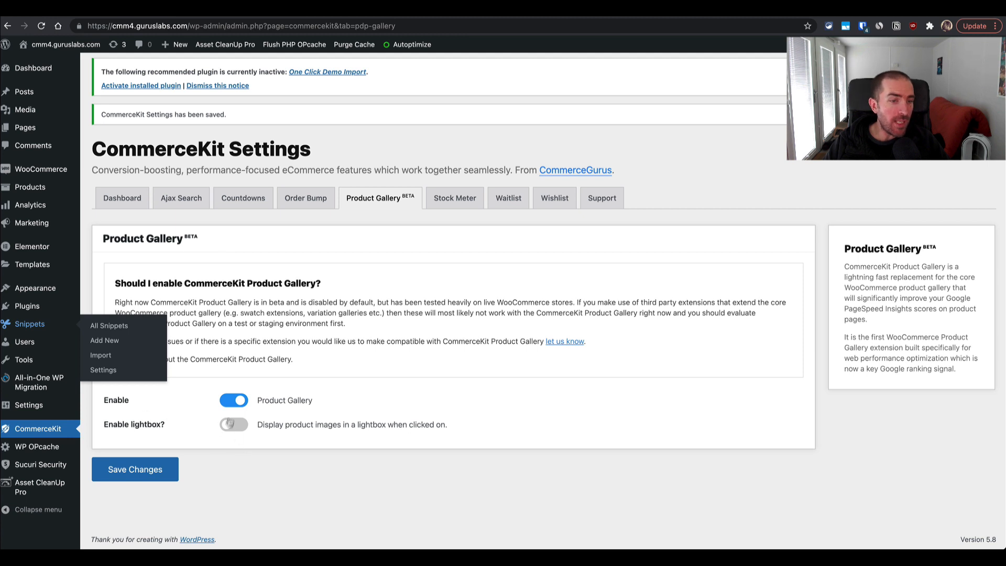
pyautogui.moveTo(268, 356)
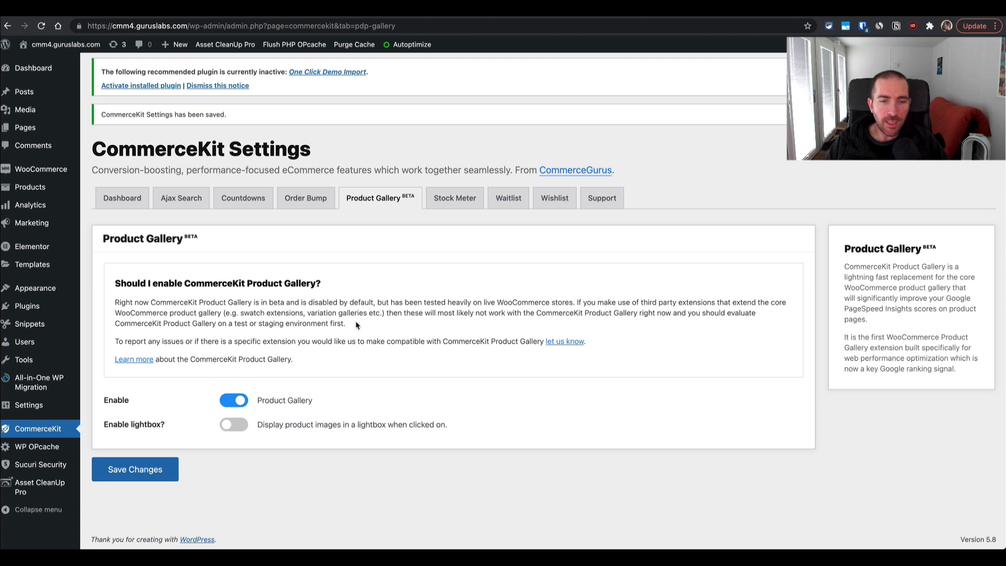
# Step: Highlight the Product Gallery beta advice to test on staging first
pyautogui.doubleClick(331, 322)
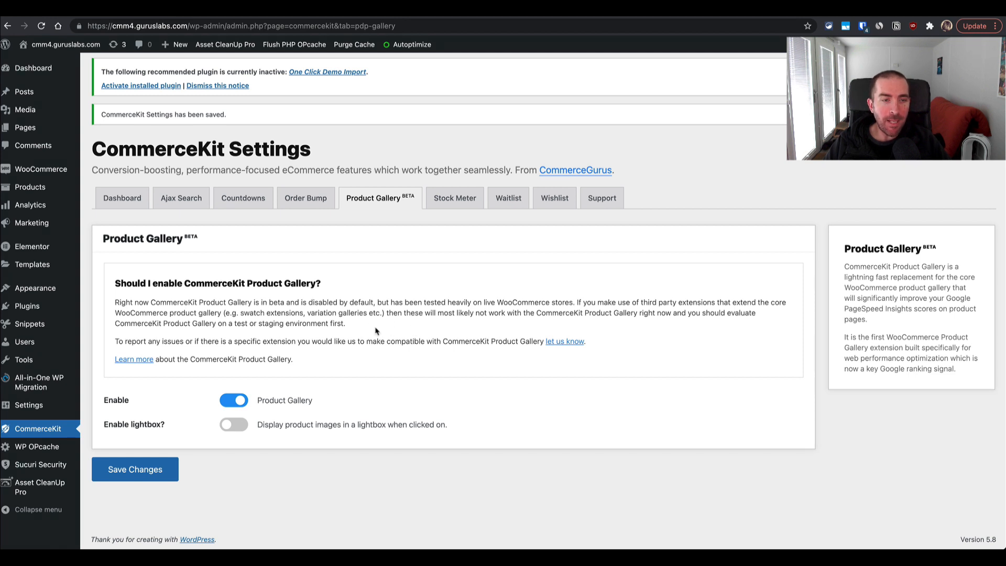
pyautogui.moveTo(385, 329)
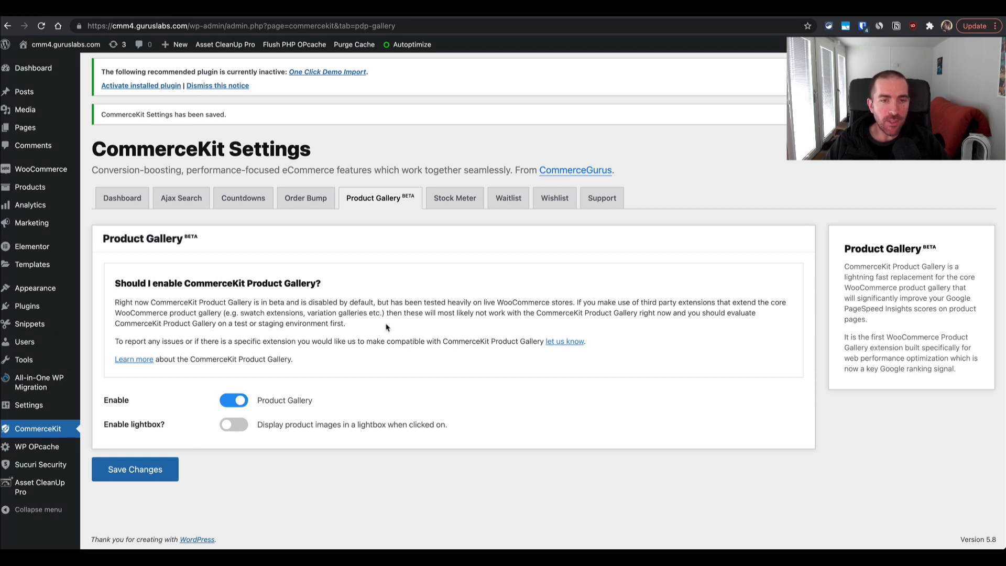
pyautogui.moveTo(369, 328)
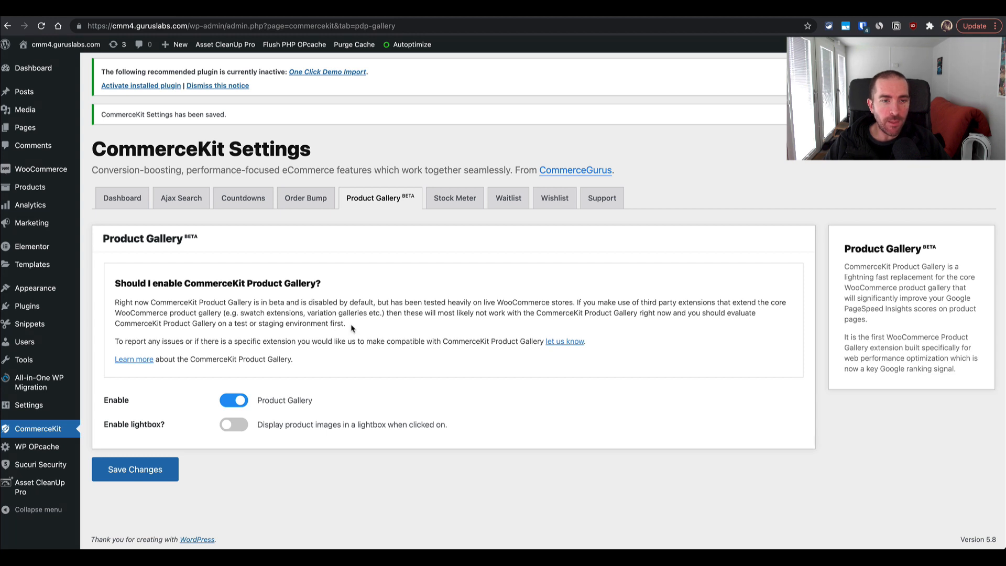
pyautogui.moveTo(372, 325)
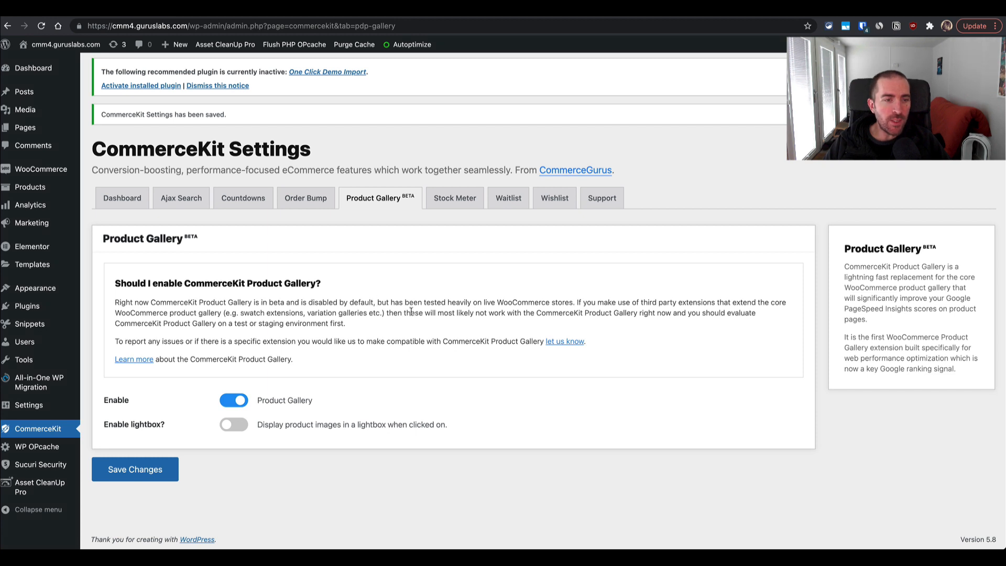
pyautogui.moveTo(388, 327)
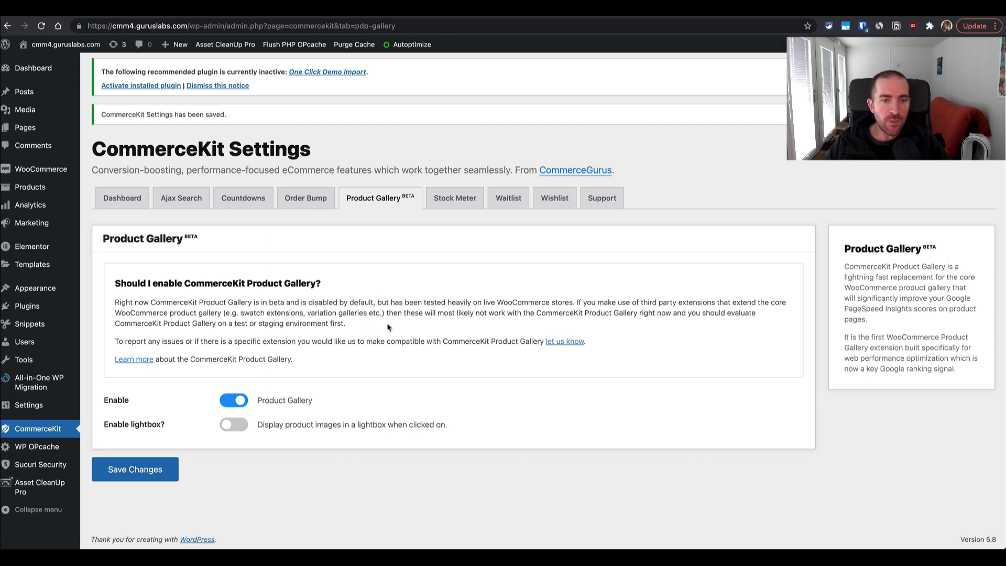
pyautogui.doubleClick(338, 323)
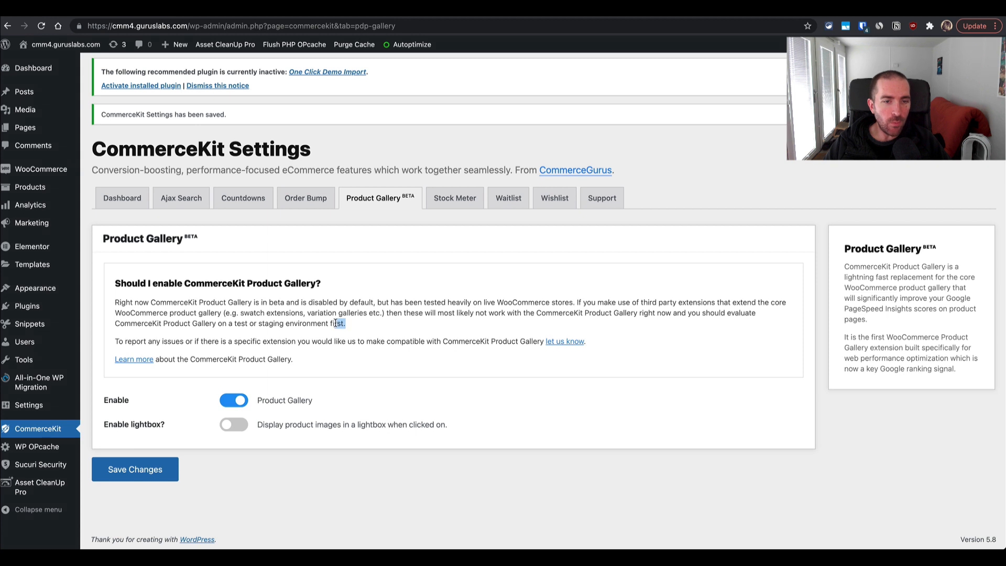